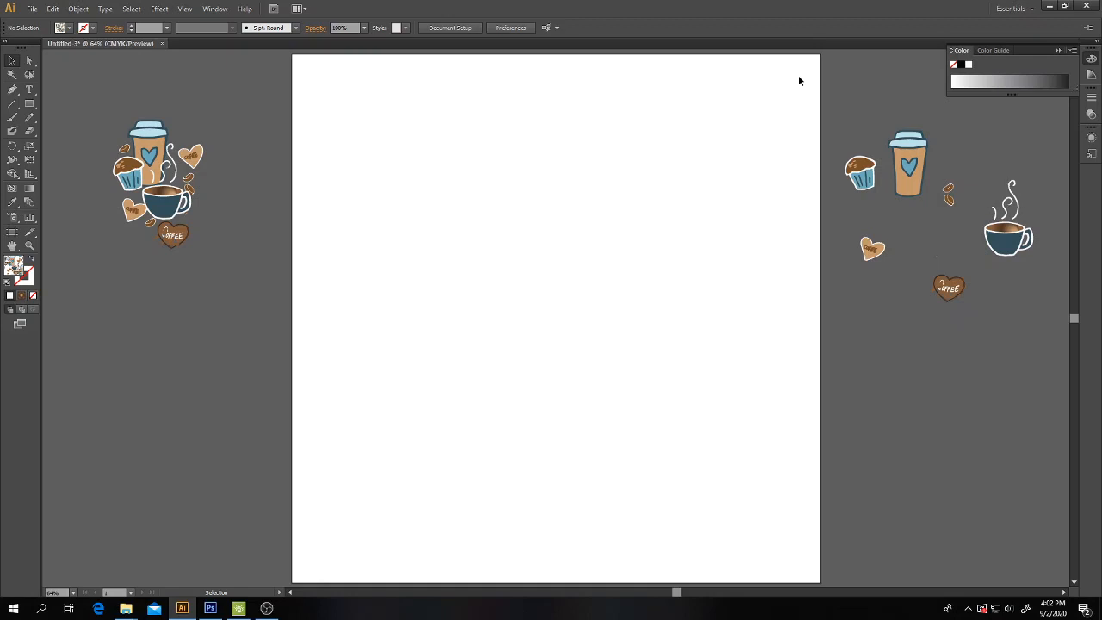
Step: Create a new blank 20 by 20 inch document alongside the coffee artwork file
click(31, 9)
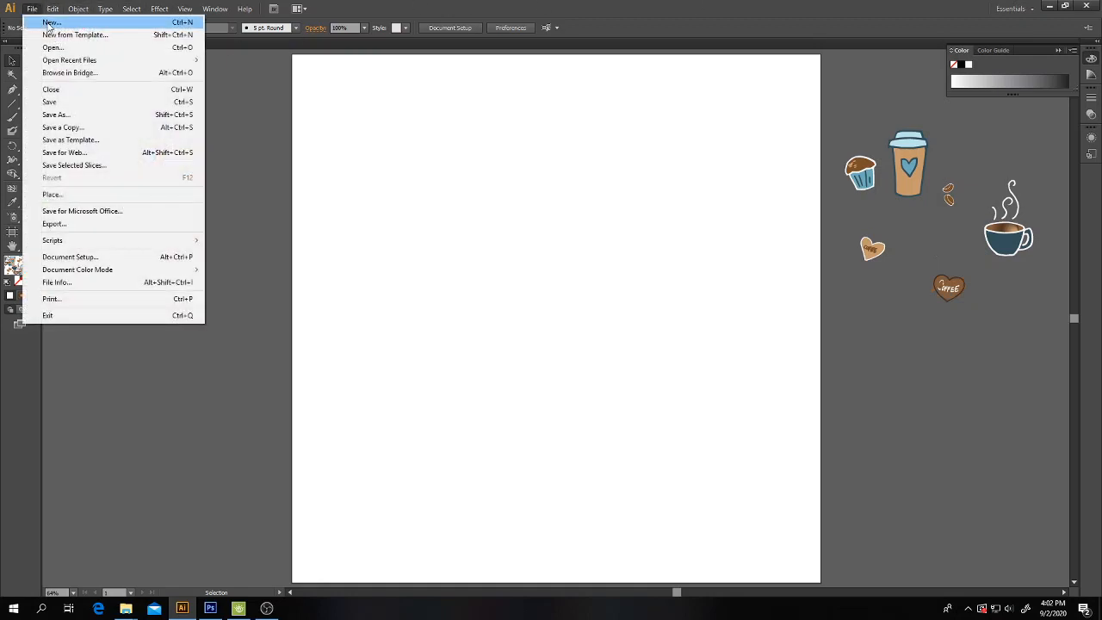
click(51, 22)
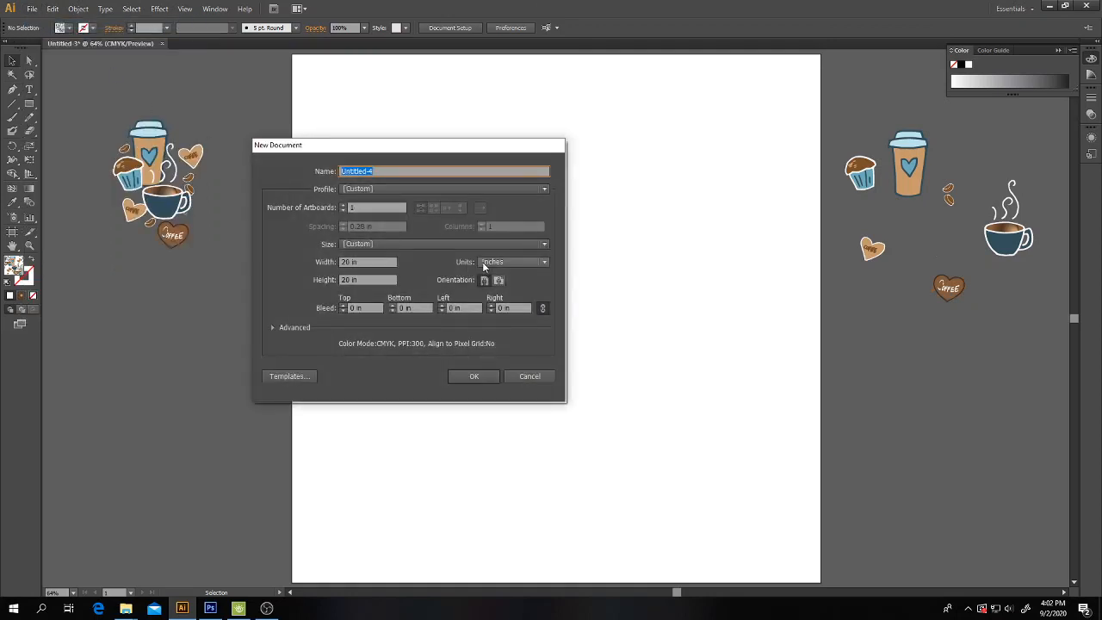
click(513, 262)
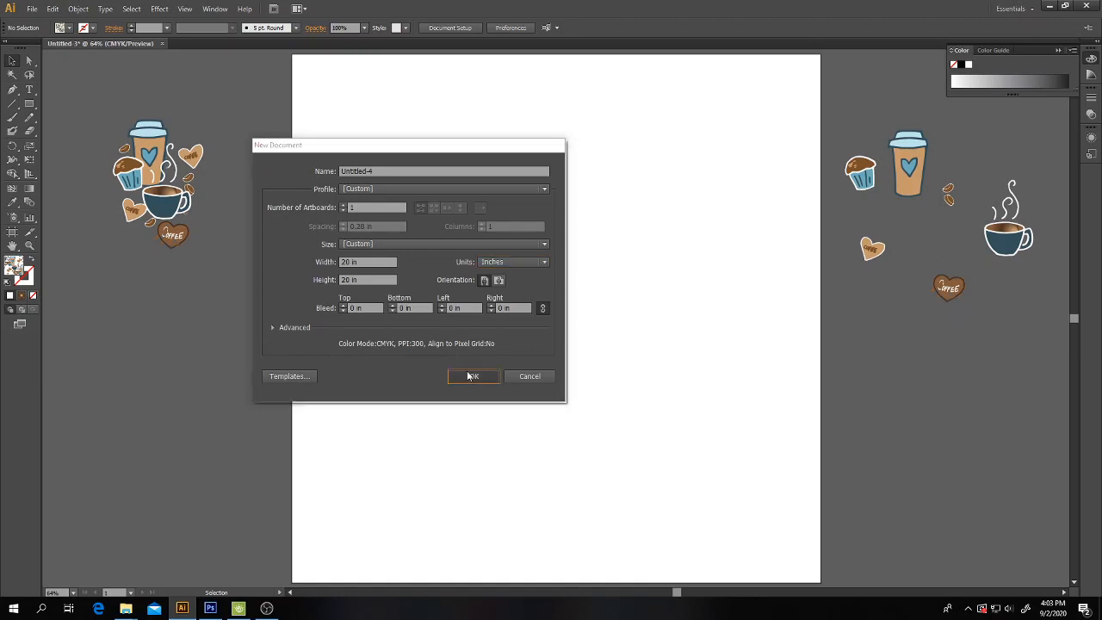
click(472, 375)
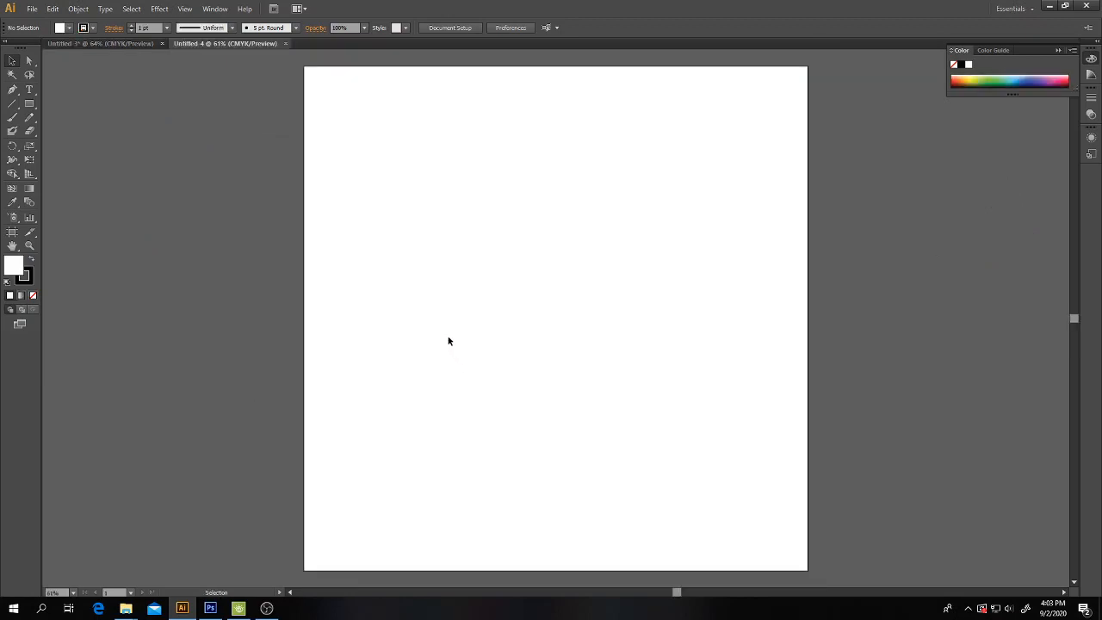
mouse_move(275, 151)
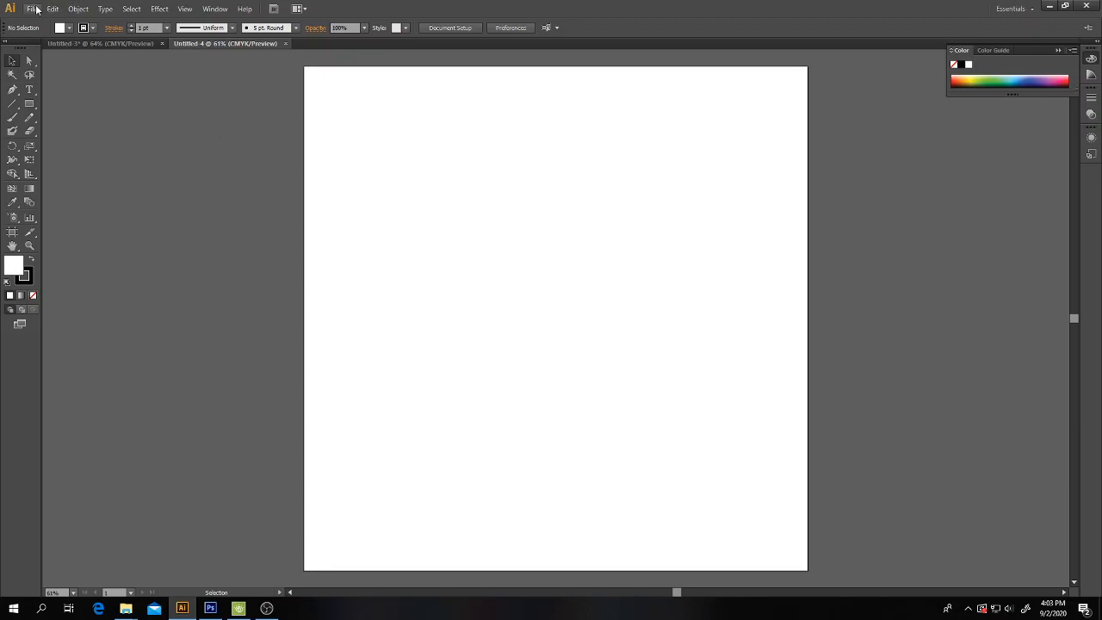
Step: Start File > Place and browse to Courses > Art > print shop > score
click(31, 9)
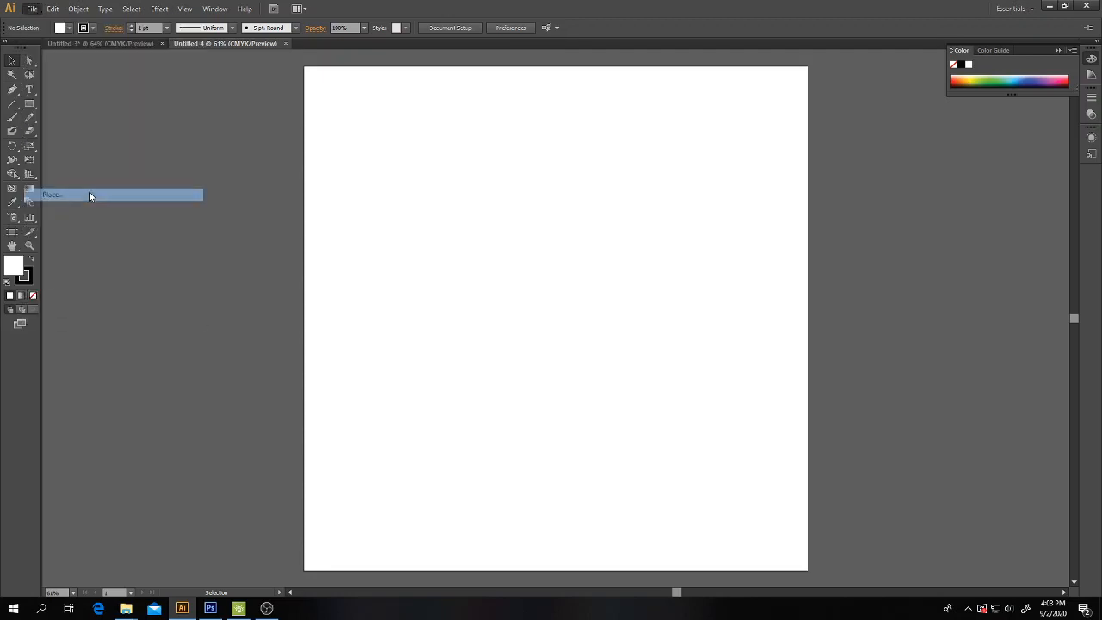
click(52, 195)
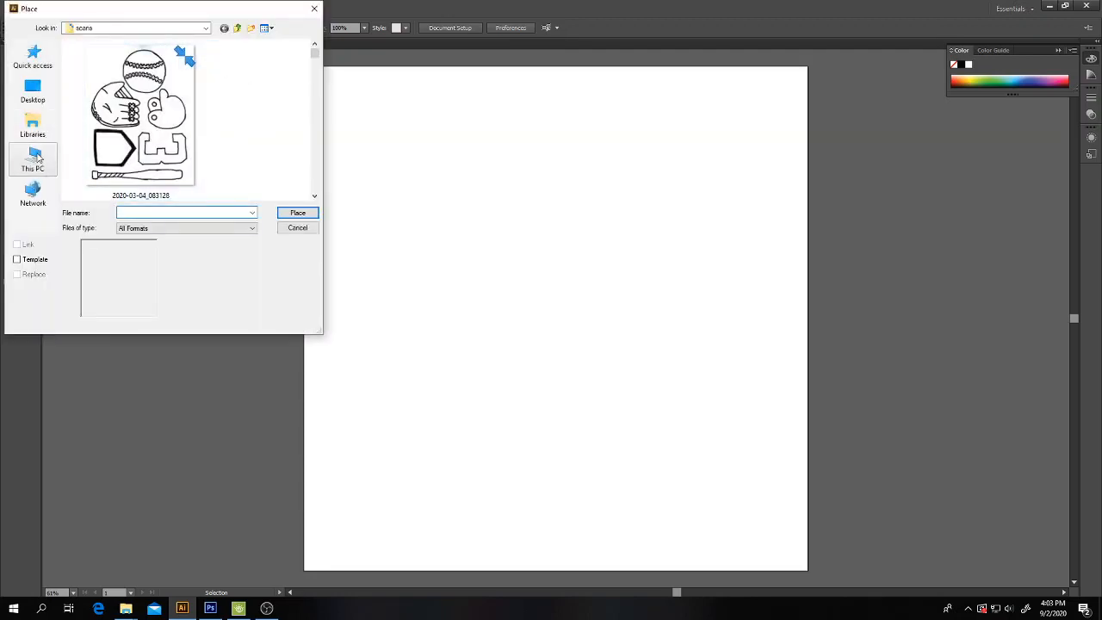
click(33, 158)
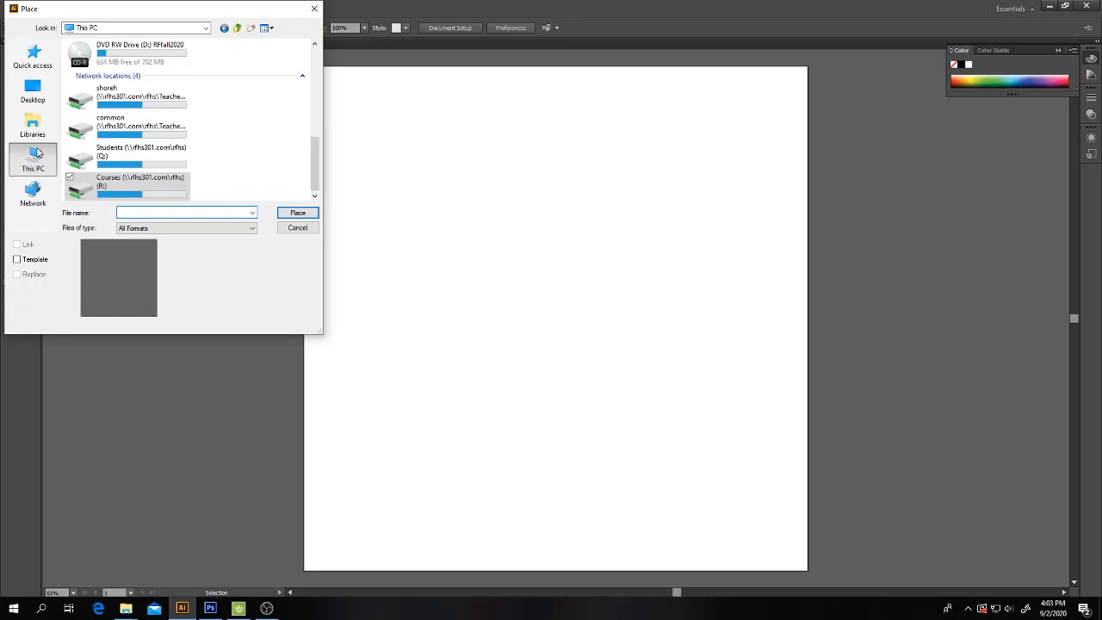
click(186, 213)
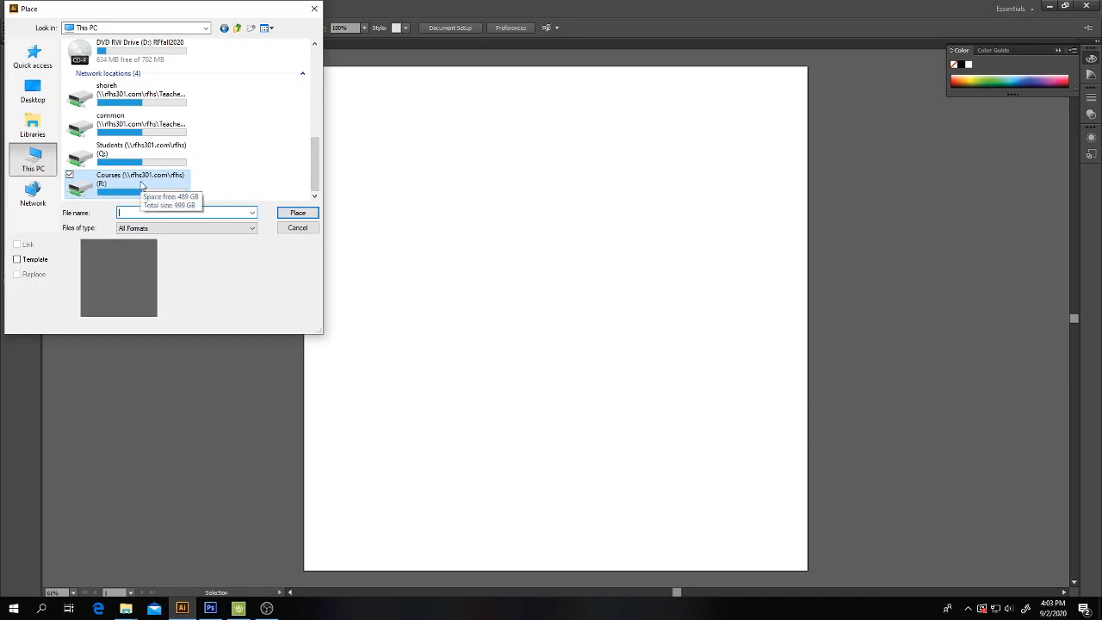
double_click(141, 179)
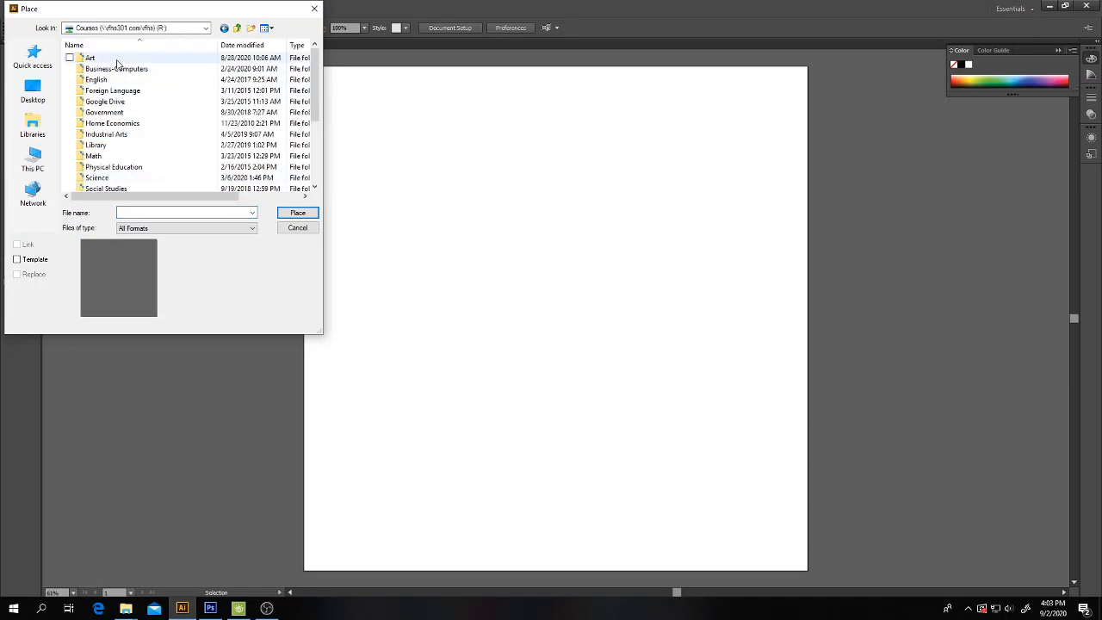
double_click(89, 59)
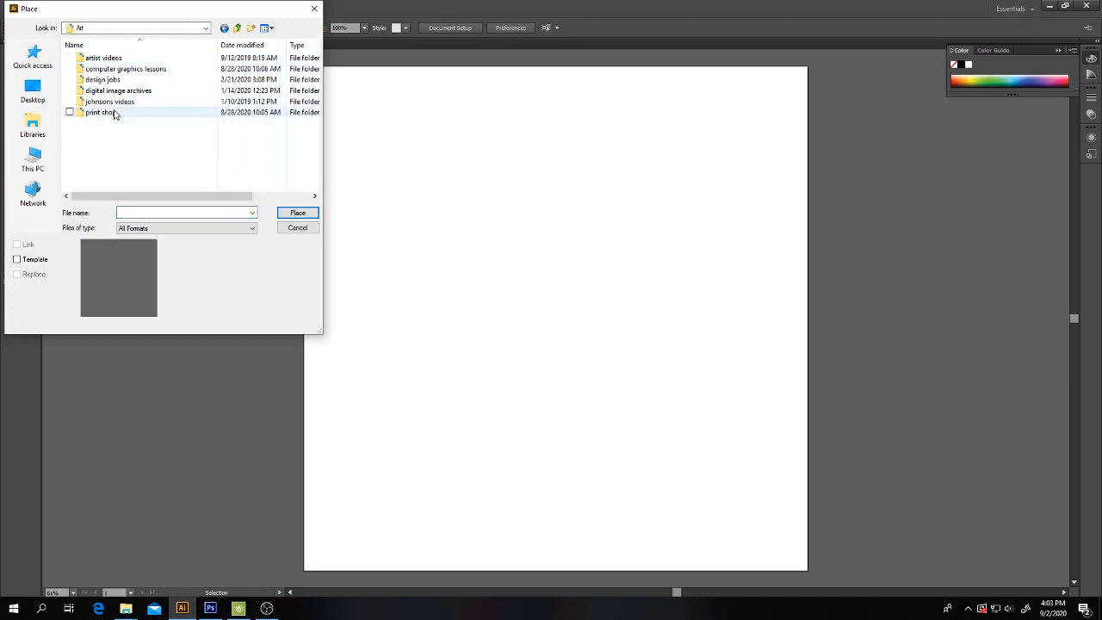
double_click(103, 112)
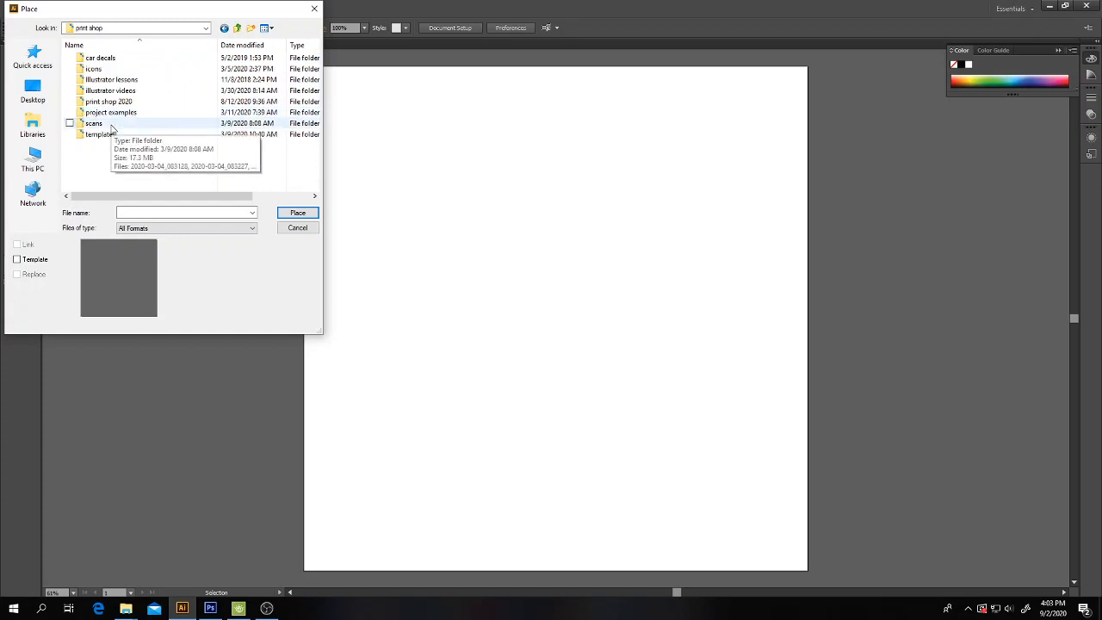
double_click(93, 124)
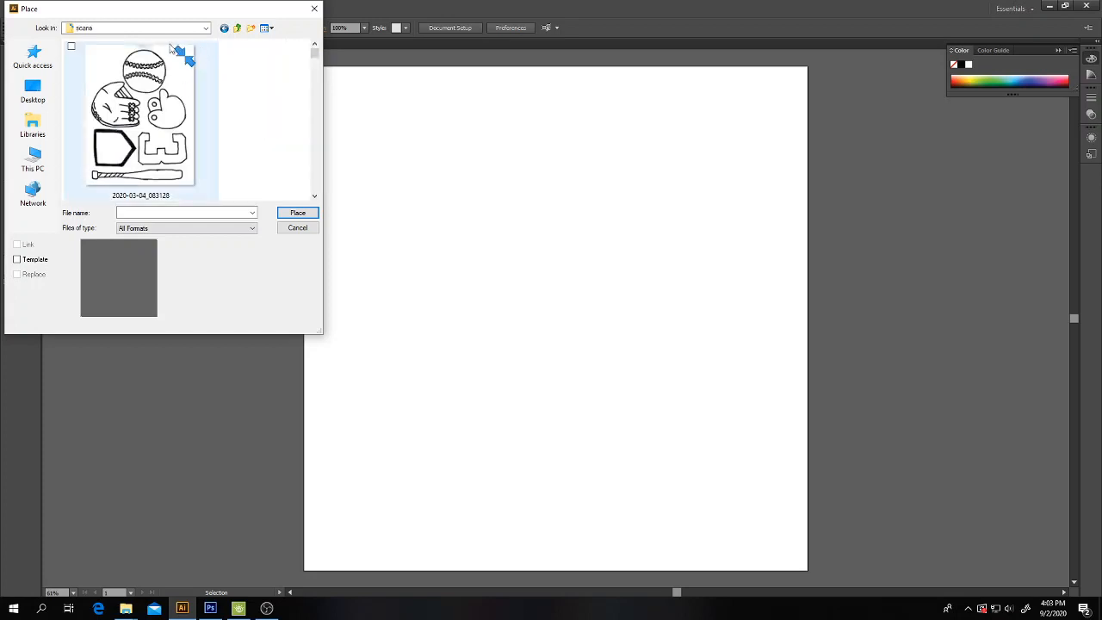
Step: Show the score folder's files as large thumbnails to find the coffee sketch
click(265, 28)
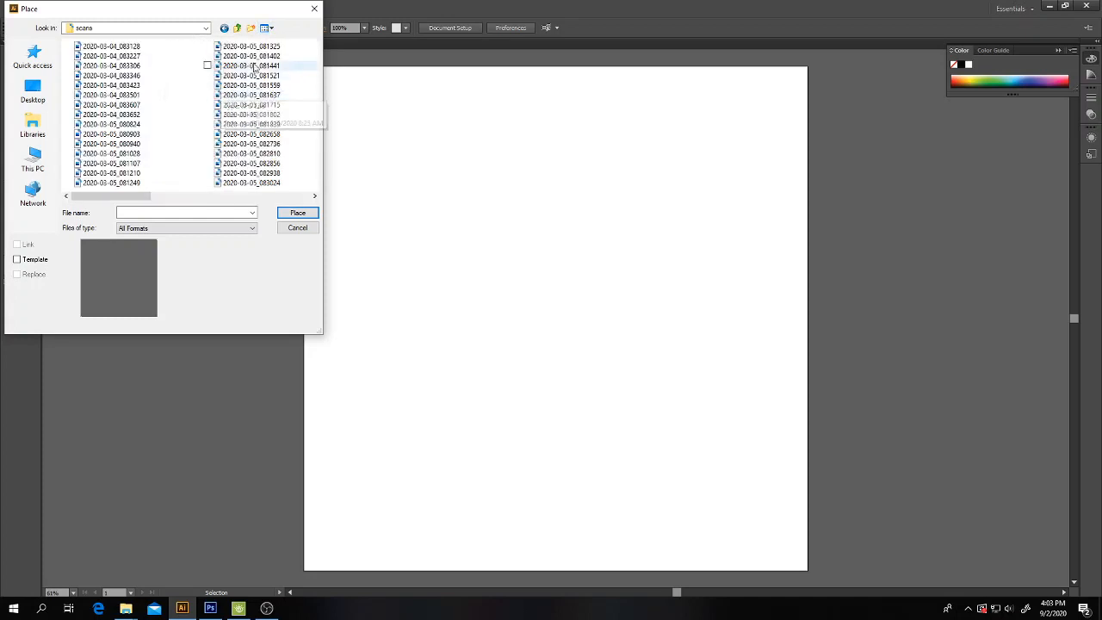
click(267, 28)
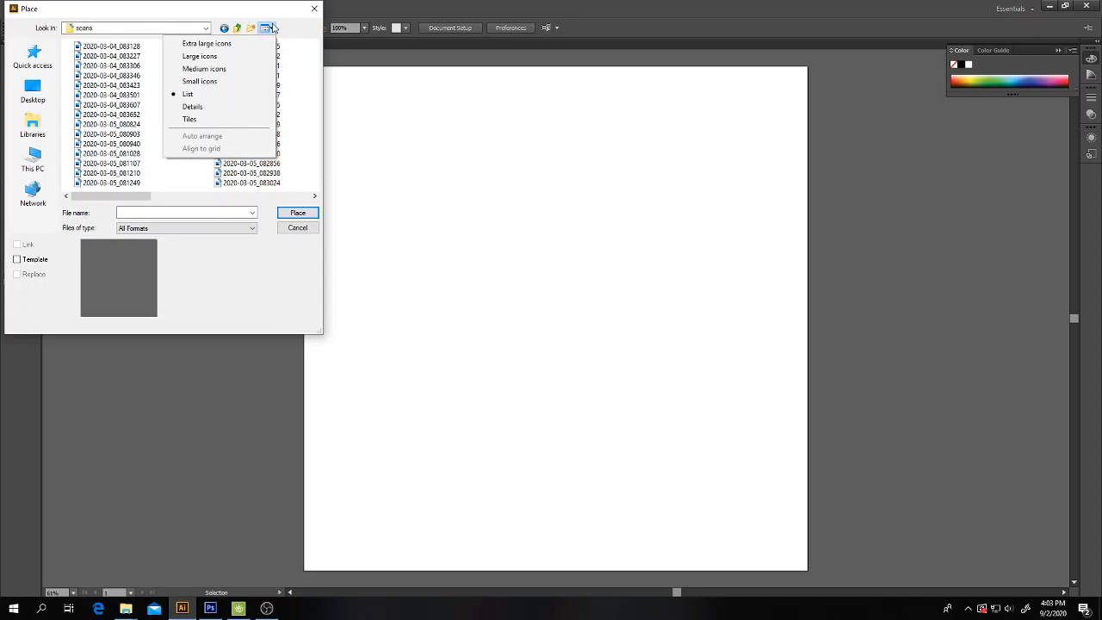
click(206, 43)
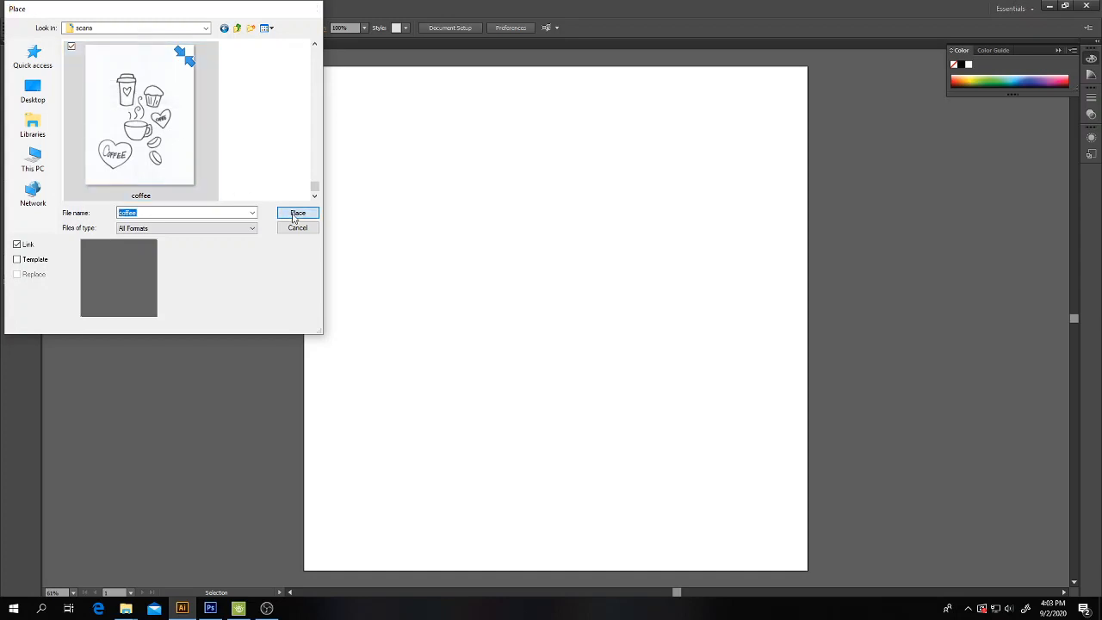
Step: Place the linked coffee sketch and drag it to size on the pasteboard left of the artboard
click(297, 214)
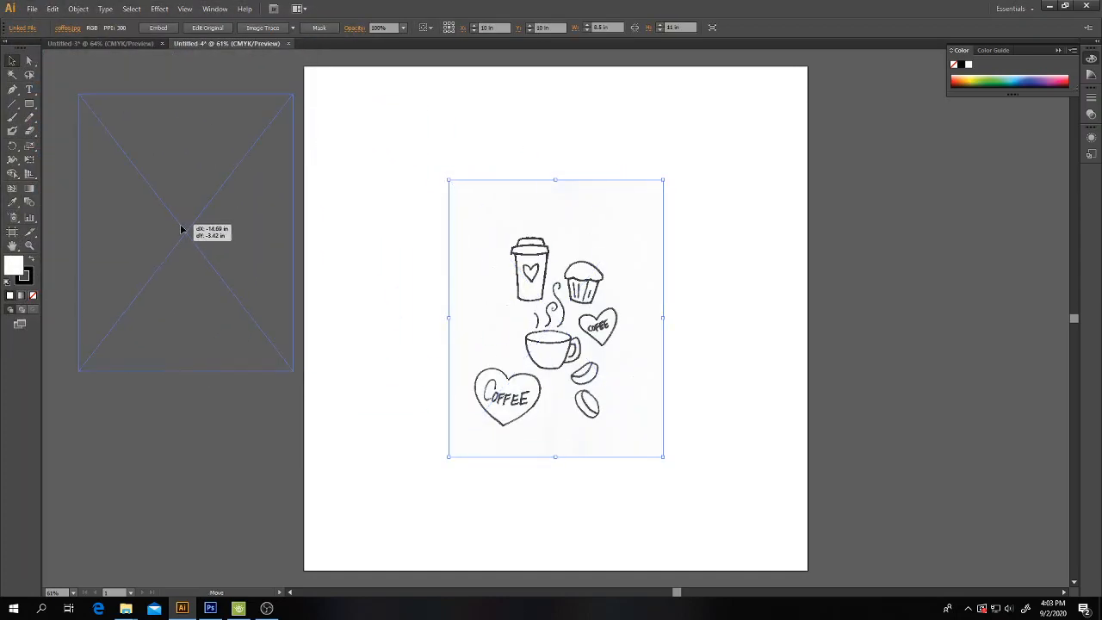
drag(555, 319, 183, 234)
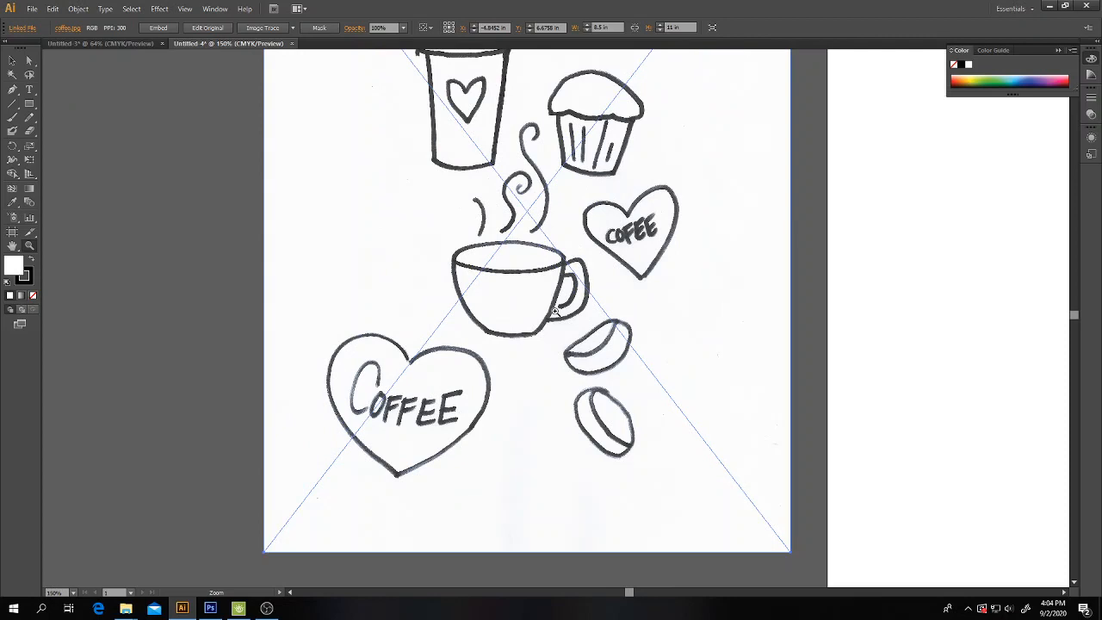
mouse_move(599, 312)
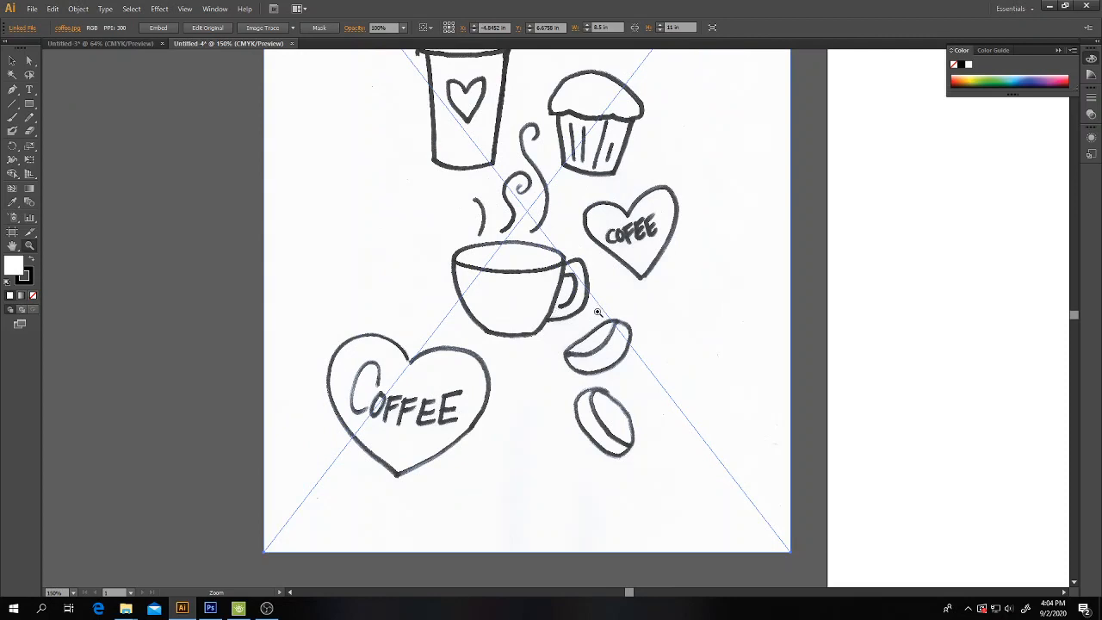
mouse_move(588, 311)
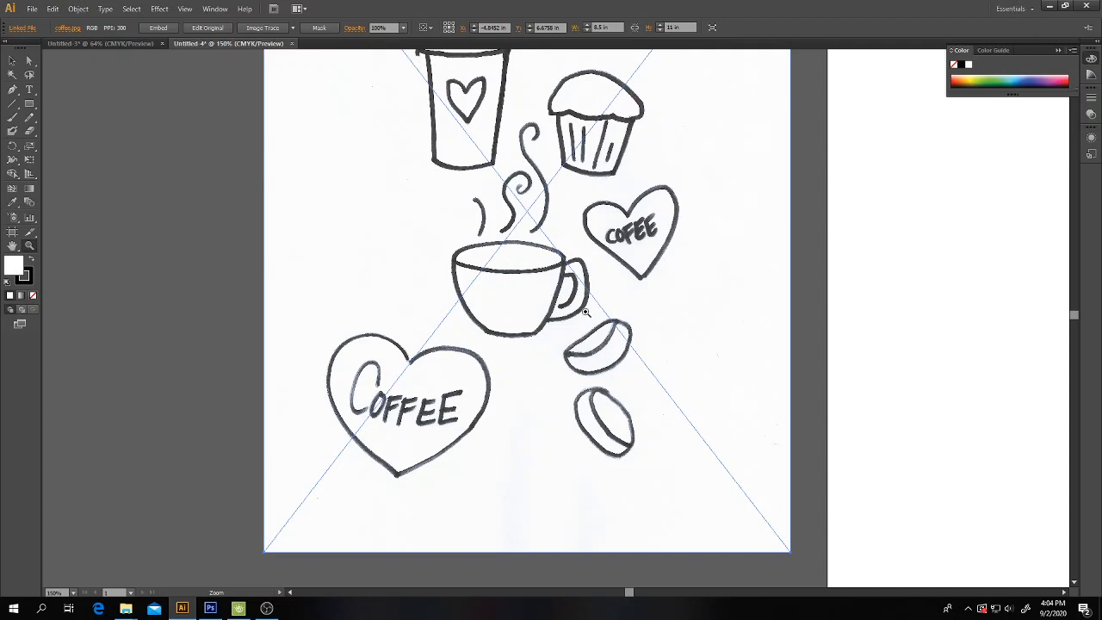
mouse_move(558, 310)
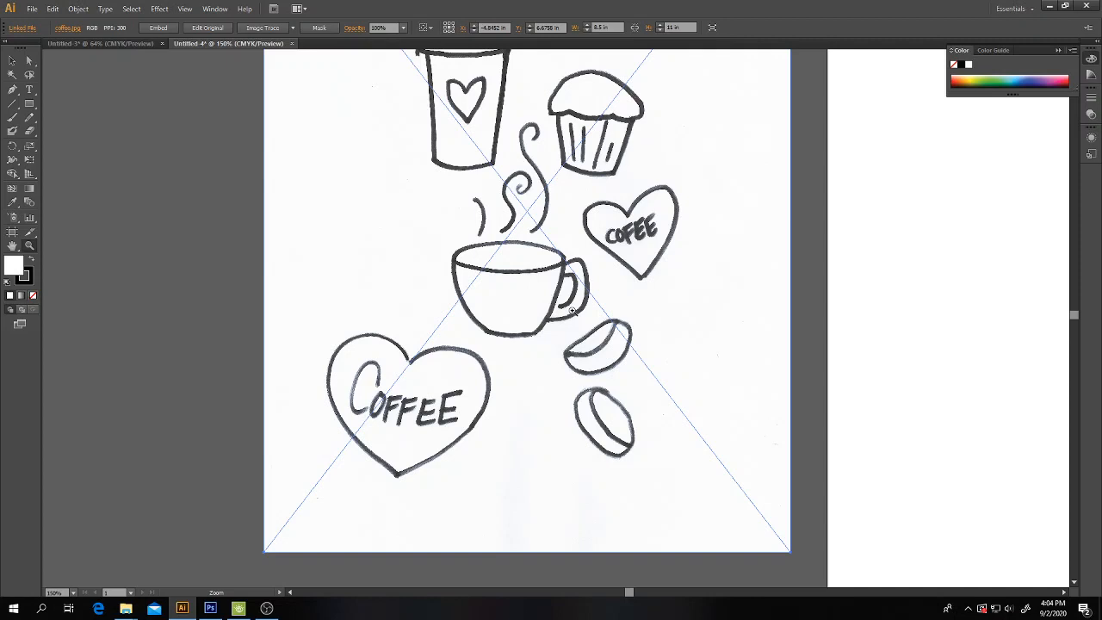
mouse_move(378, 382)
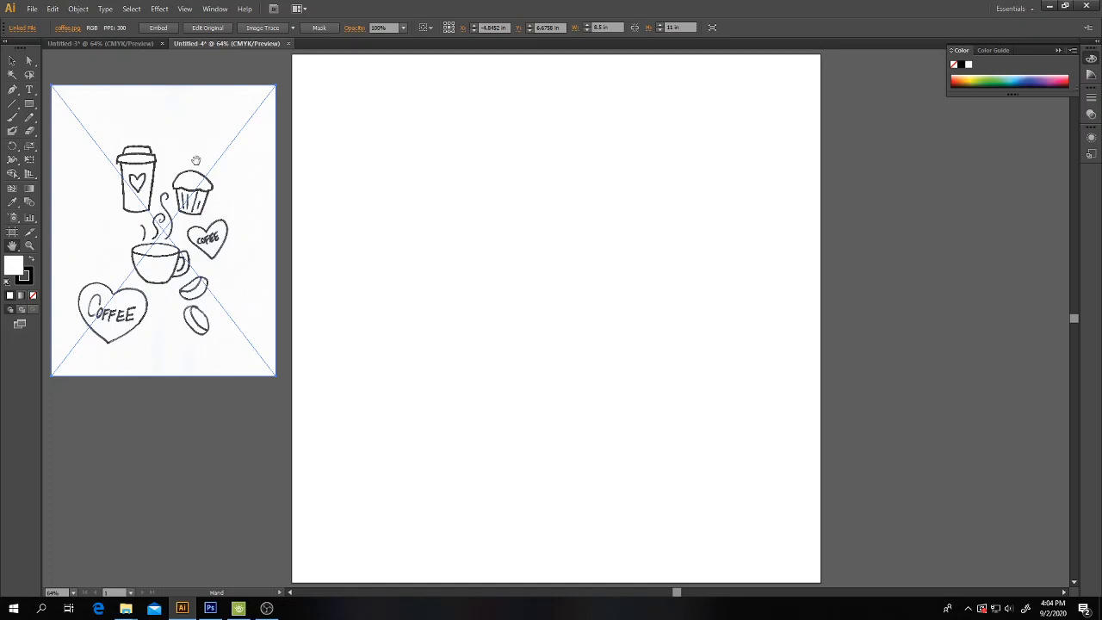
mouse_move(217, 278)
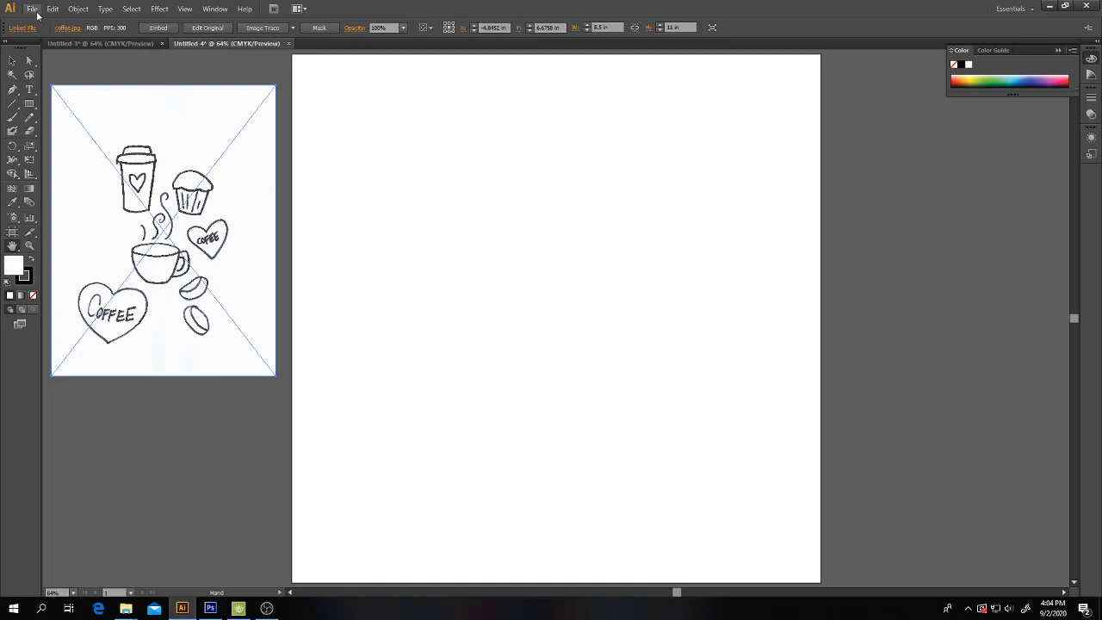
click(31, 8)
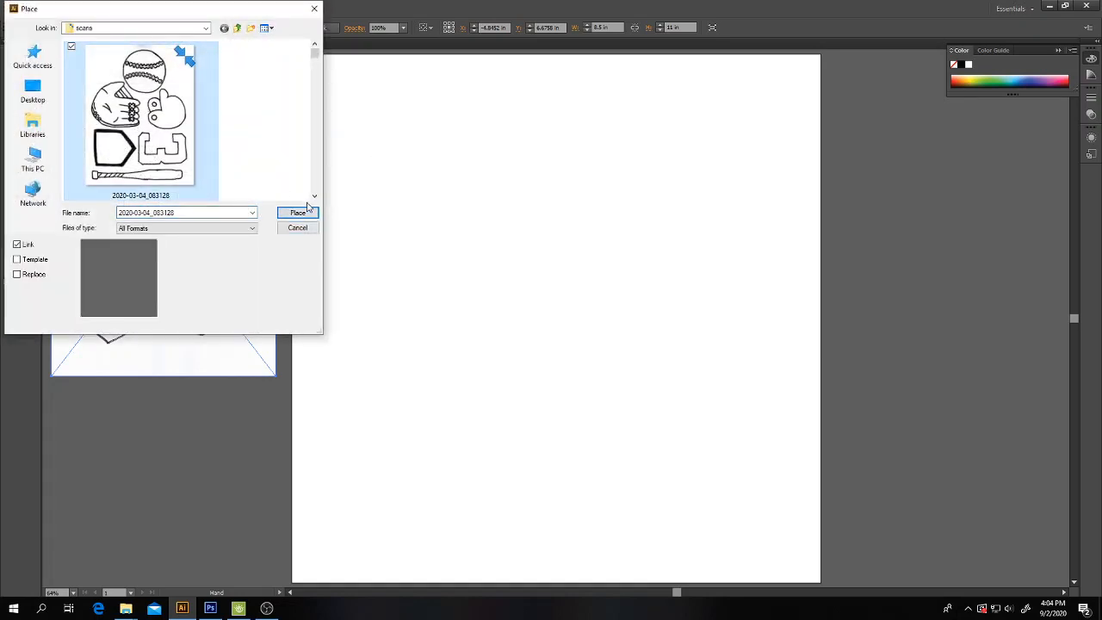
click(300, 214)
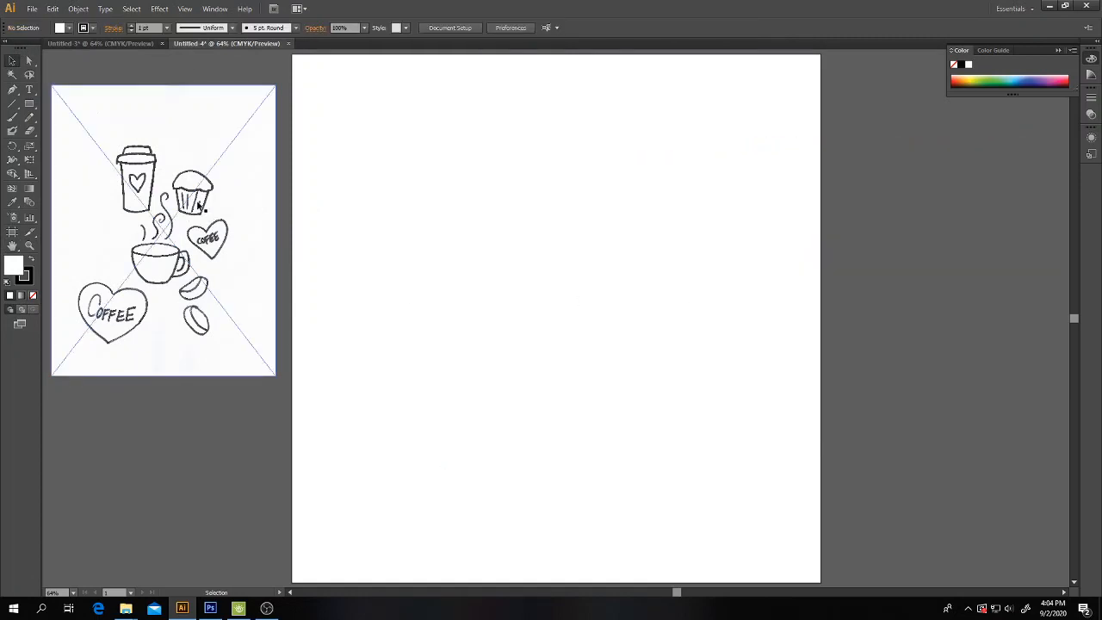
click(163, 227)
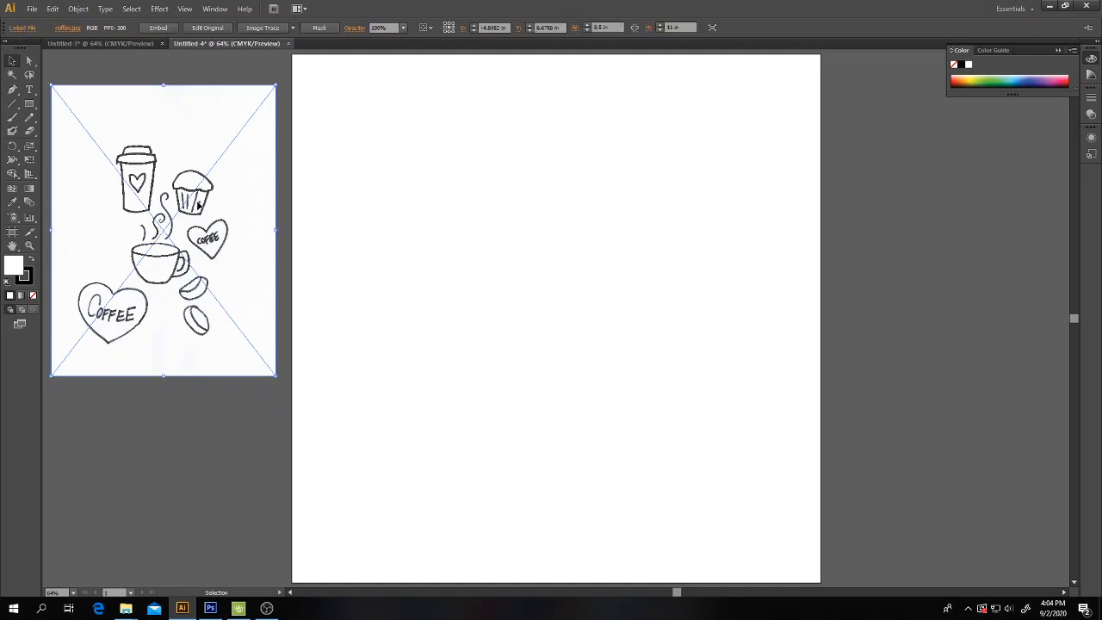
Step: Run Object > Image Trace > Make on the sketch, accepting the large-image warning
click(77, 8)
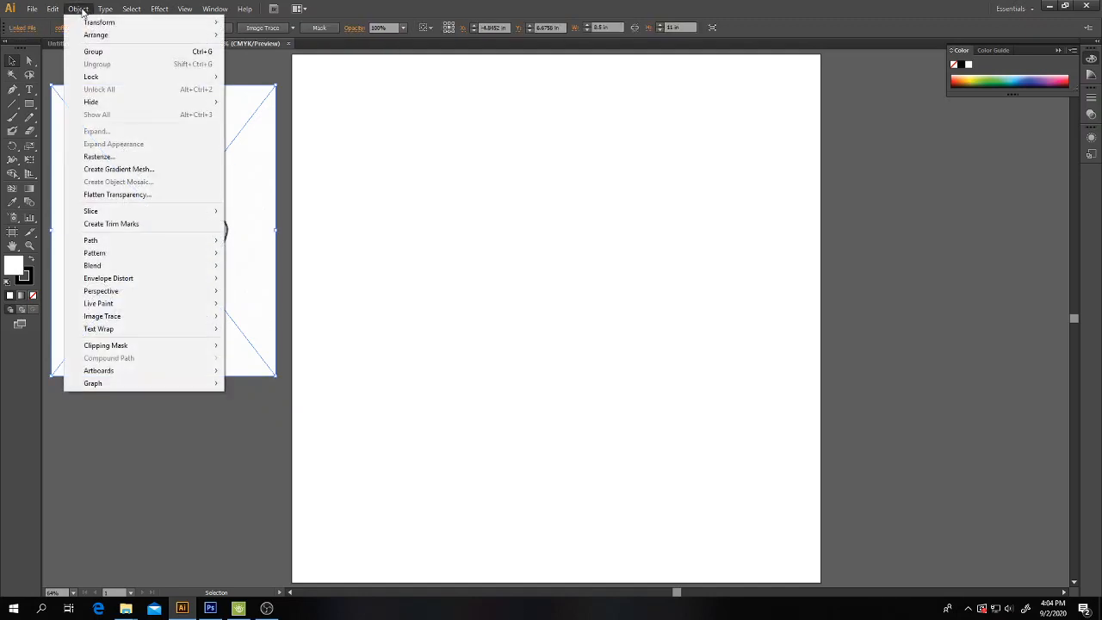
mouse_move(101, 317)
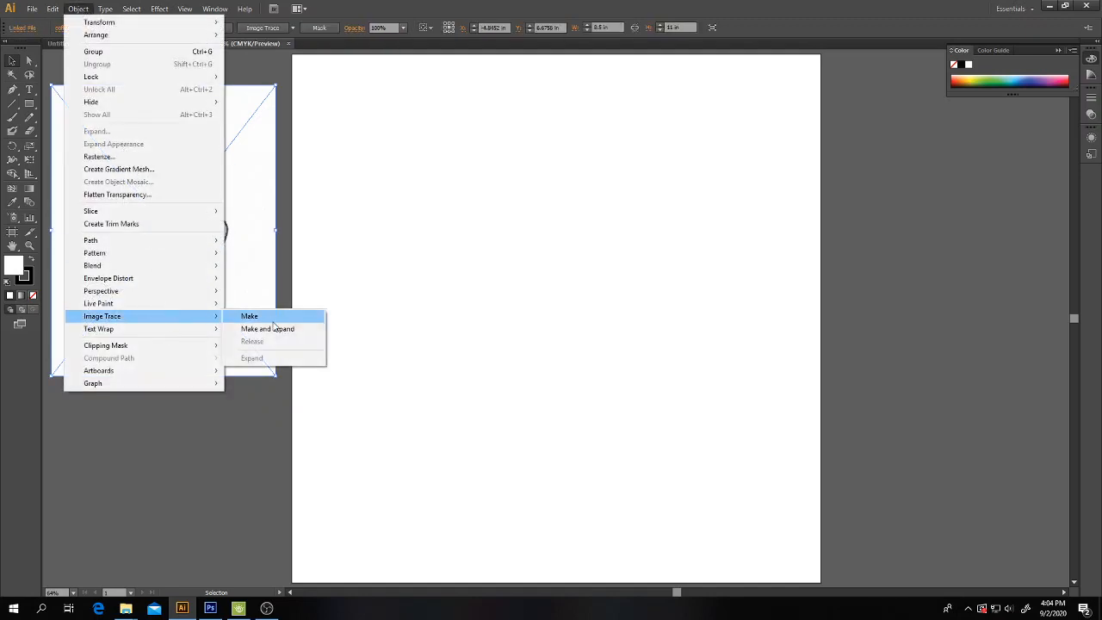
click(250, 317)
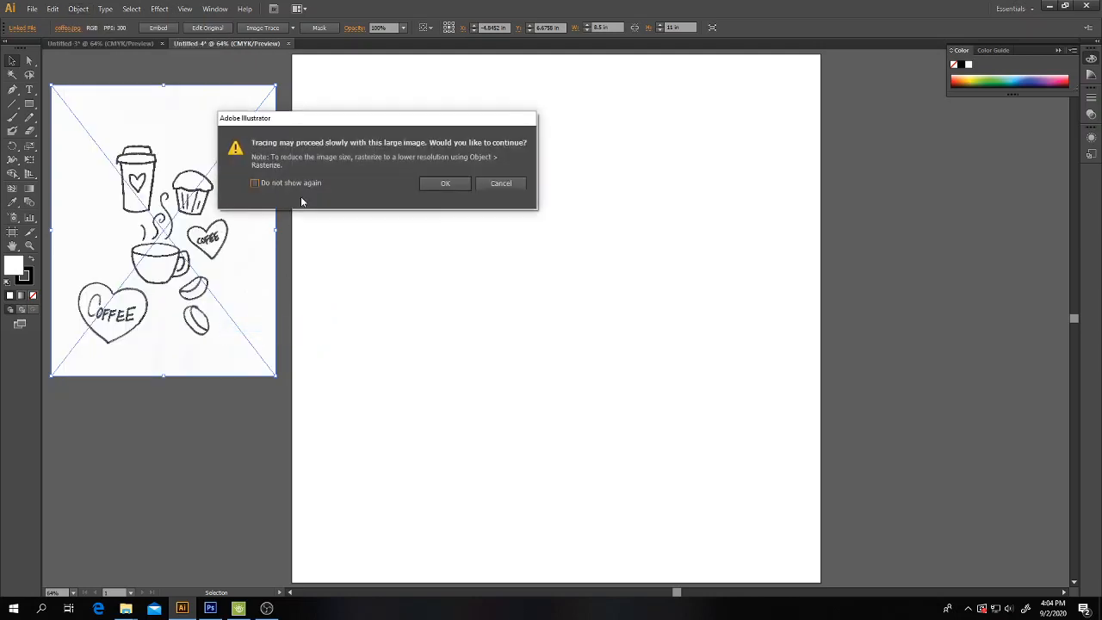
click(444, 182)
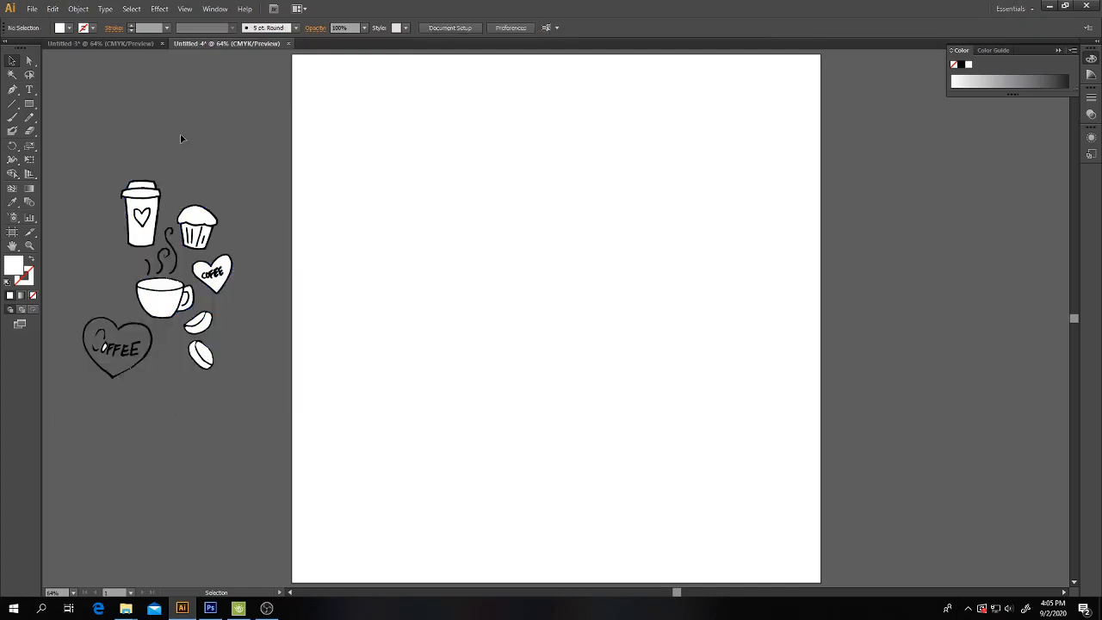
mouse_move(176, 366)
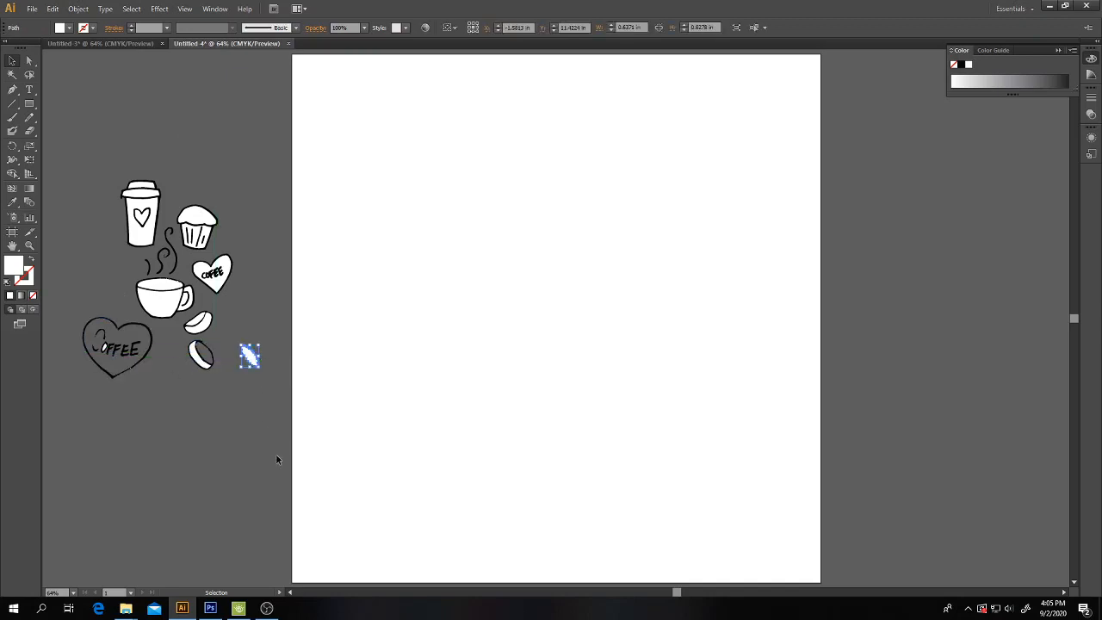
Step: Move one coffee bean above the sketches and the other below the COFFEE heart
drag(250, 356, 201, 354)
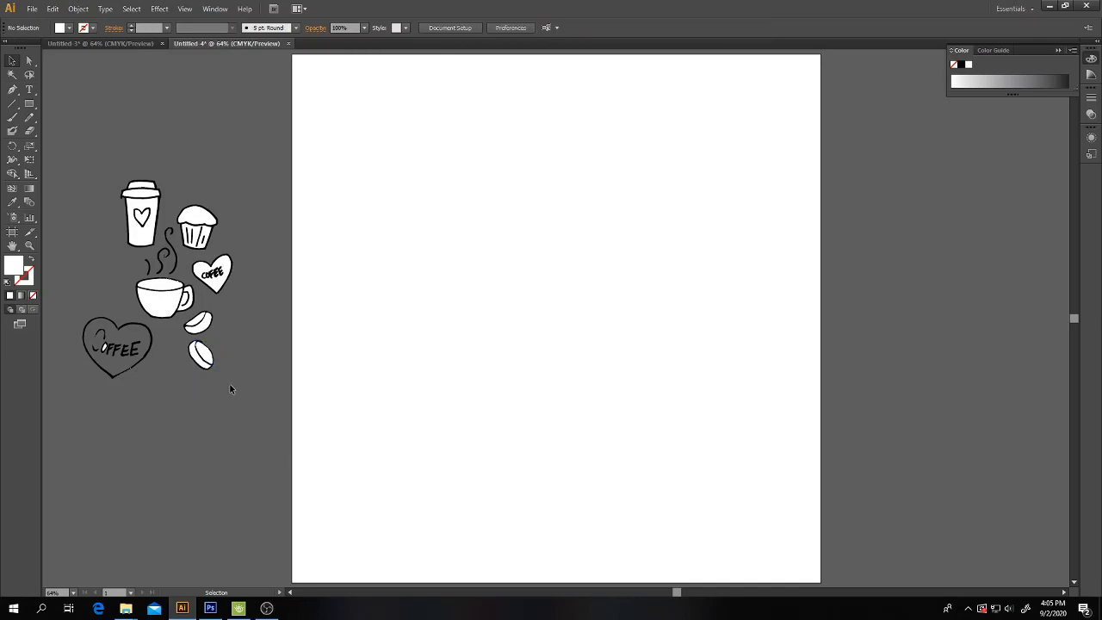
click(199, 355)
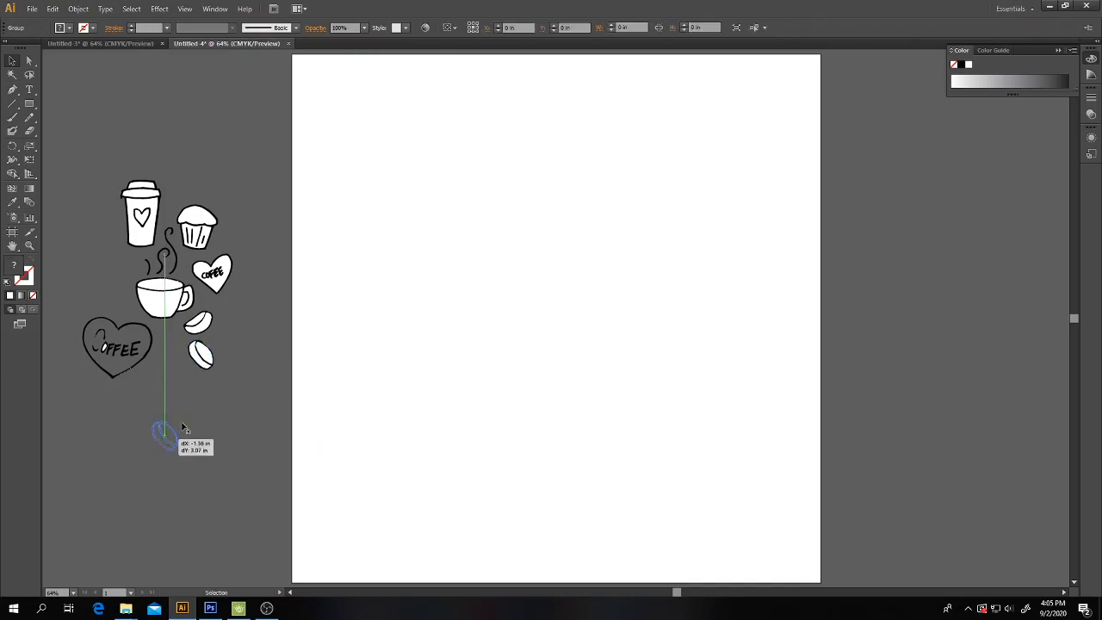
right_click(199, 324)
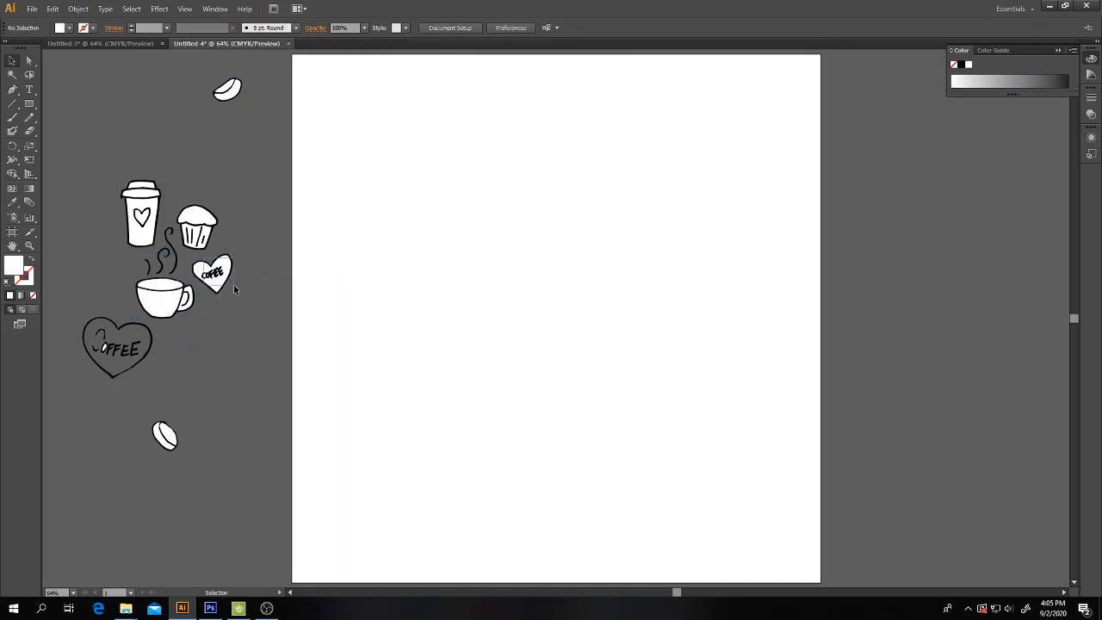
right_click(250, 175)
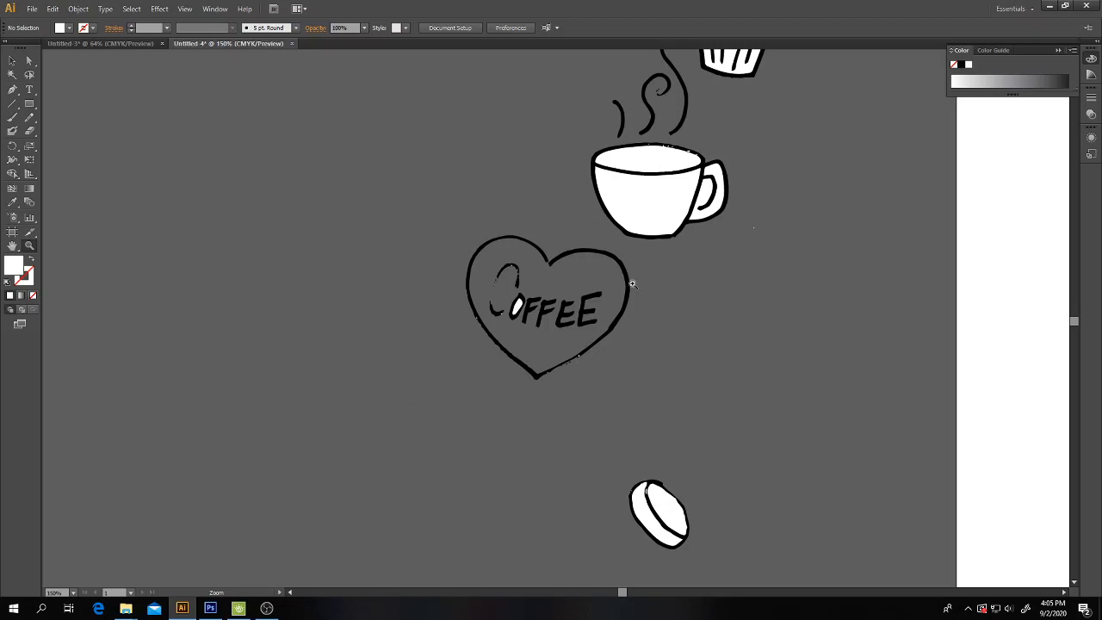
mouse_move(590, 365)
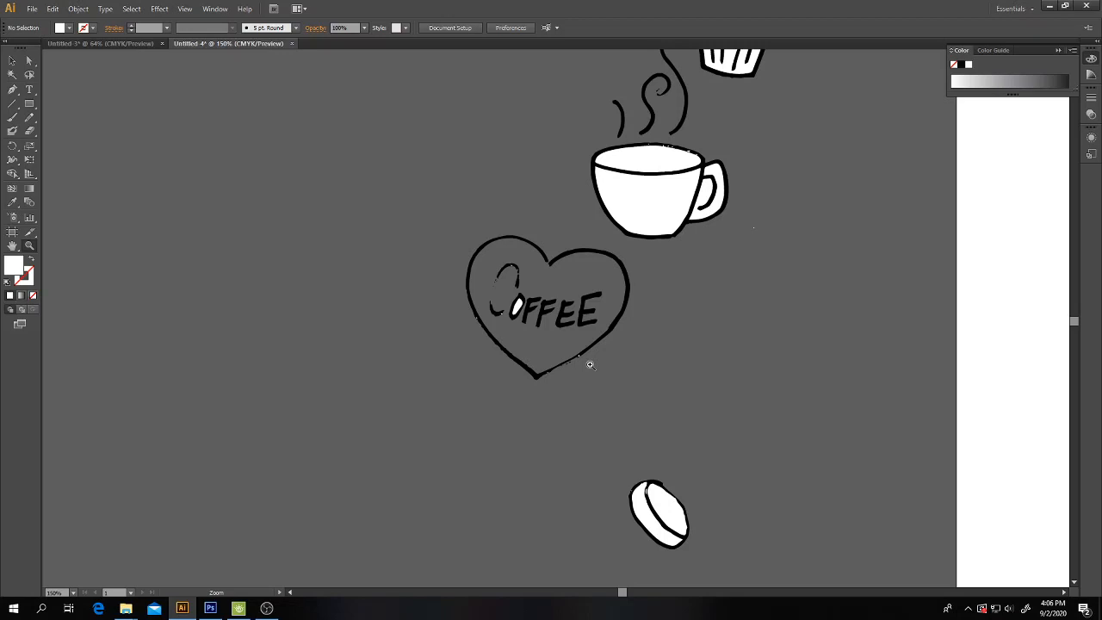
mouse_move(541, 340)
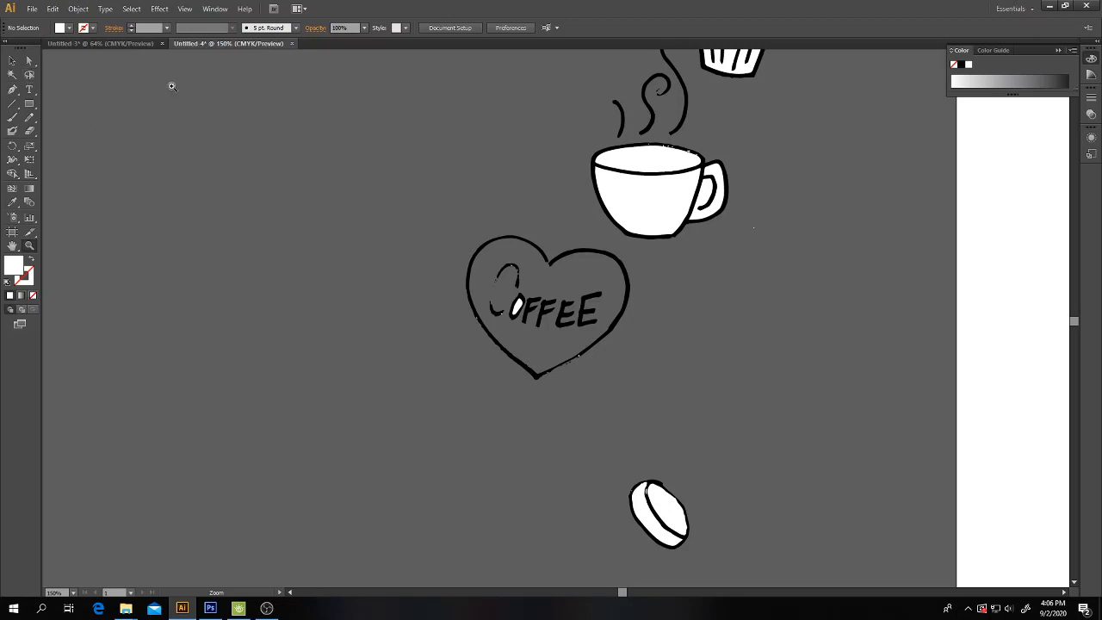
mouse_move(602, 353)
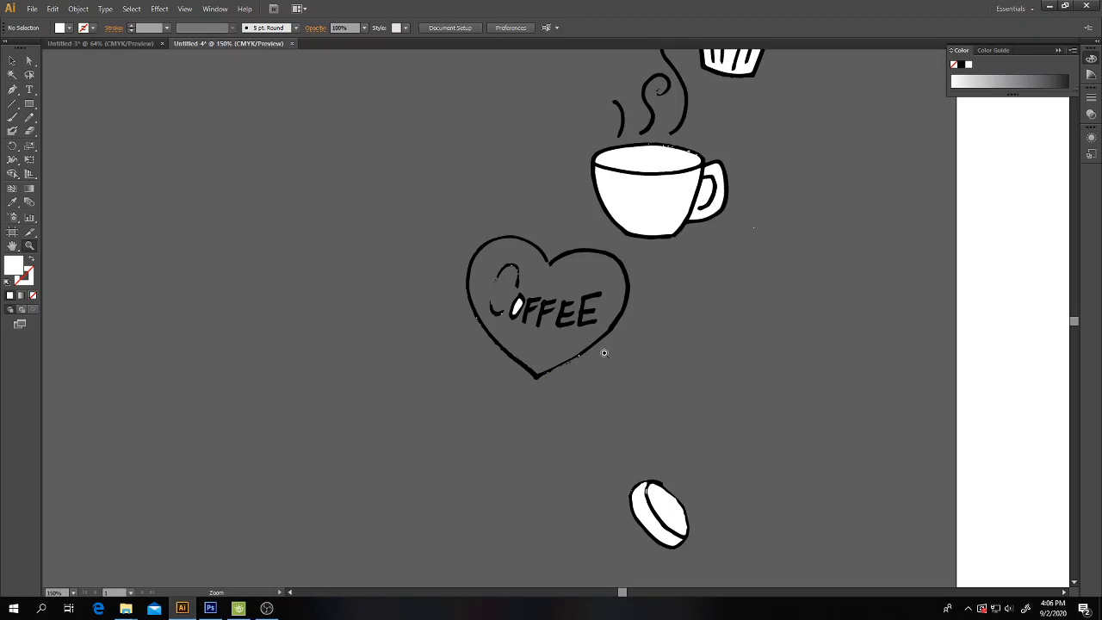
mouse_move(97, 111)
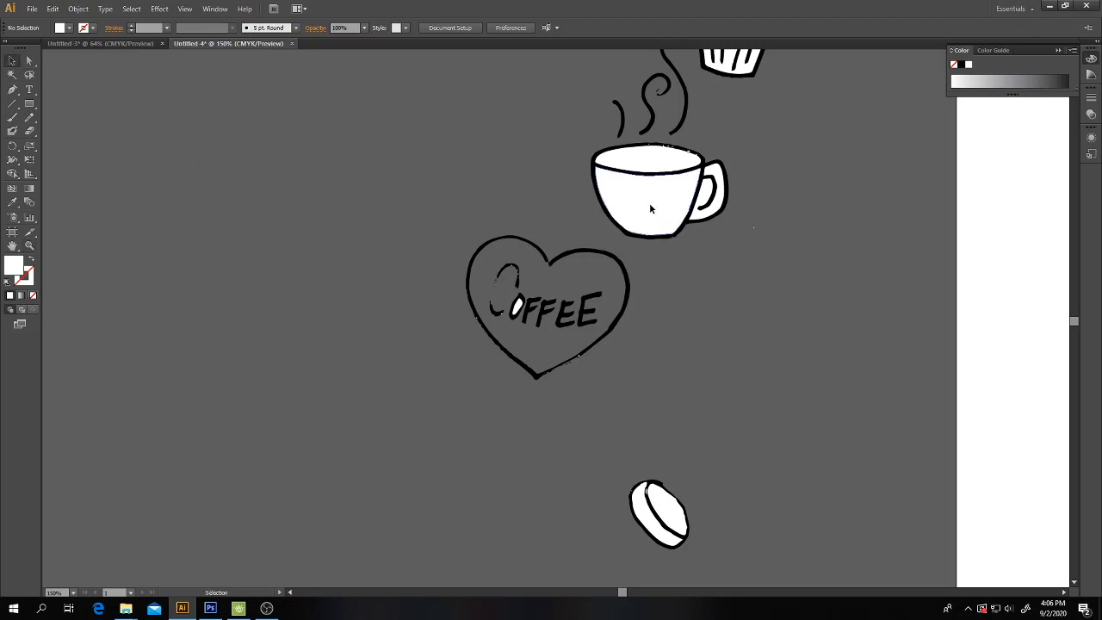
Step: Give the coffee cup's body a grey fill chosen in the Color Picker
click(650, 210)
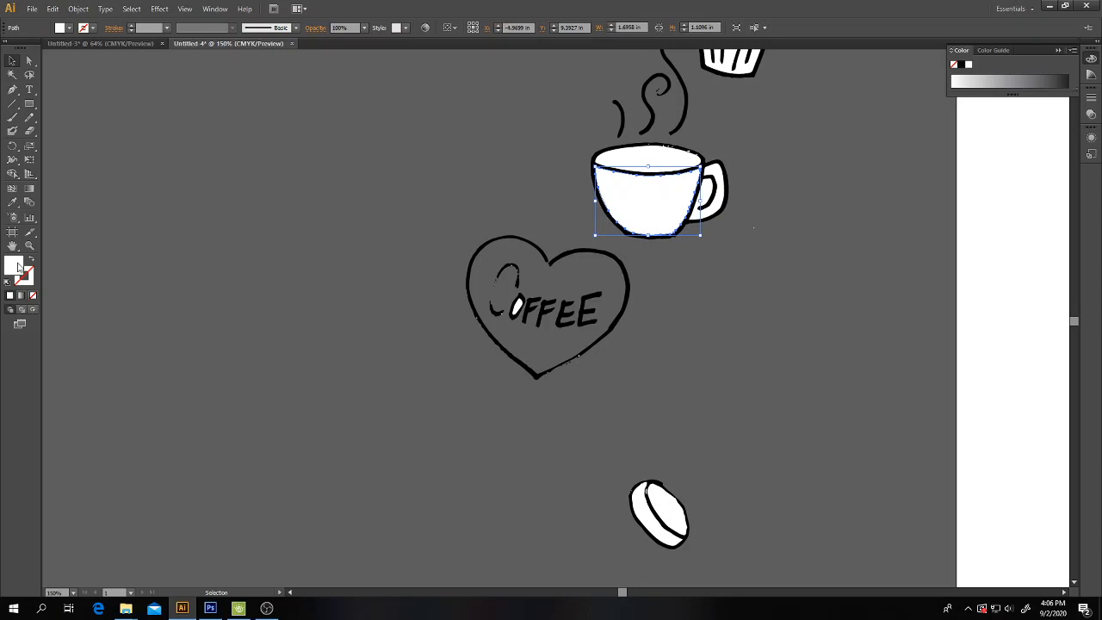
double_click(18, 269)
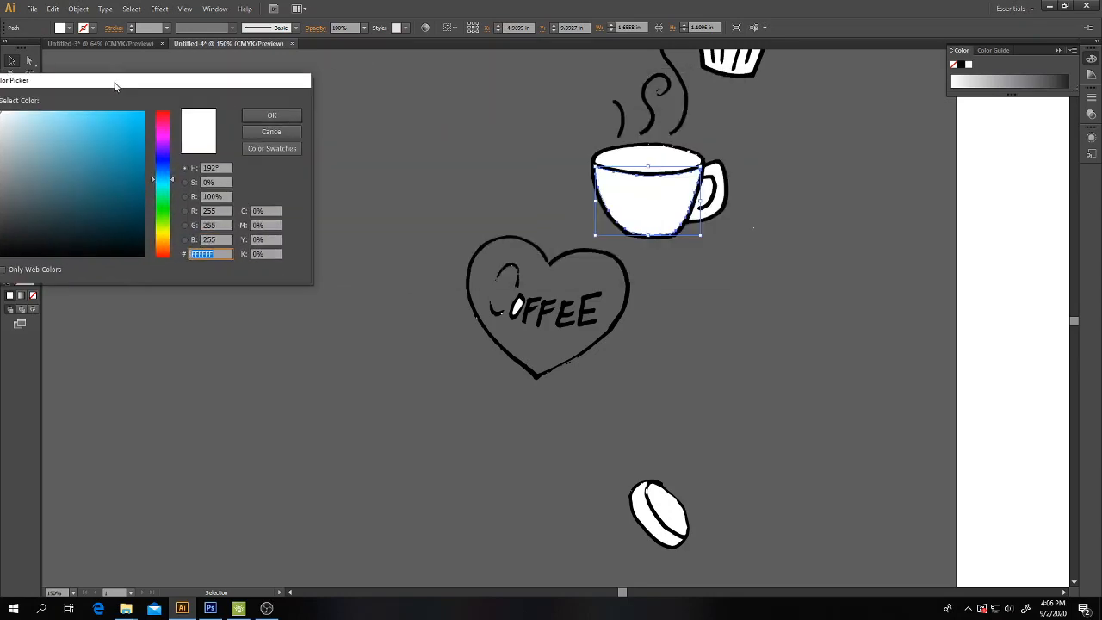
click(272, 114)
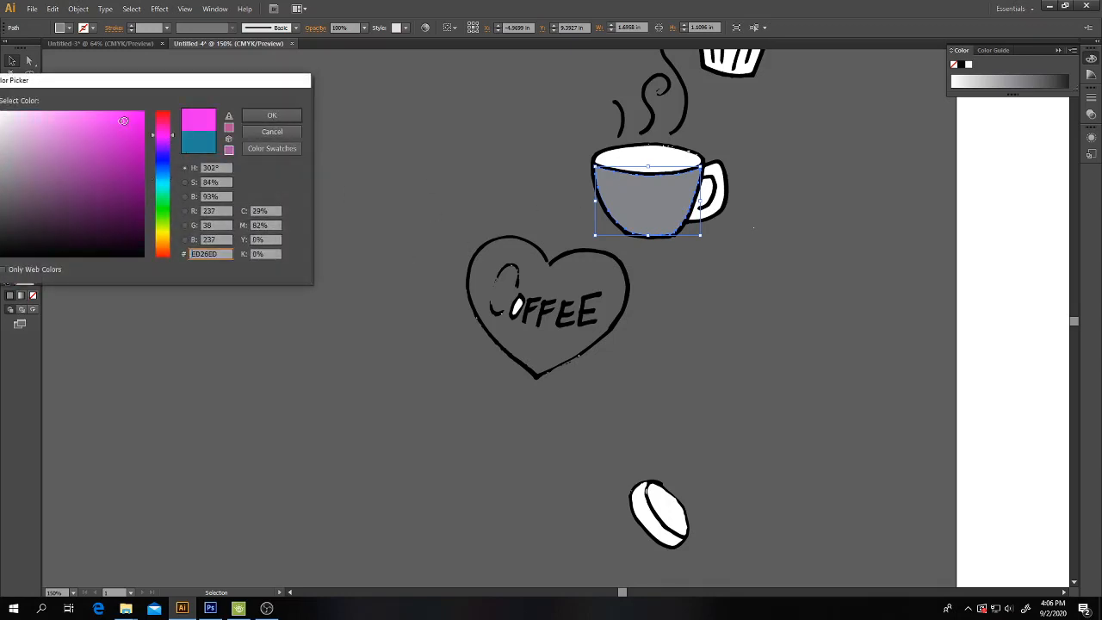
click(271, 131)
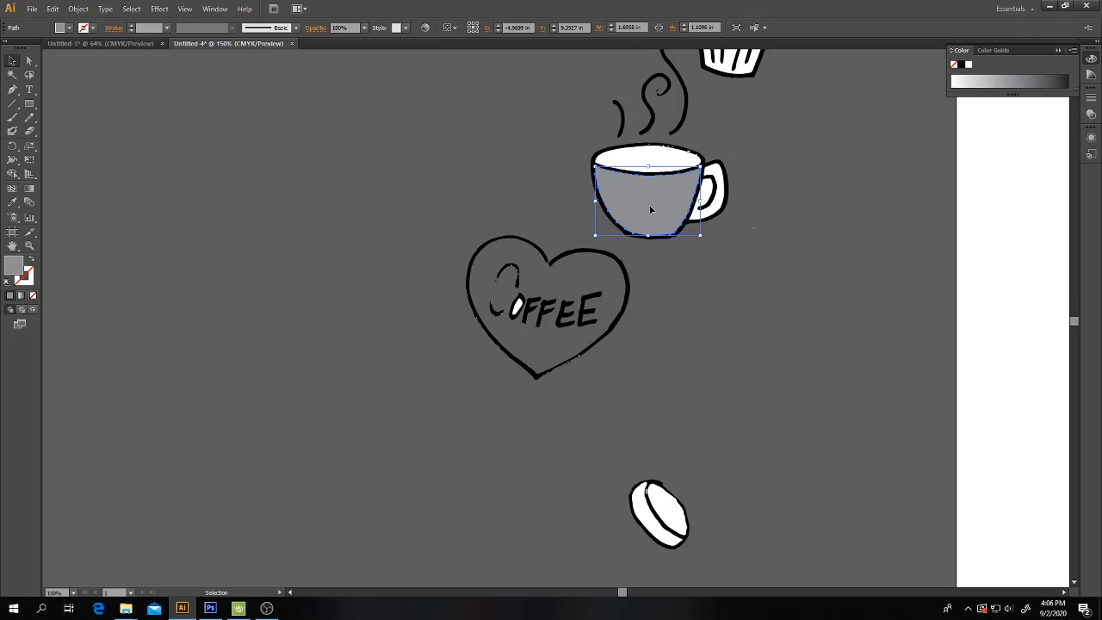
Step: Float the Color panel and switch it to RGB, leaving the cup body pink
drag(960, 50, 852, 93)
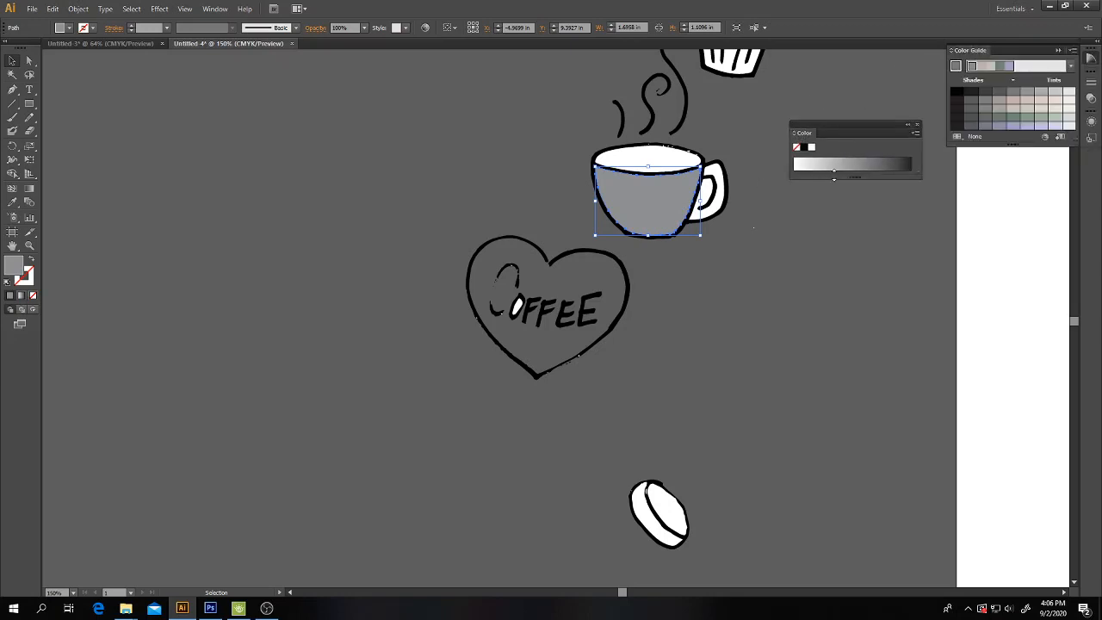
mouse_move(845, 164)
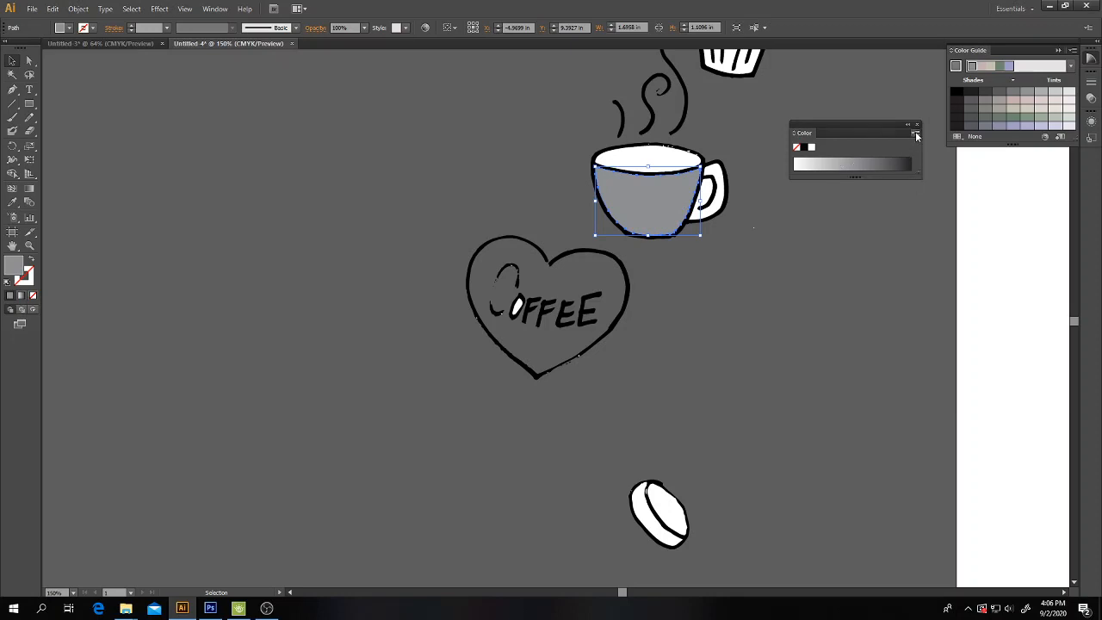
click(916, 135)
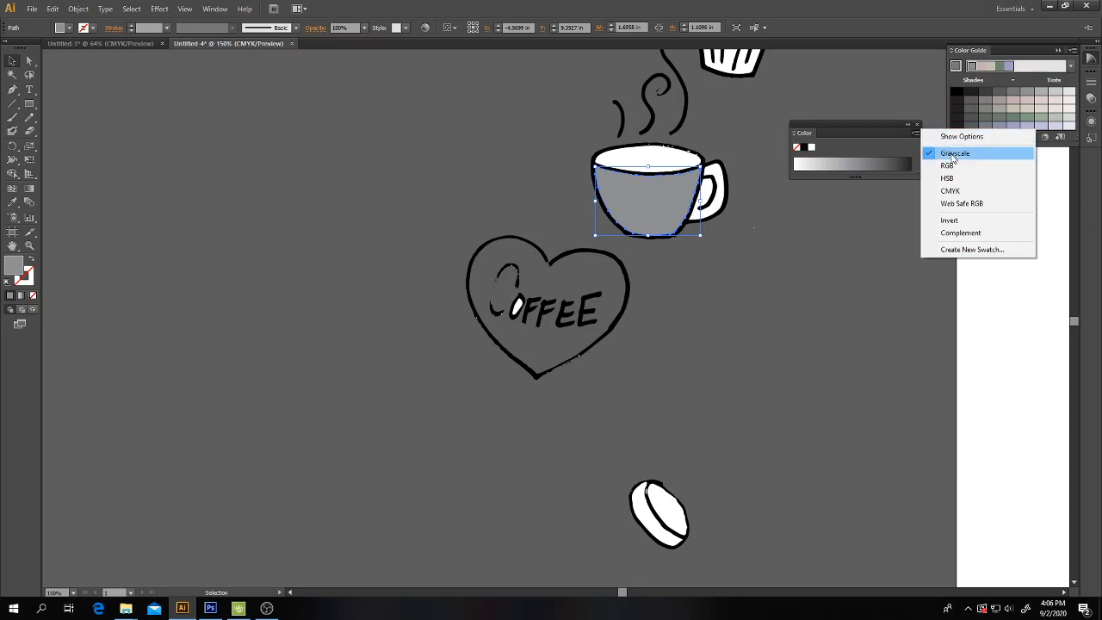
click(947, 166)
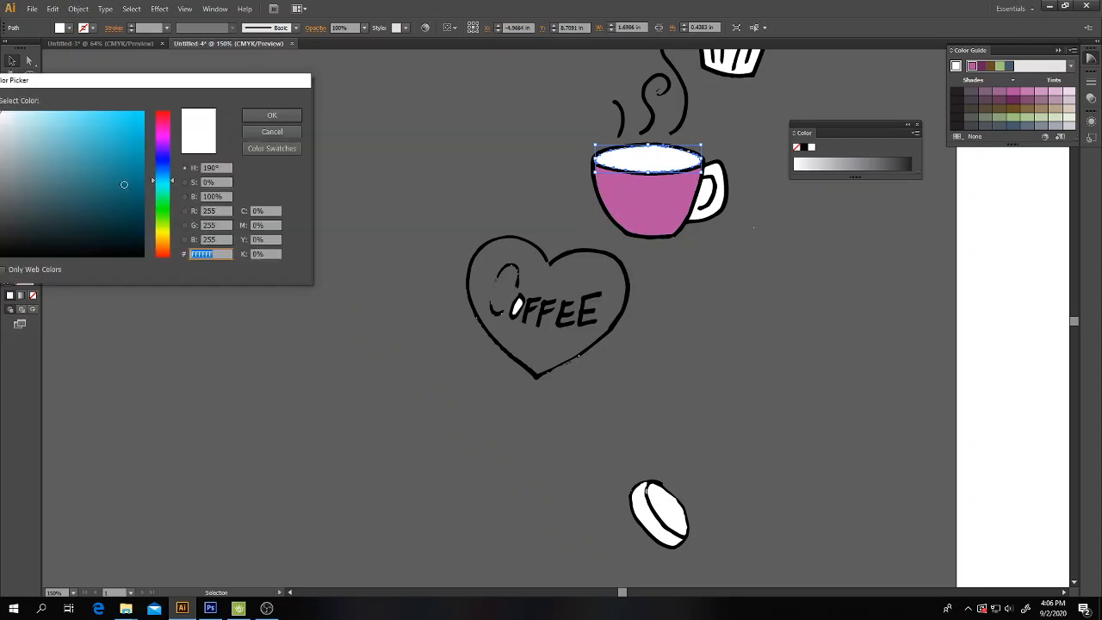
Step: Colour the coffee surface teal and the cupcake's top purple
click(271, 113)
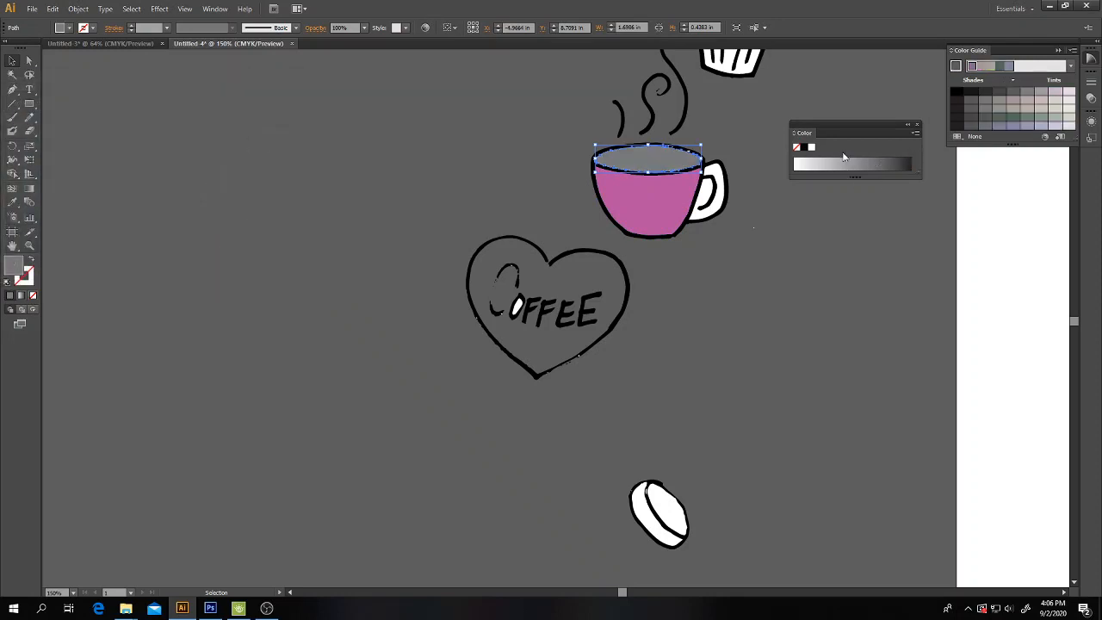
click(916, 126)
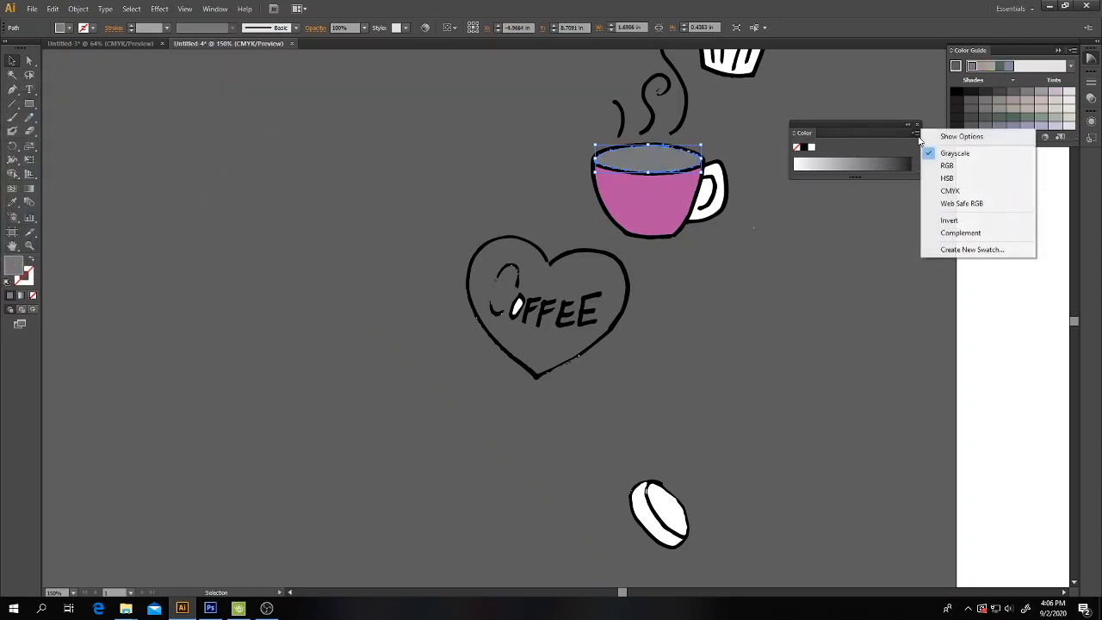
click(947, 166)
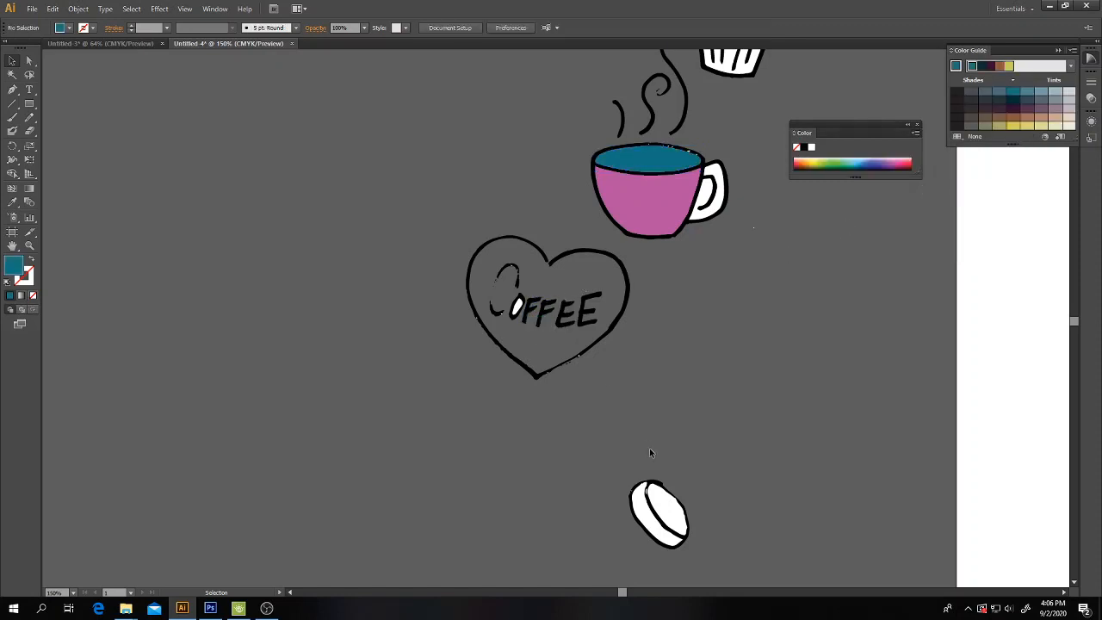
click(658, 512)
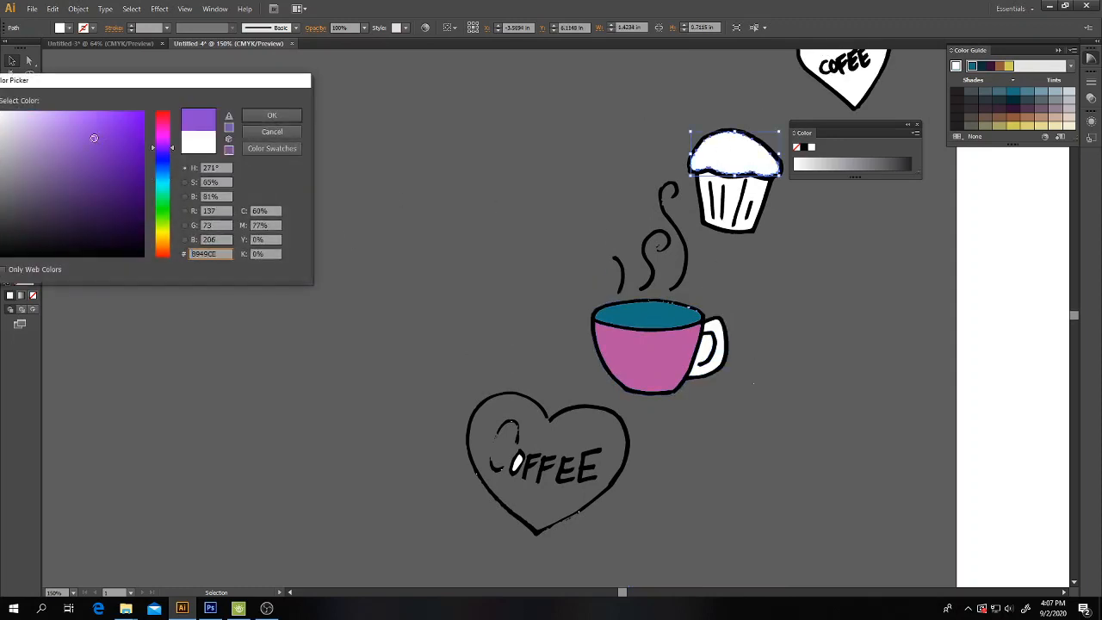
click(916, 135)
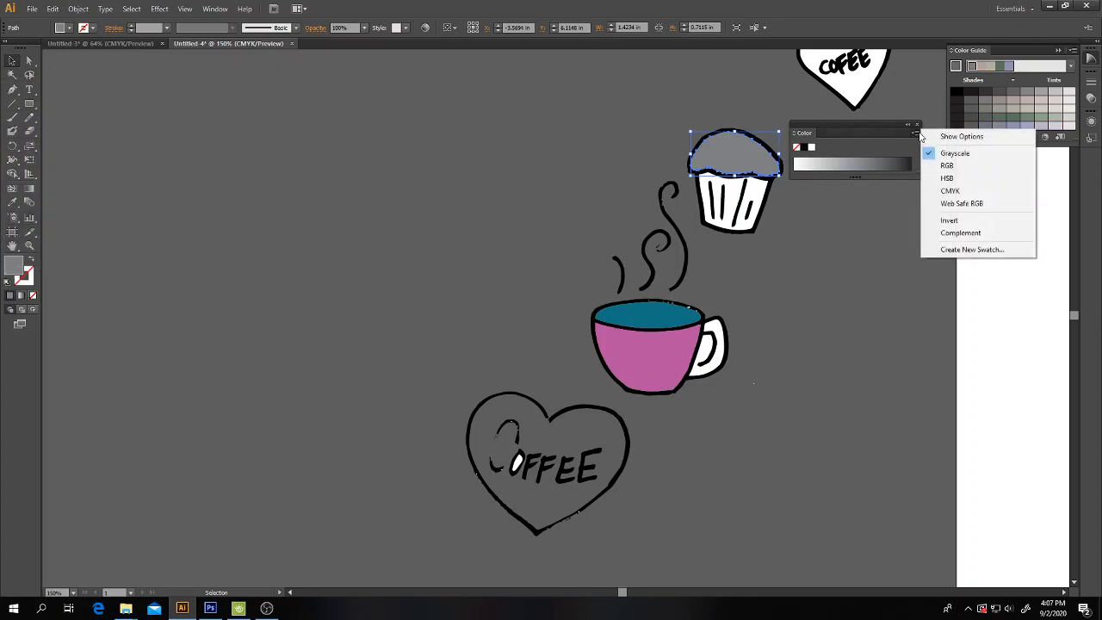
click(947, 165)
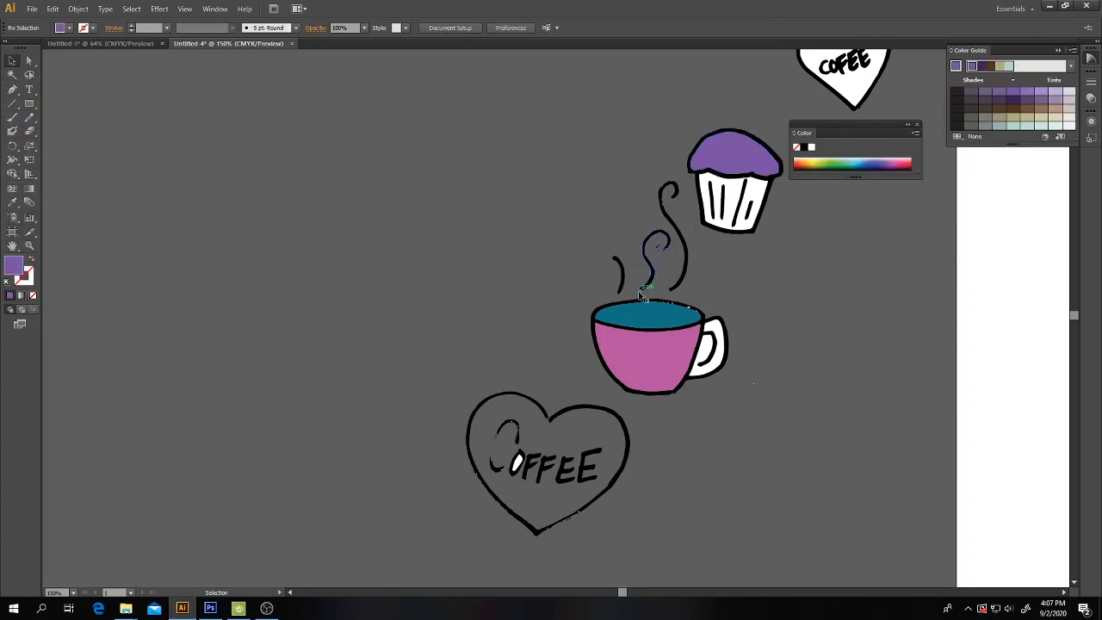
mouse_move(13, 248)
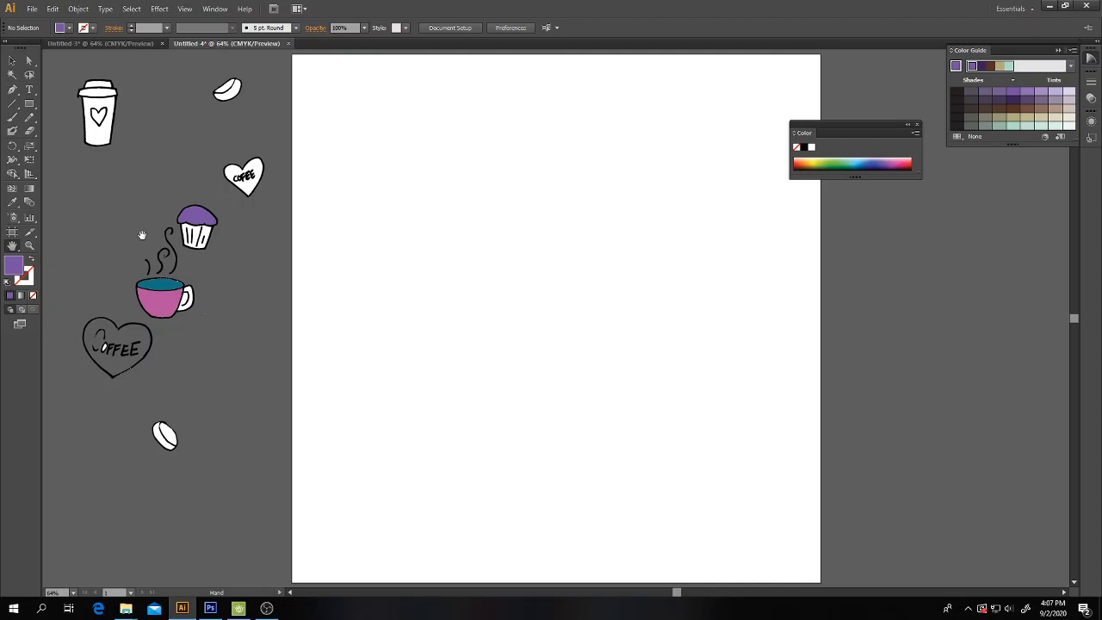
mouse_move(49, 65)
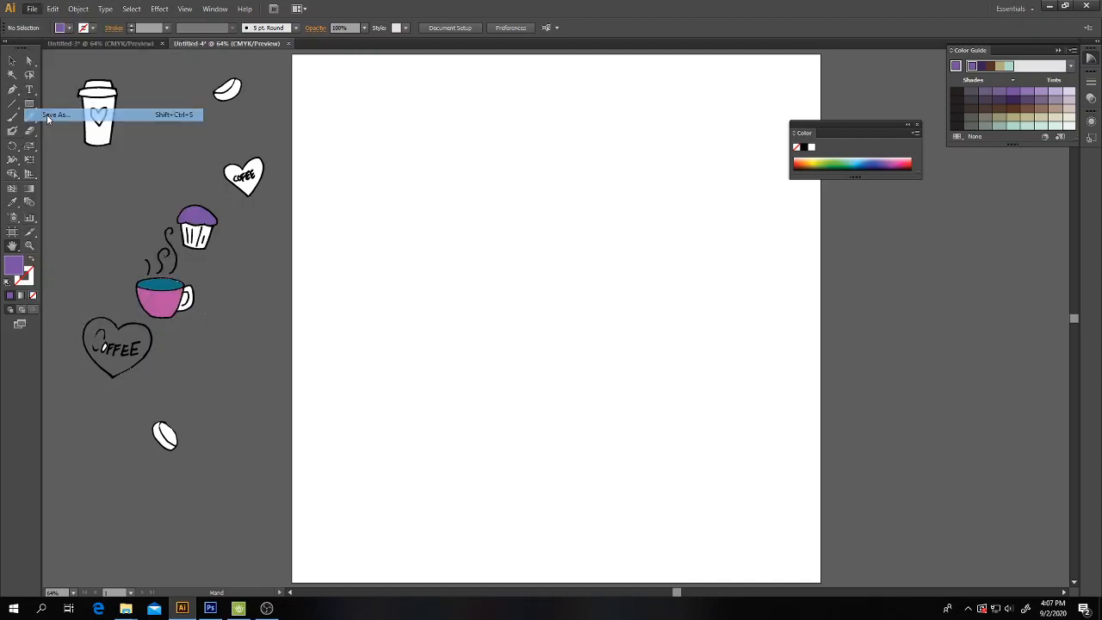
click(55, 114)
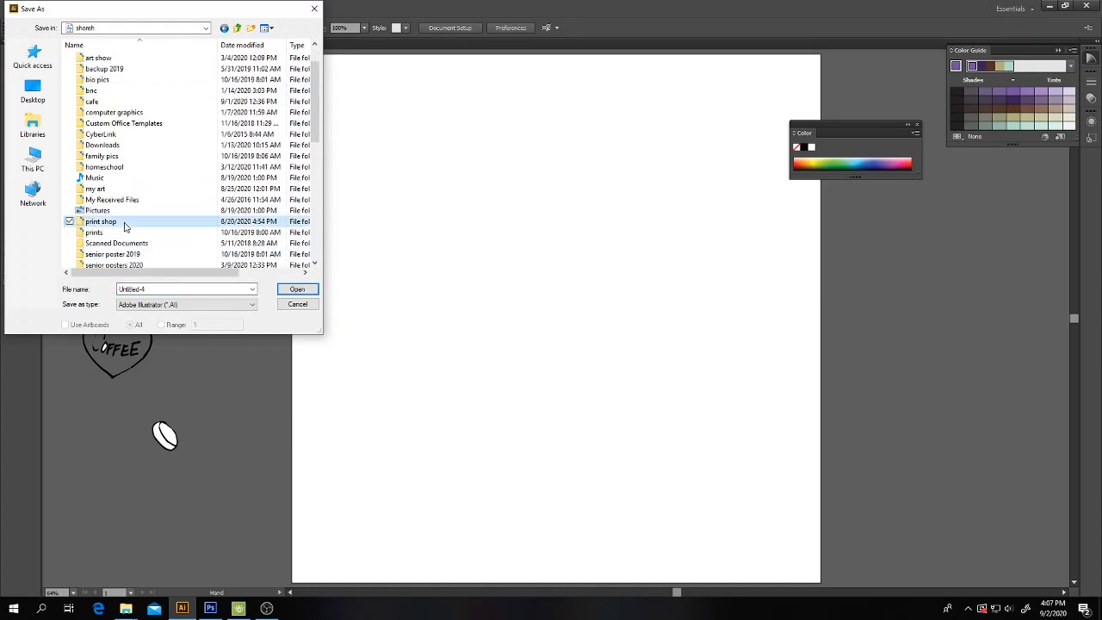
double_click(100, 221)
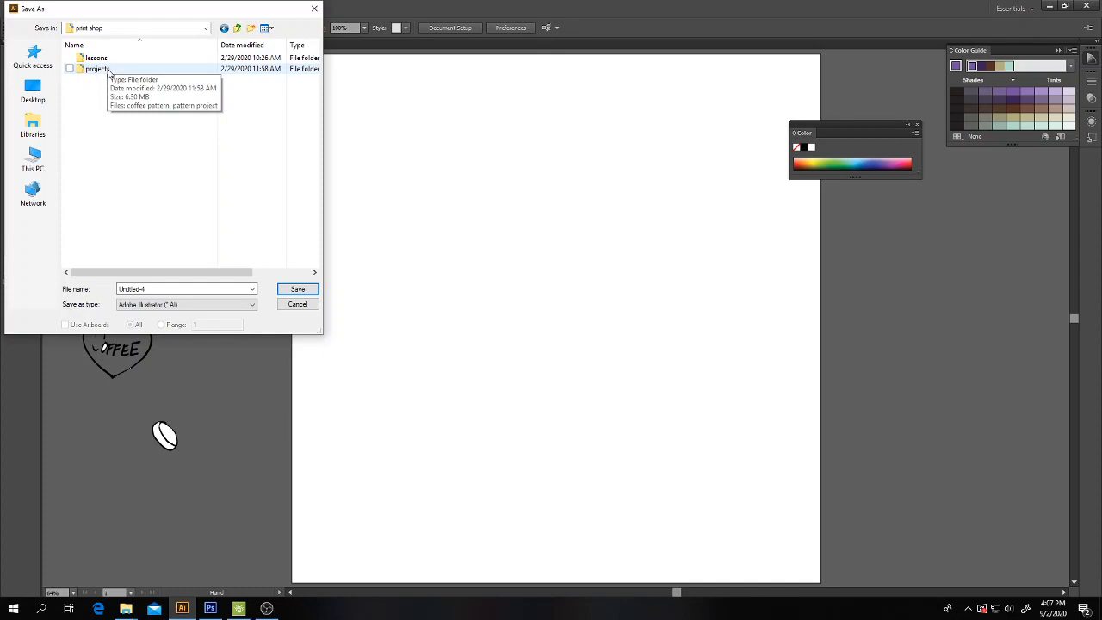
mouse_move(183, 240)
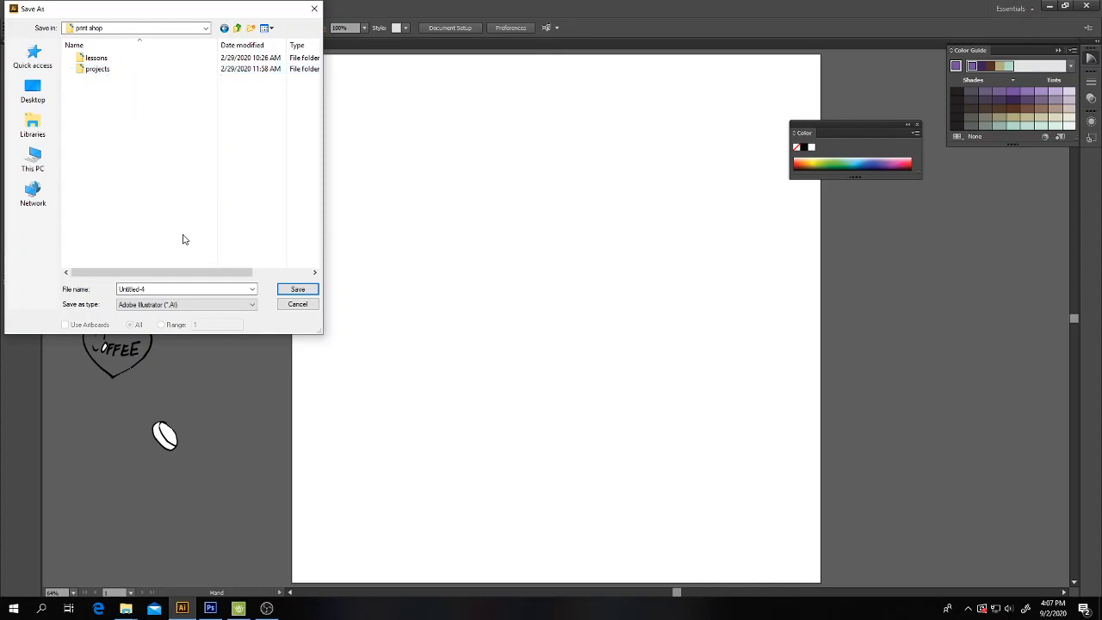
click(186, 289)
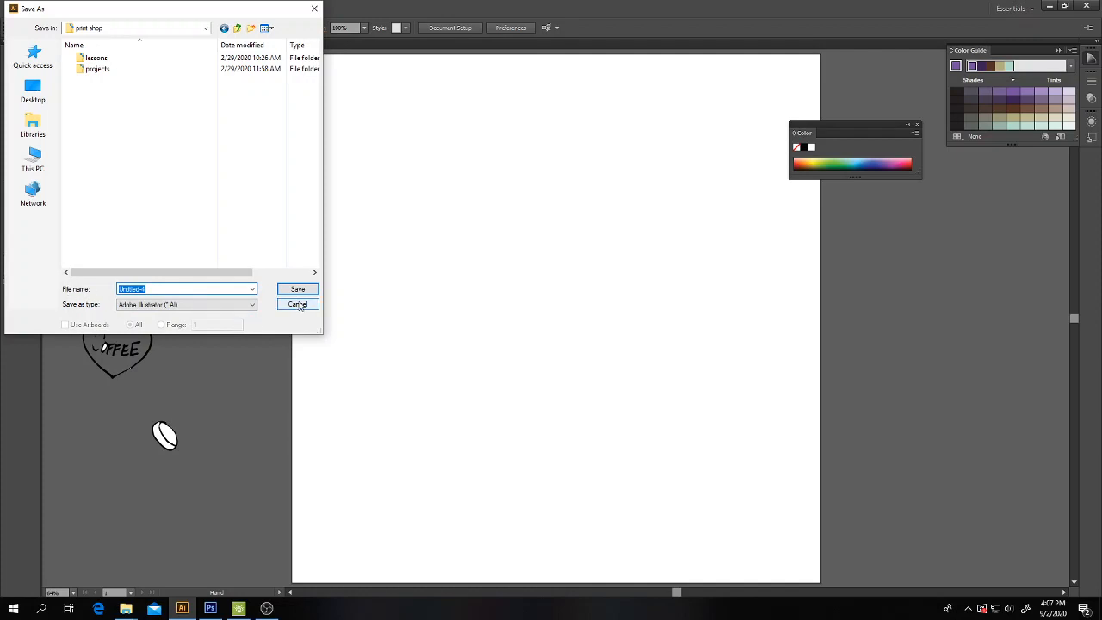
click(296, 303)
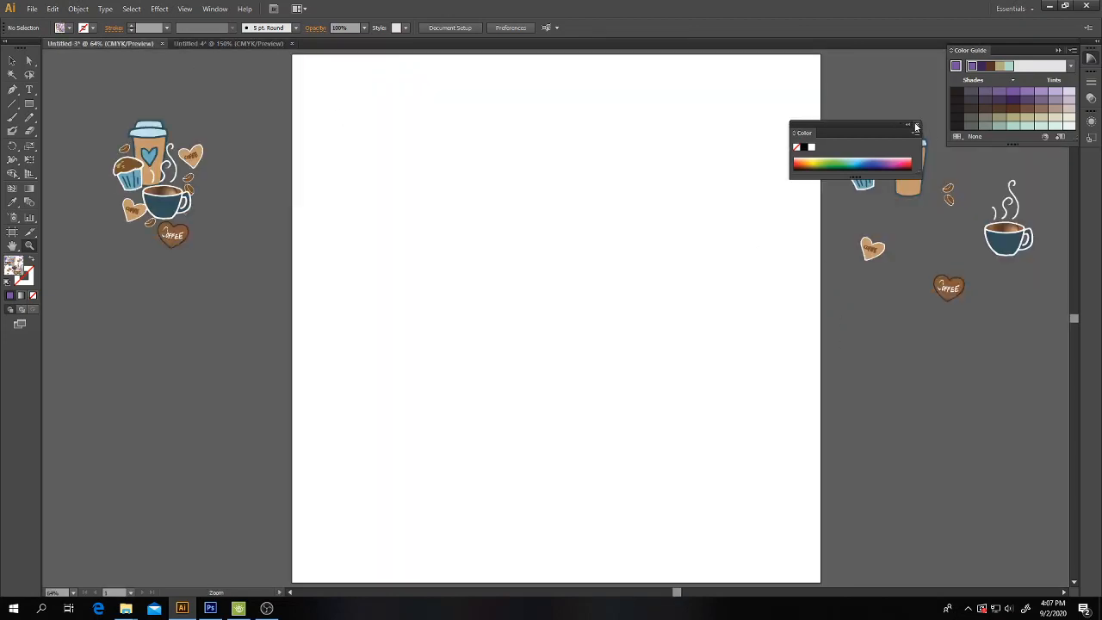
Step: Give the muffin top a green Color Guide fill, then switch to the other coffee drawing
click(916, 128)
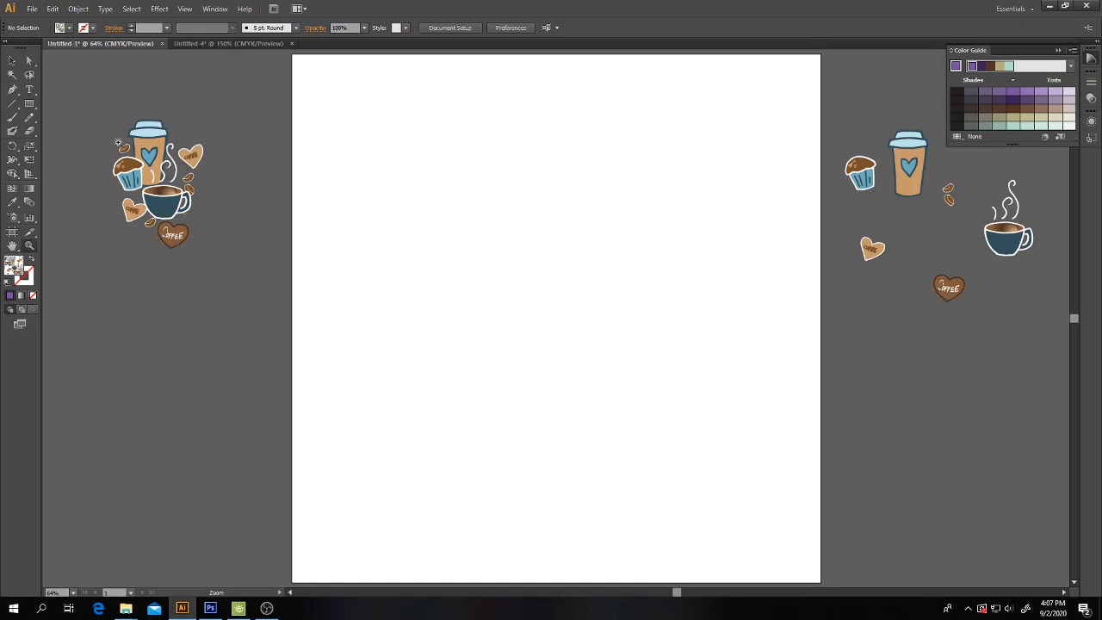
mouse_move(943, 222)
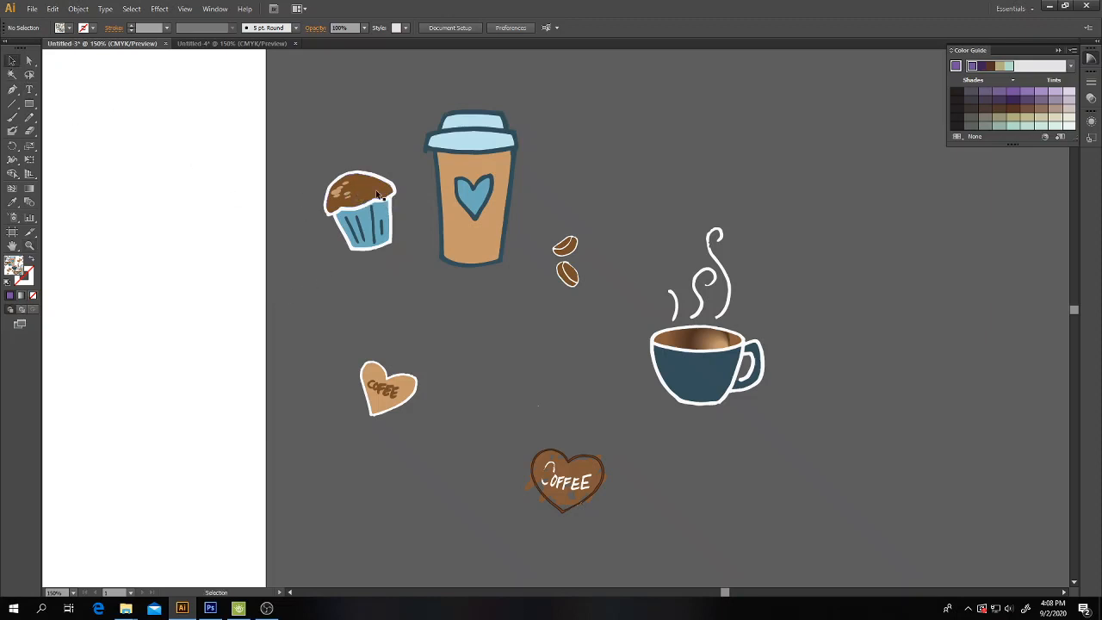
right_click(360, 206)
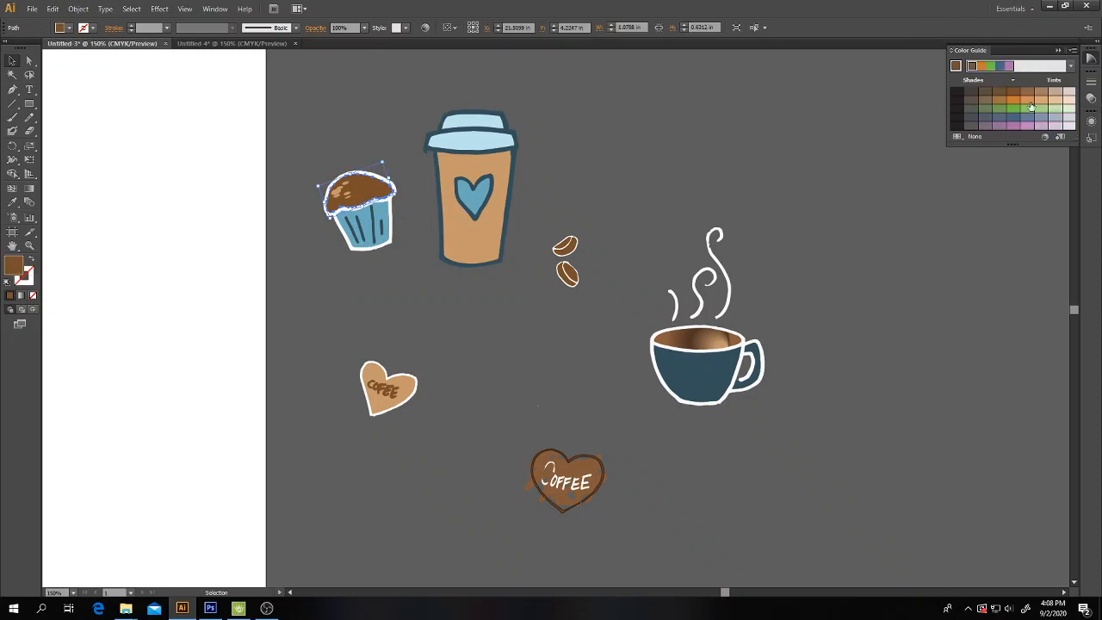
click(1024, 107)
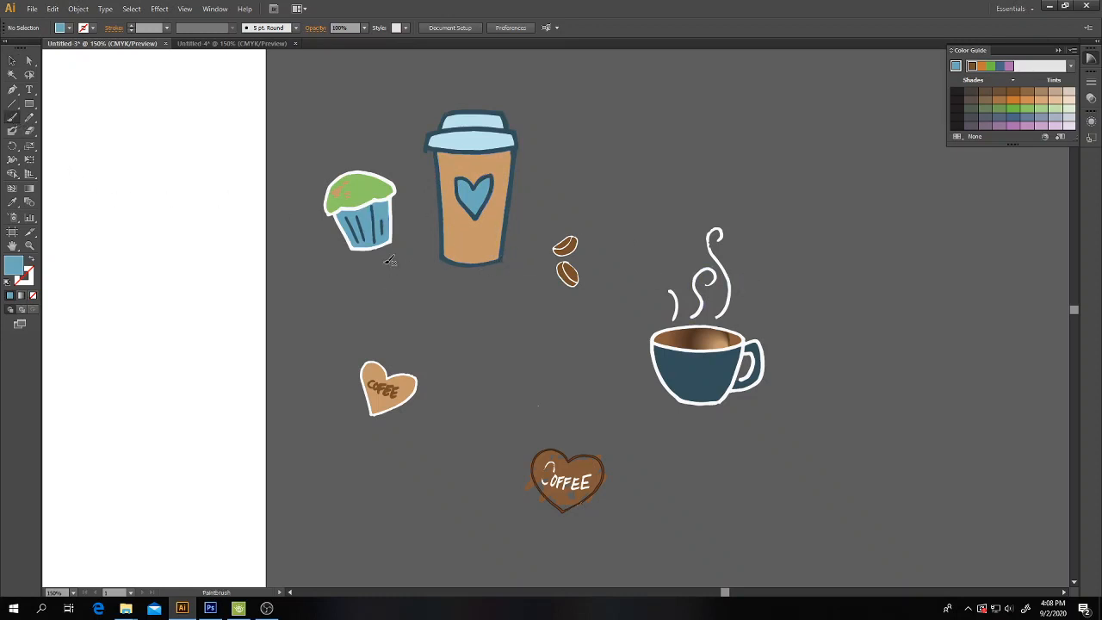
mouse_move(687, 301)
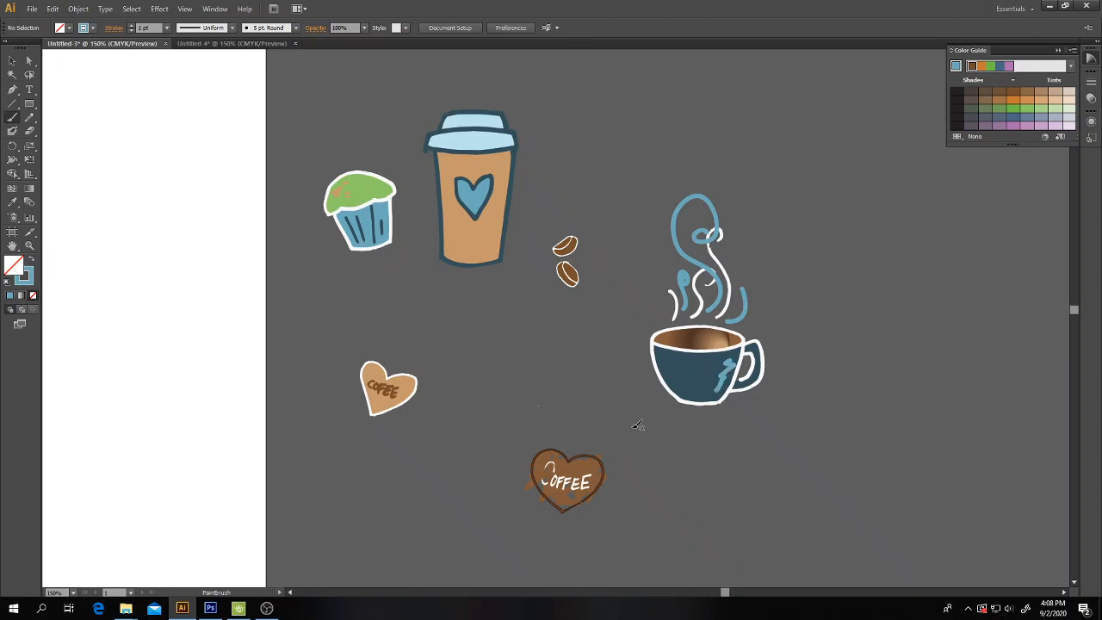
mouse_move(759, 353)
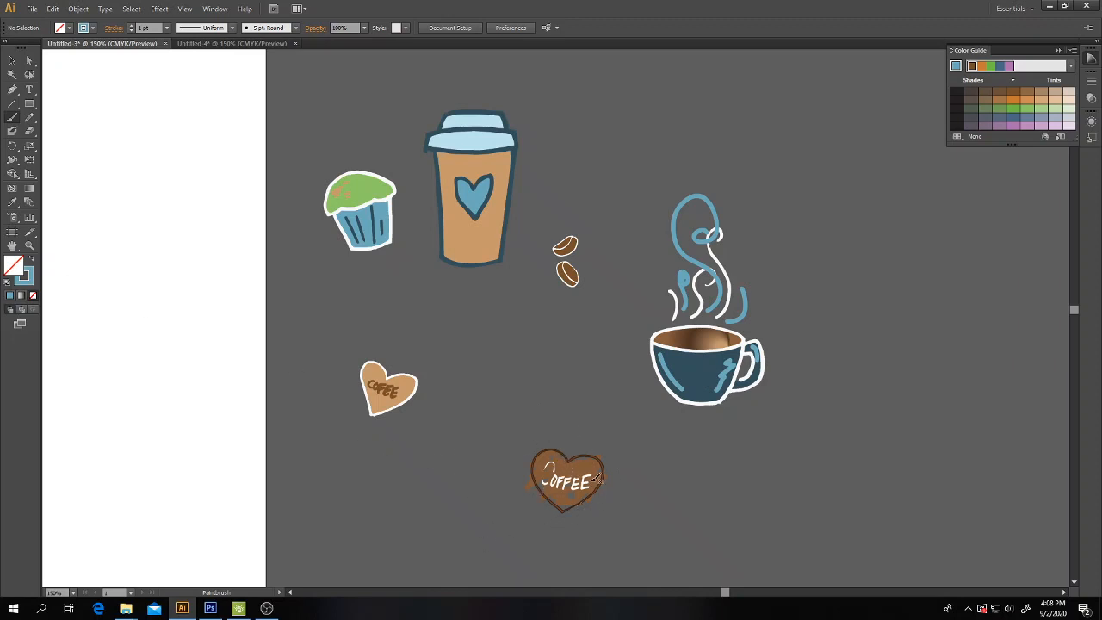
click(233, 45)
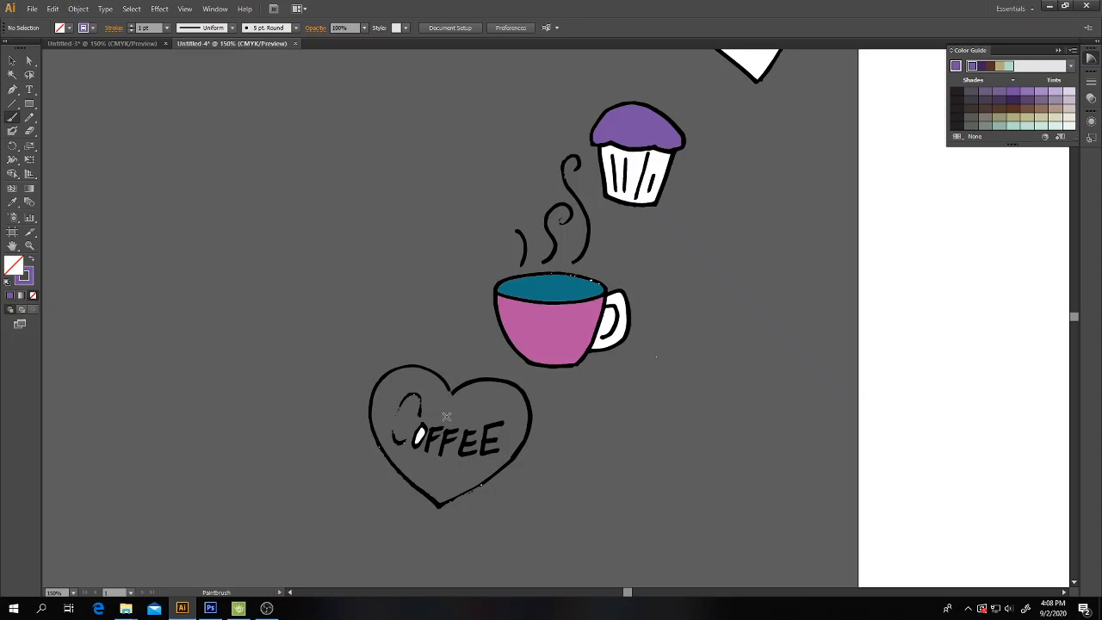
mouse_move(456, 413)
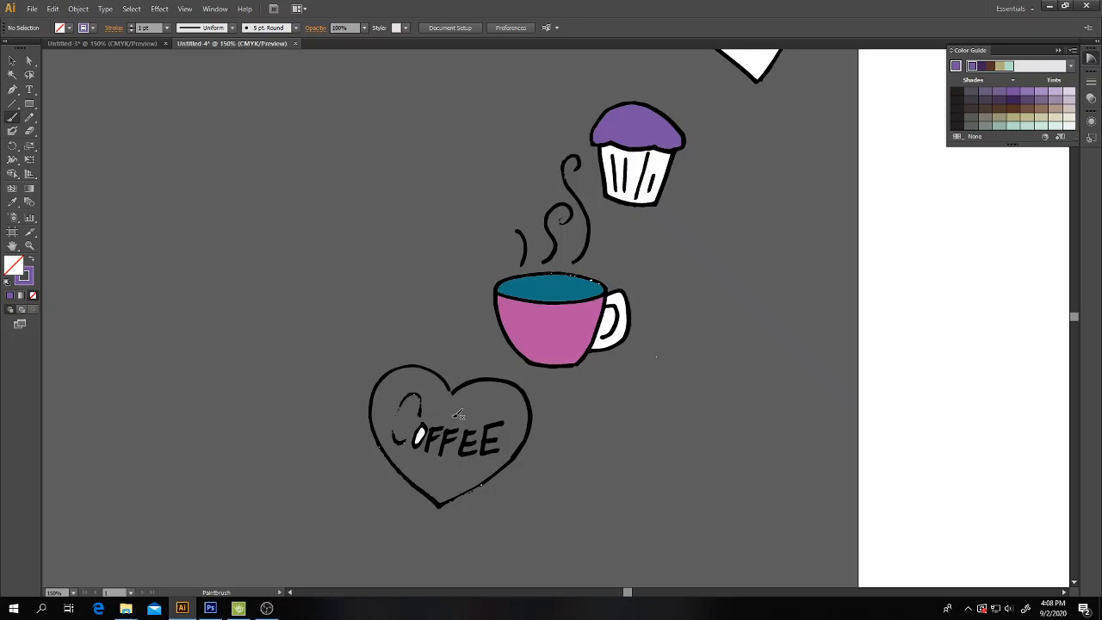
Step: Paint the COFFEE heart solid purple with the Blob Brush and send the fill behind its outline
drag(400, 396, 422, 414)
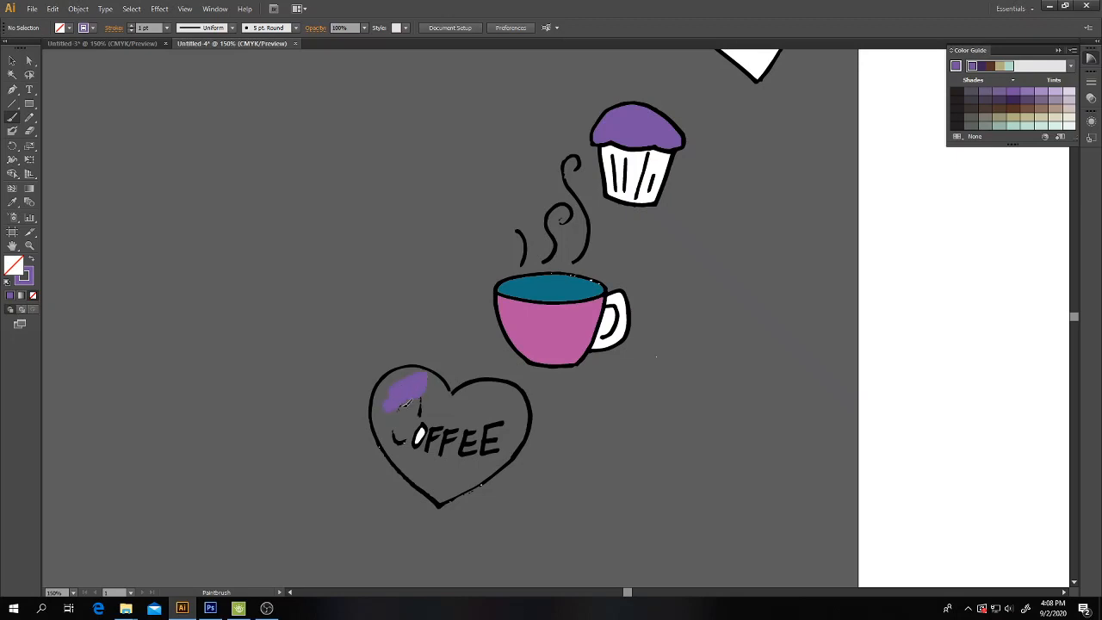
drag(405, 396, 491, 464)
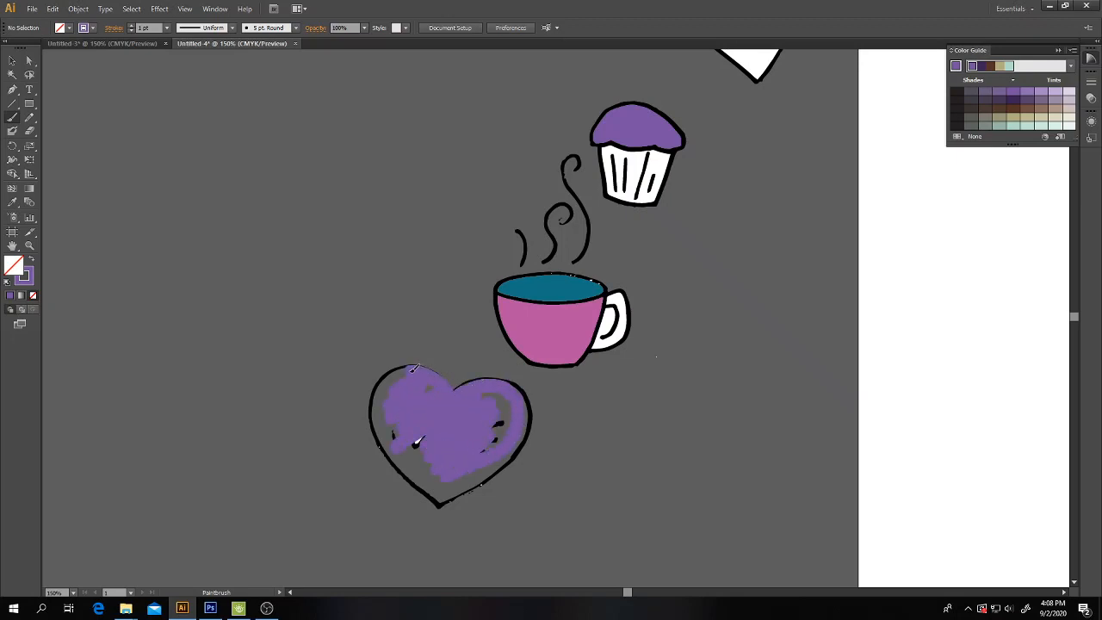
drag(410, 370, 417, 503)
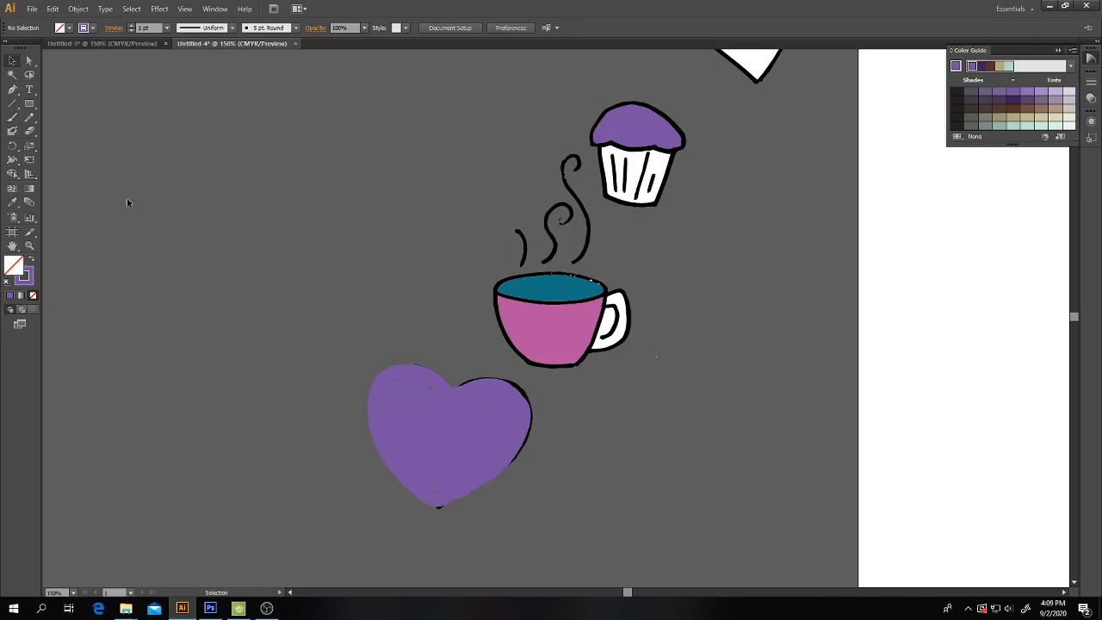
right_click(448, 433)
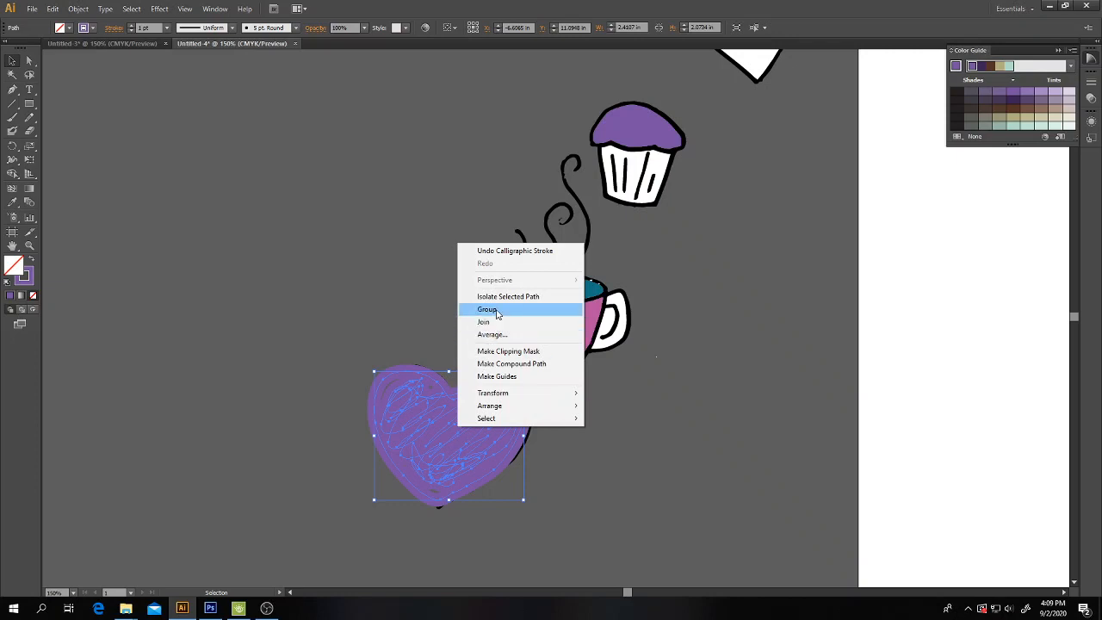
mouse_move(489, 406)
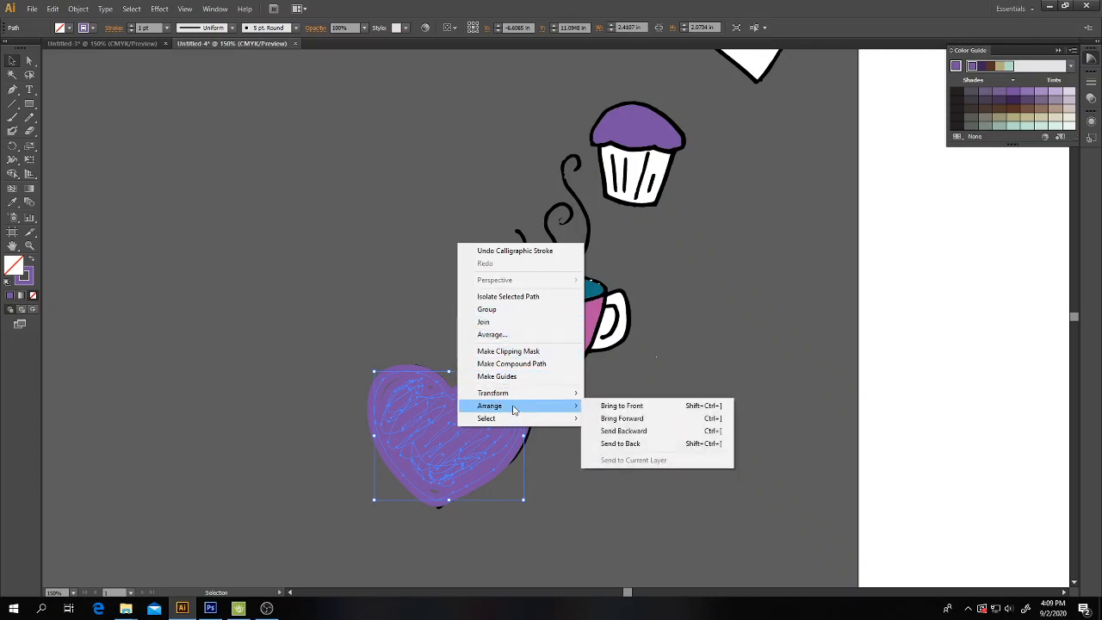
click(620, 442)
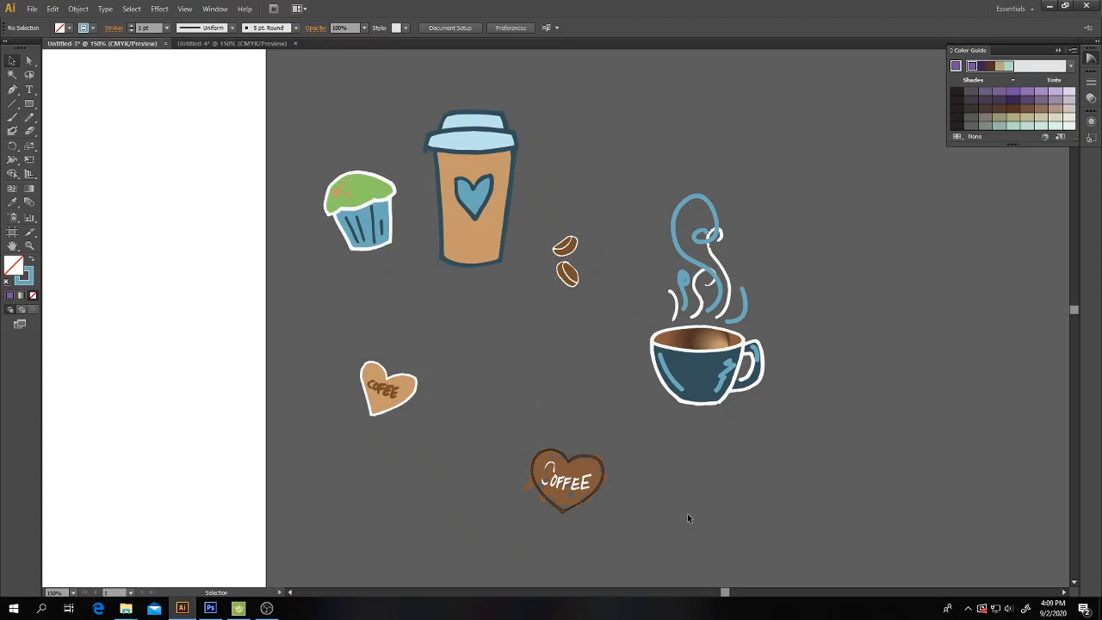
Step: Back in the first sticker drawing, select the tan takeaway cup's body
click(697, 353)
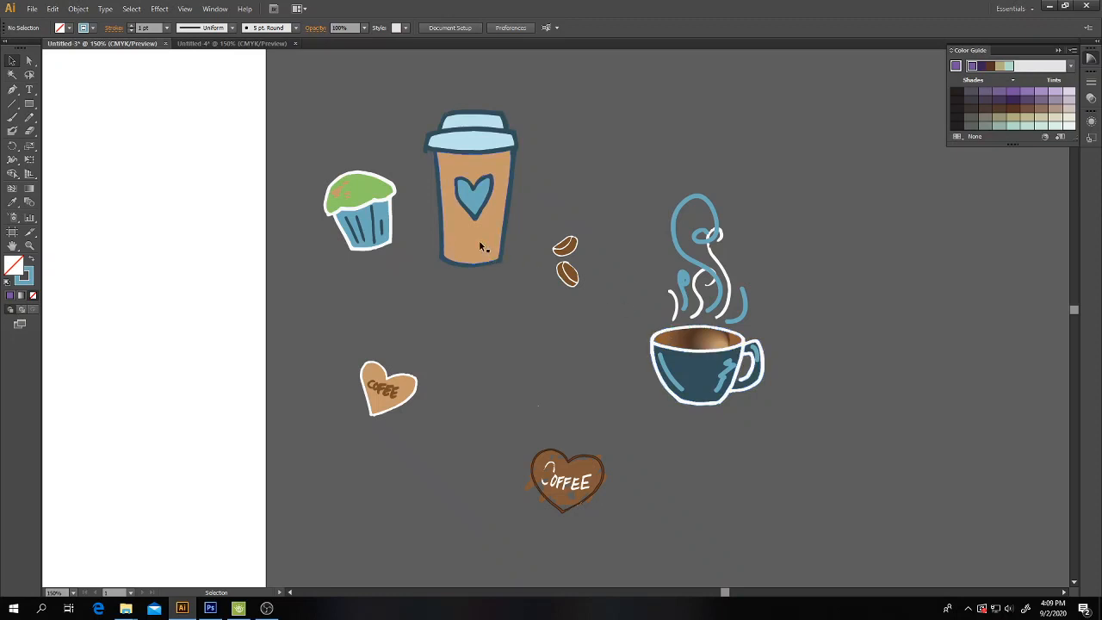
right_click(482, 232)
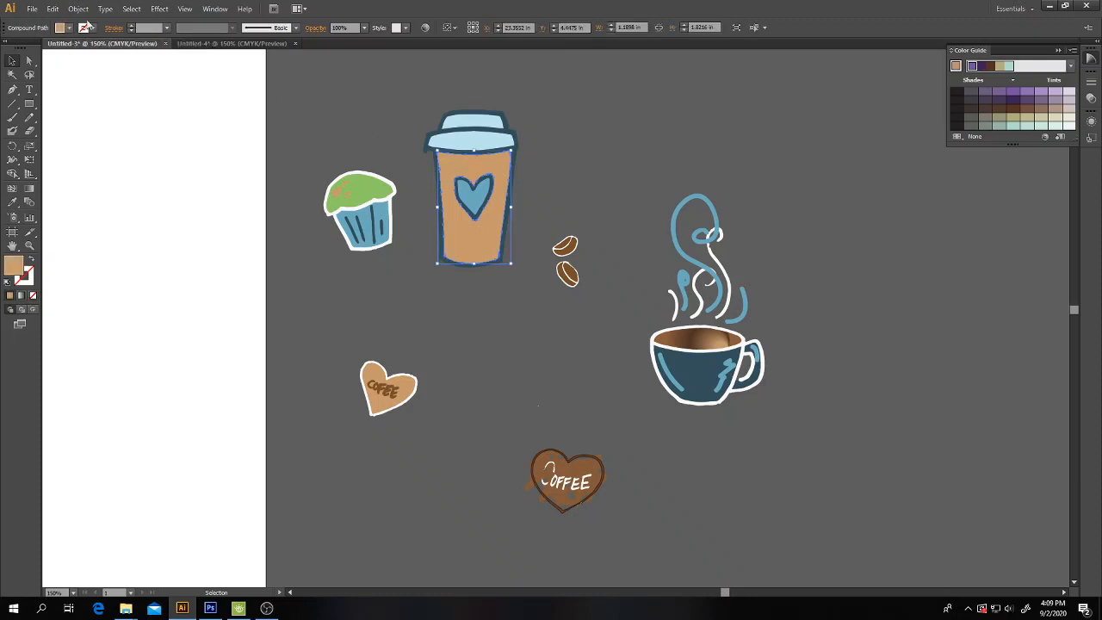
Step: Try a honeycomb fill on the cup from the Decorative Legacy pattern library, then dismiss the library
click(213, 9)
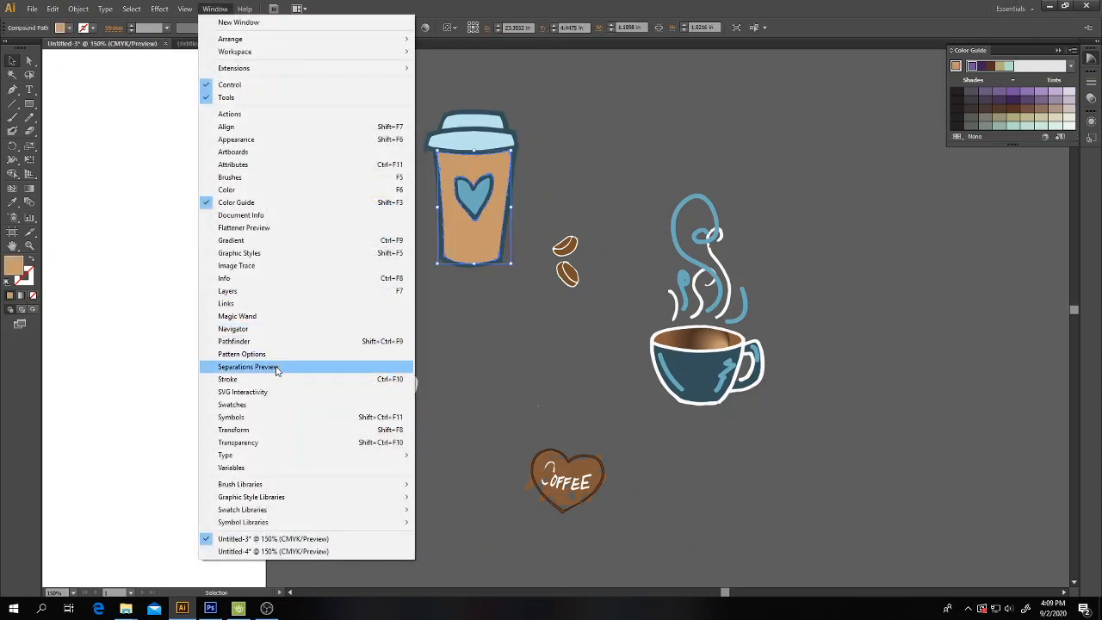
mouse_move(272, 357)
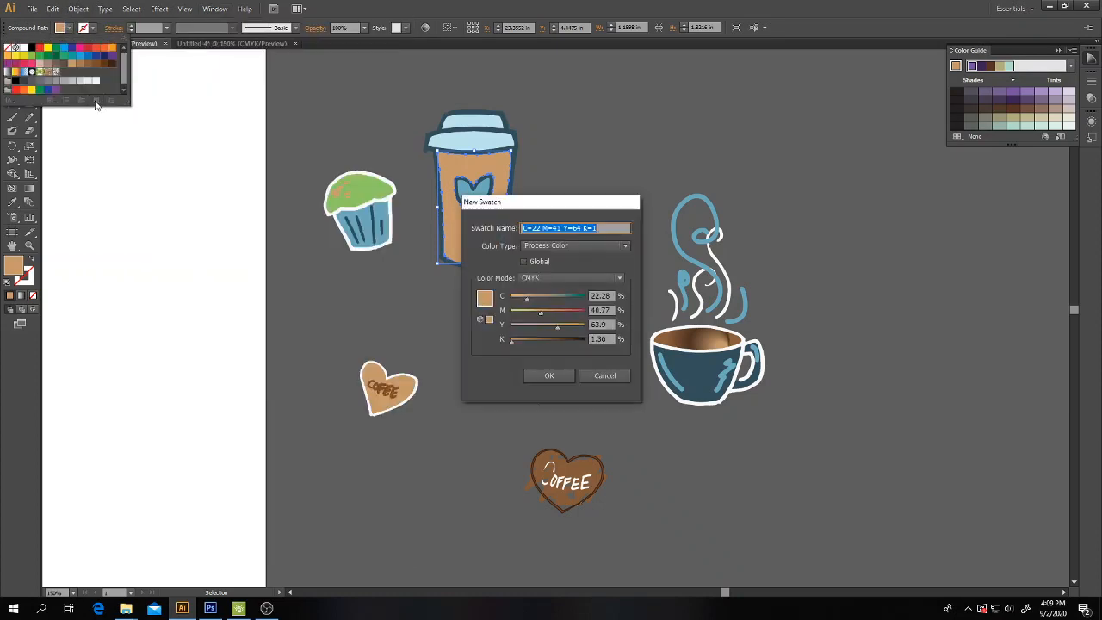
click(548, 375)
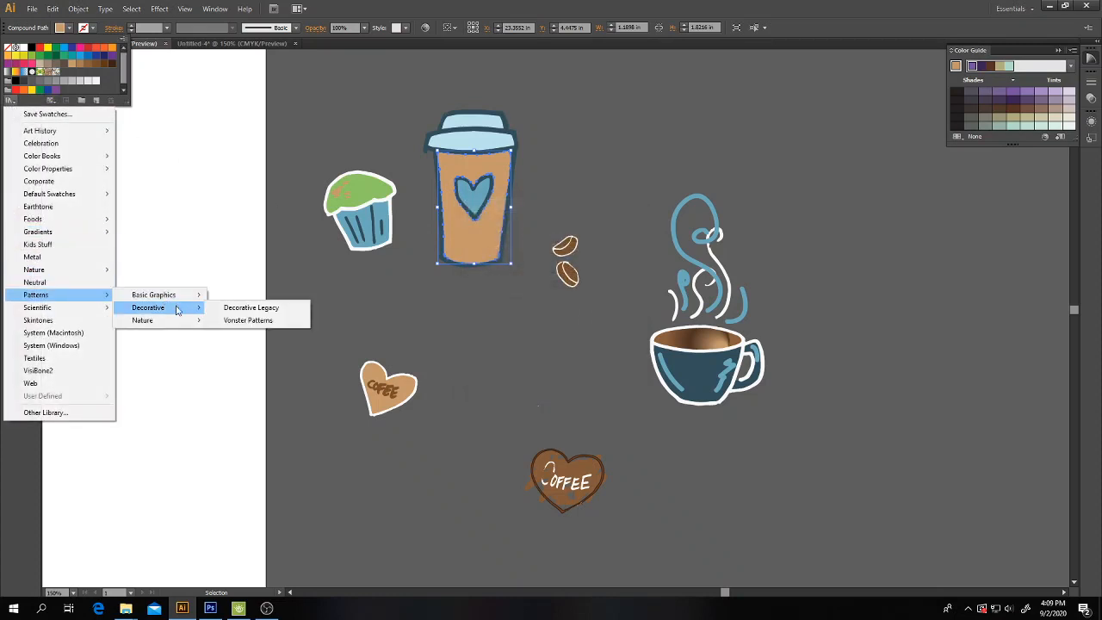
click(251, 306)
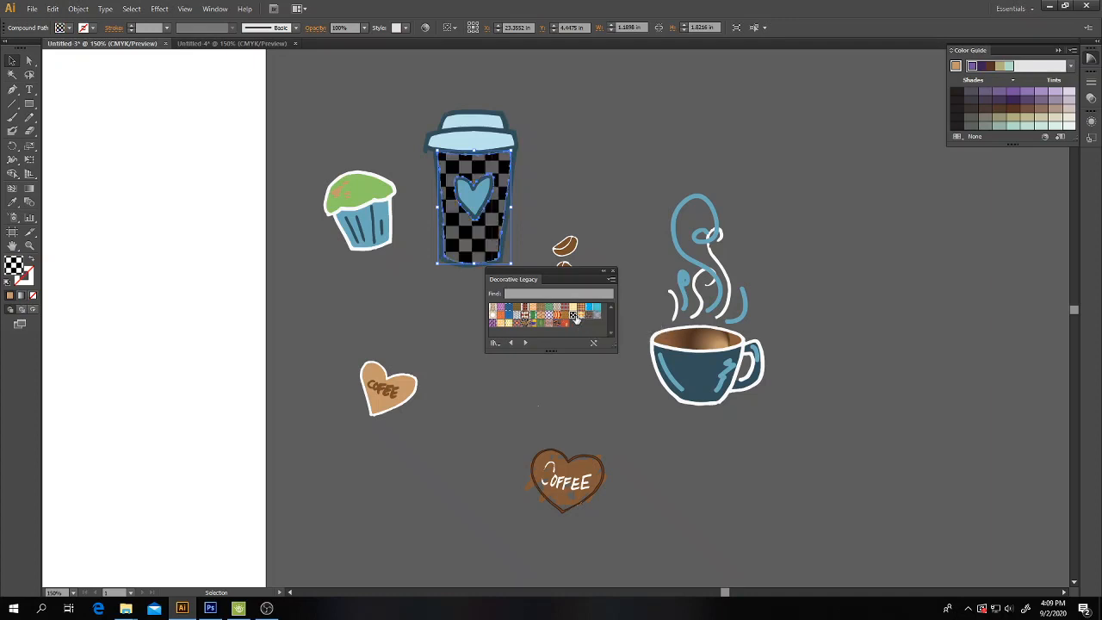
click(567, 319)
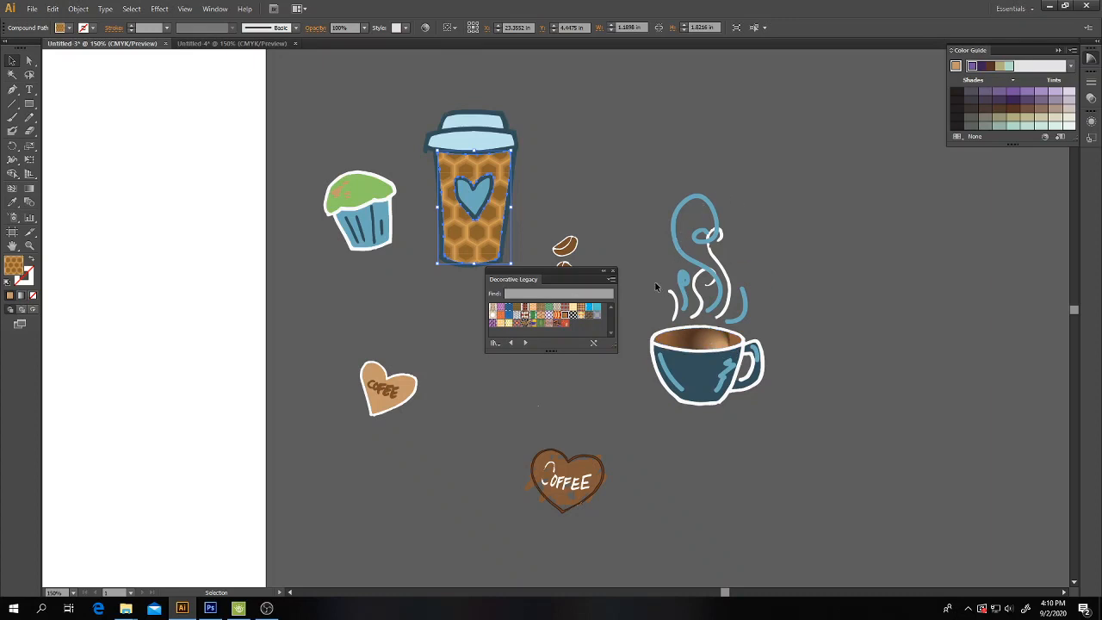
click(613, 272)
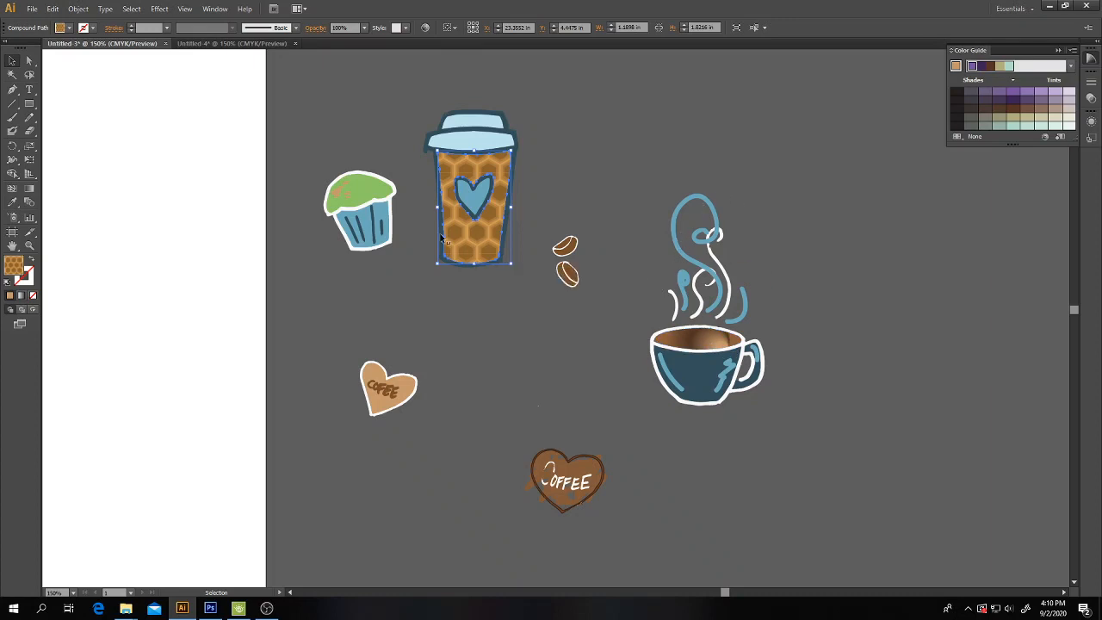
mouse_move(62, 27)
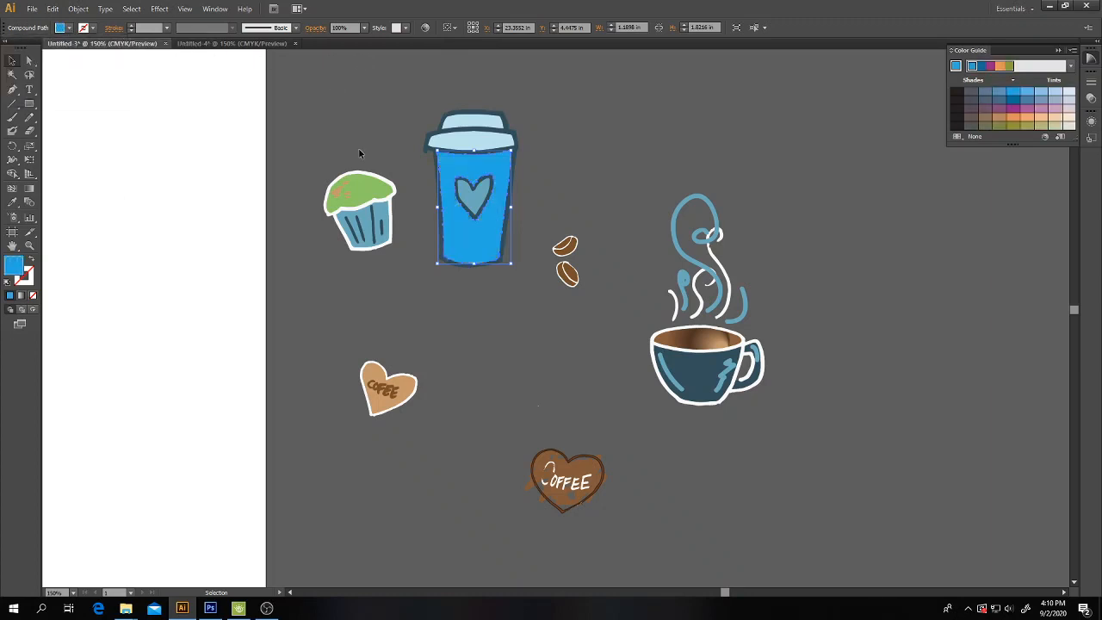
Step: Leave the cup body solid blue and smaller, then move on to the coffee beans
click(565, 177)
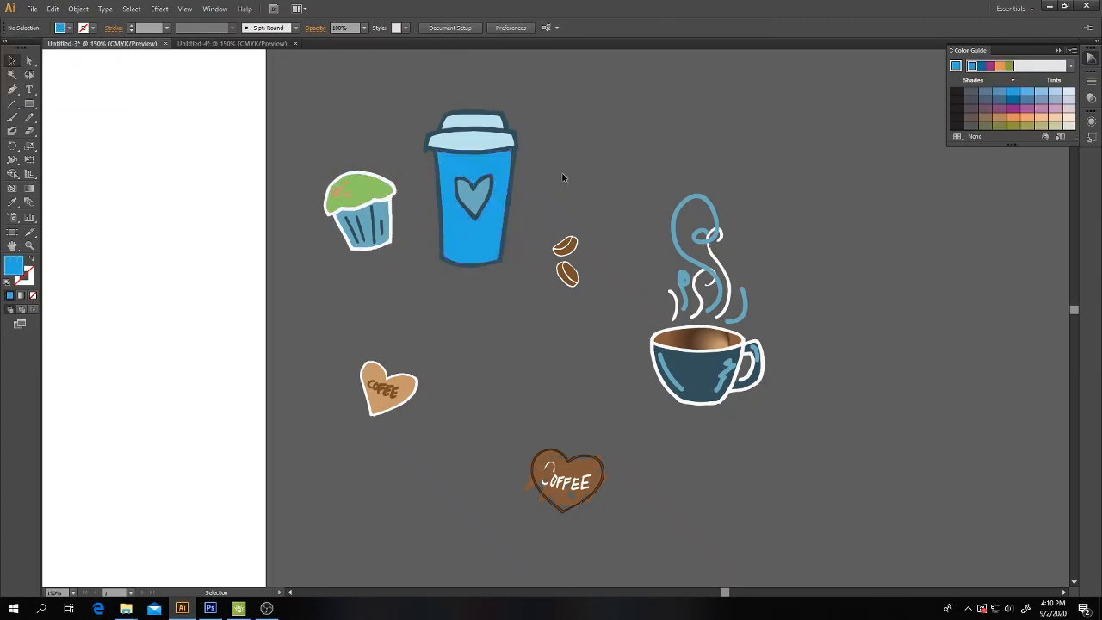
mouse_move(489, 127)
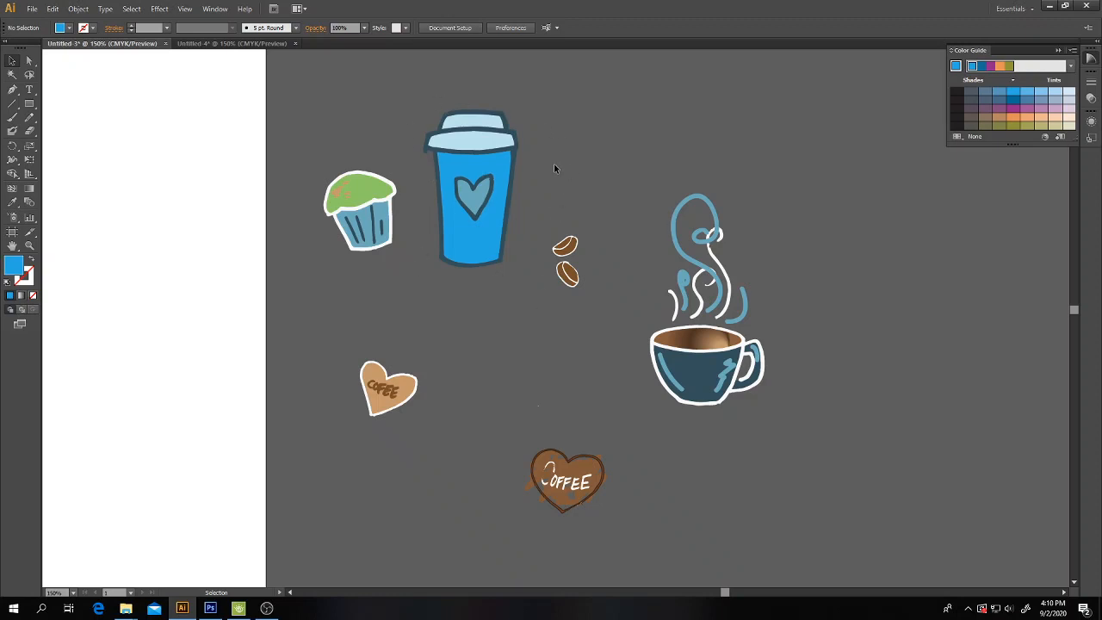
click(471, 188)
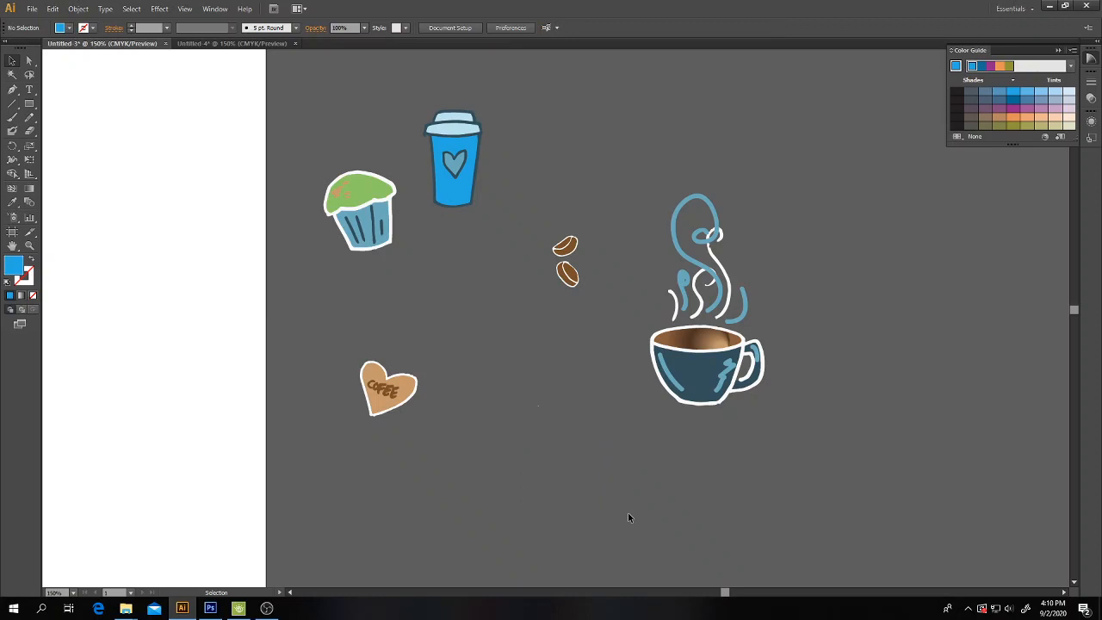
mouse_move(594, 414)
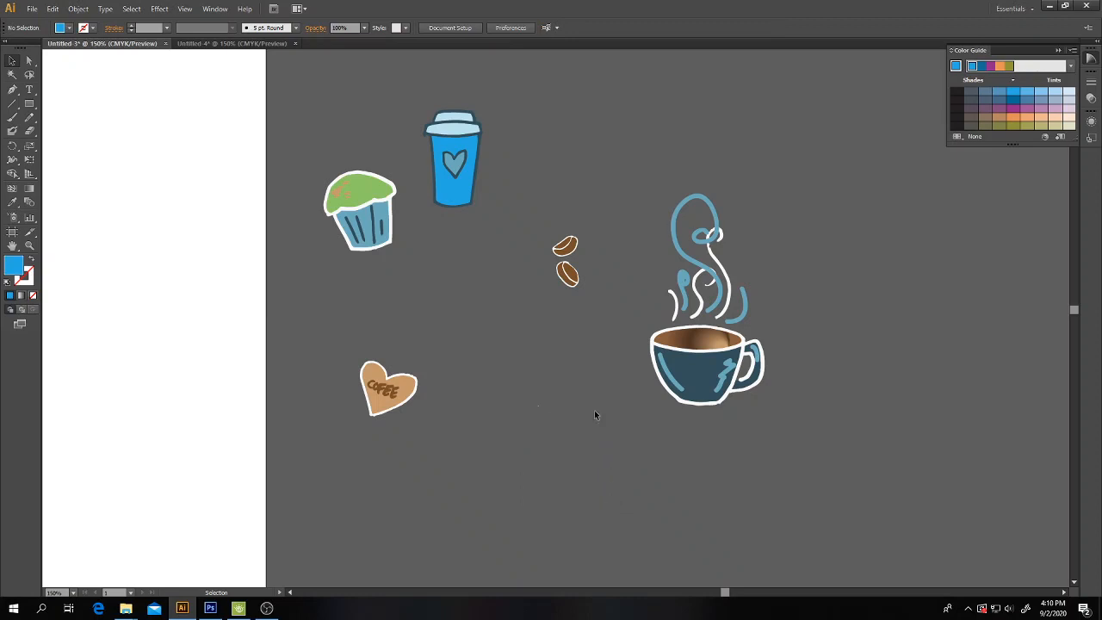
click(565, 262)
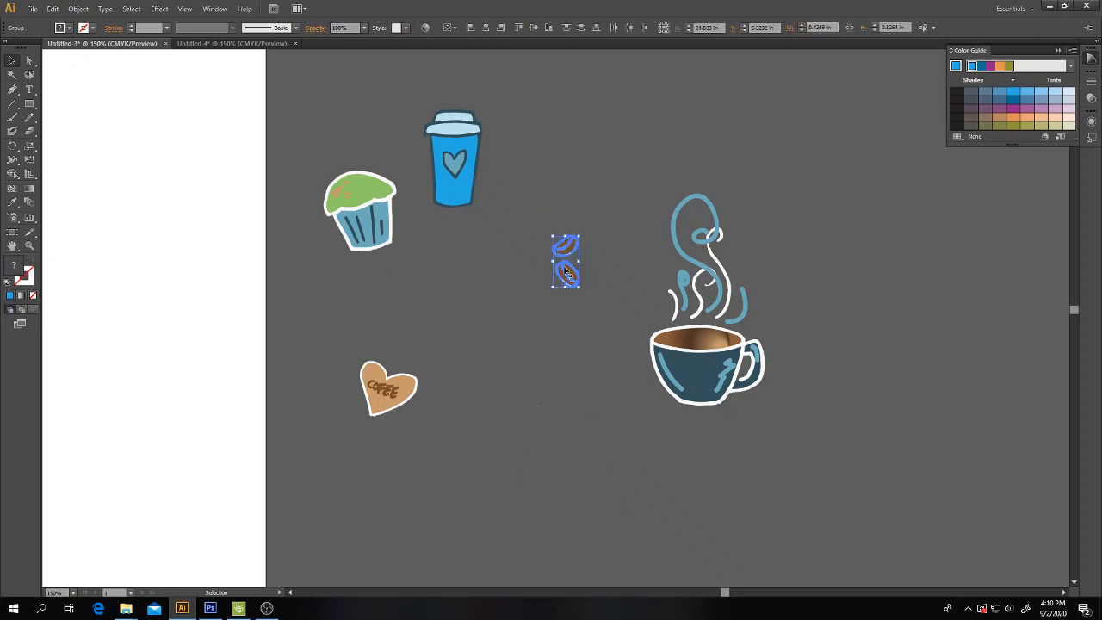
Step: Nudge the coffee beans into the tight motif cluster beside the artboard
drag(565, 262, 585, 210)
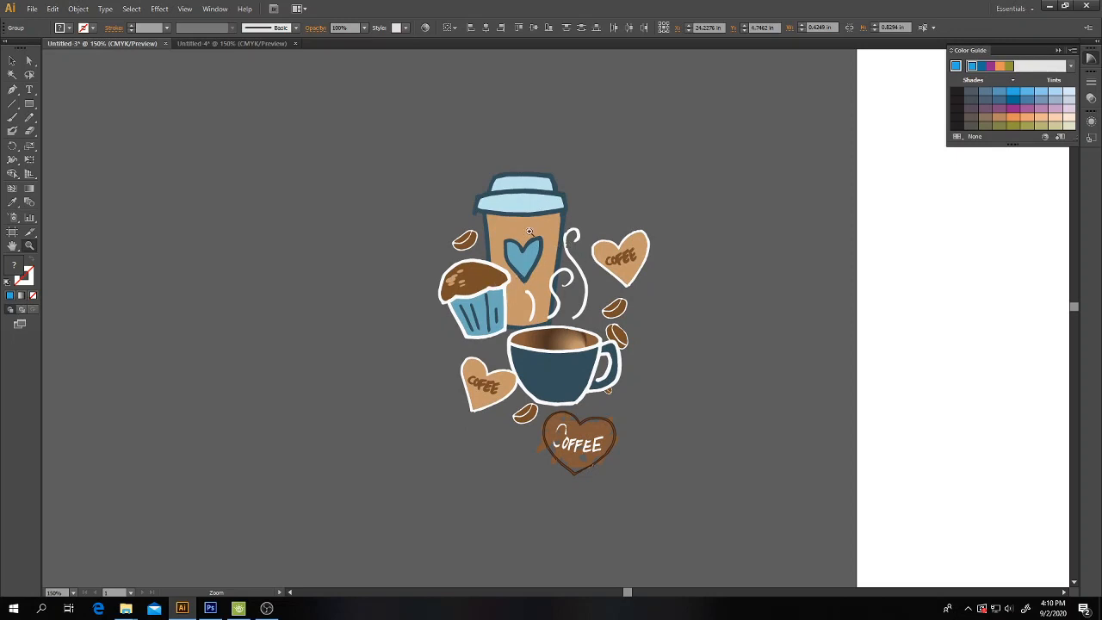
mouse_move(630, 400)
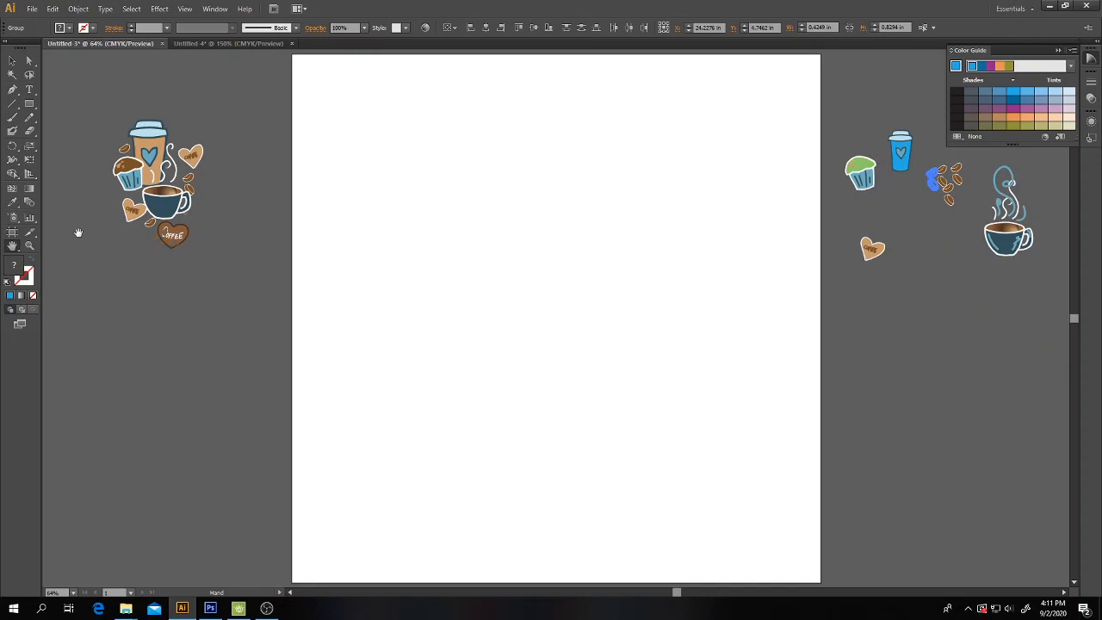
Step: Make a pattern from the selected coffee motif cluster via Object > Pattern > Make
click(933, 179)
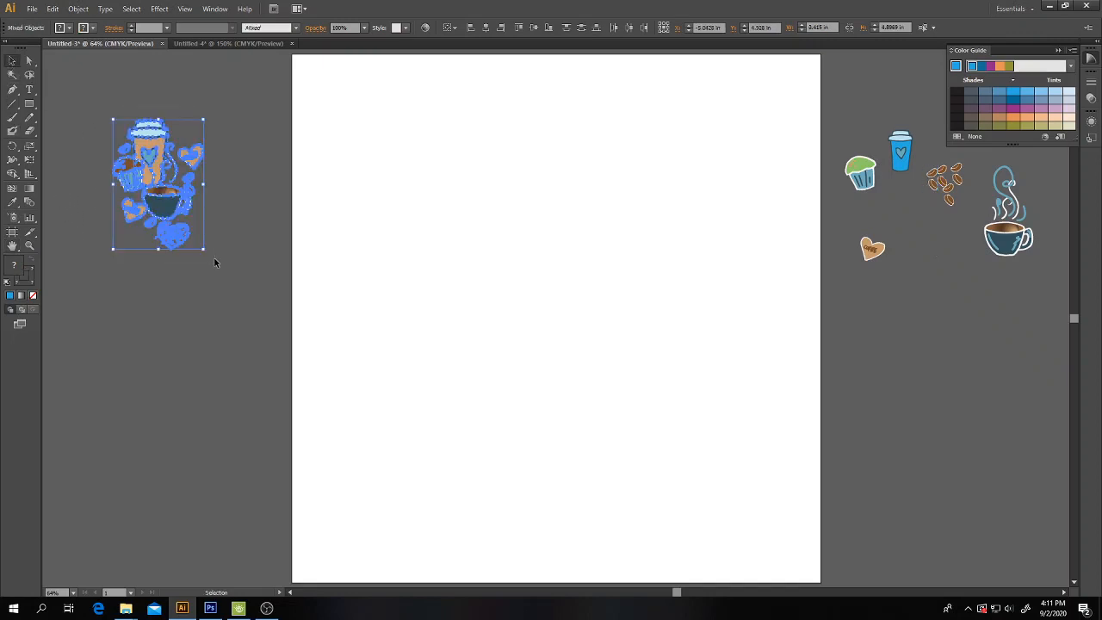
click(79, 9)
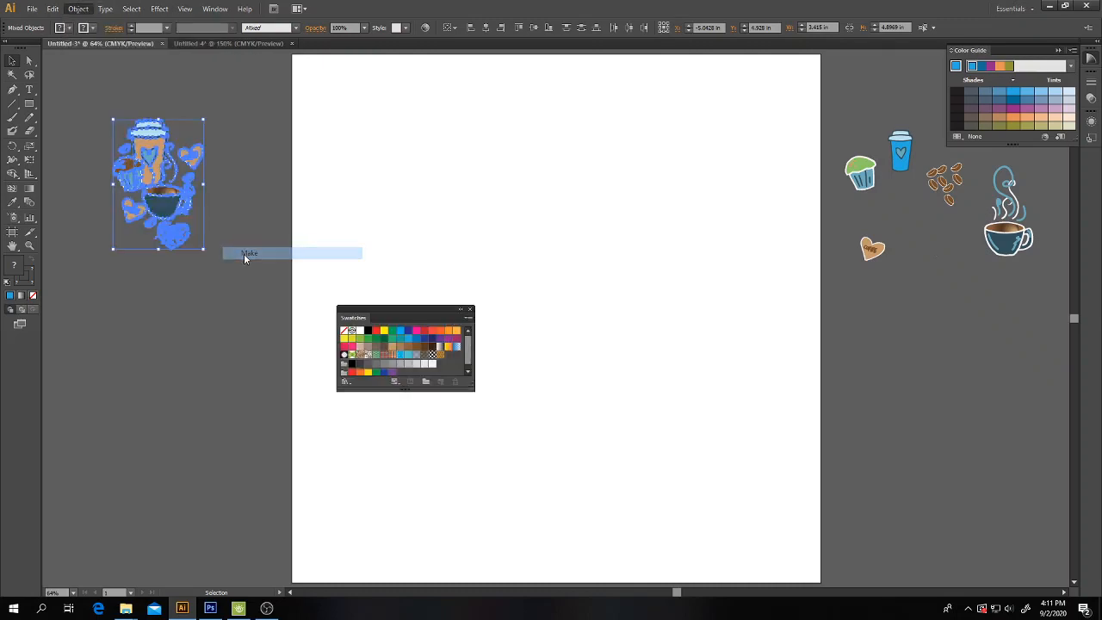
click(248, 251)
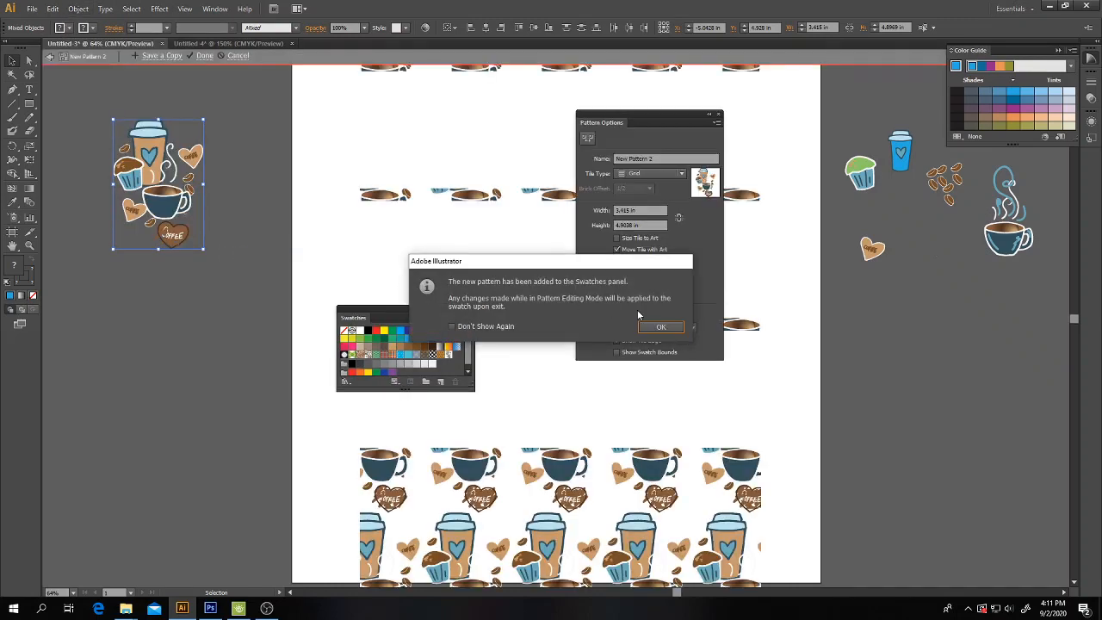
click(661, 327)
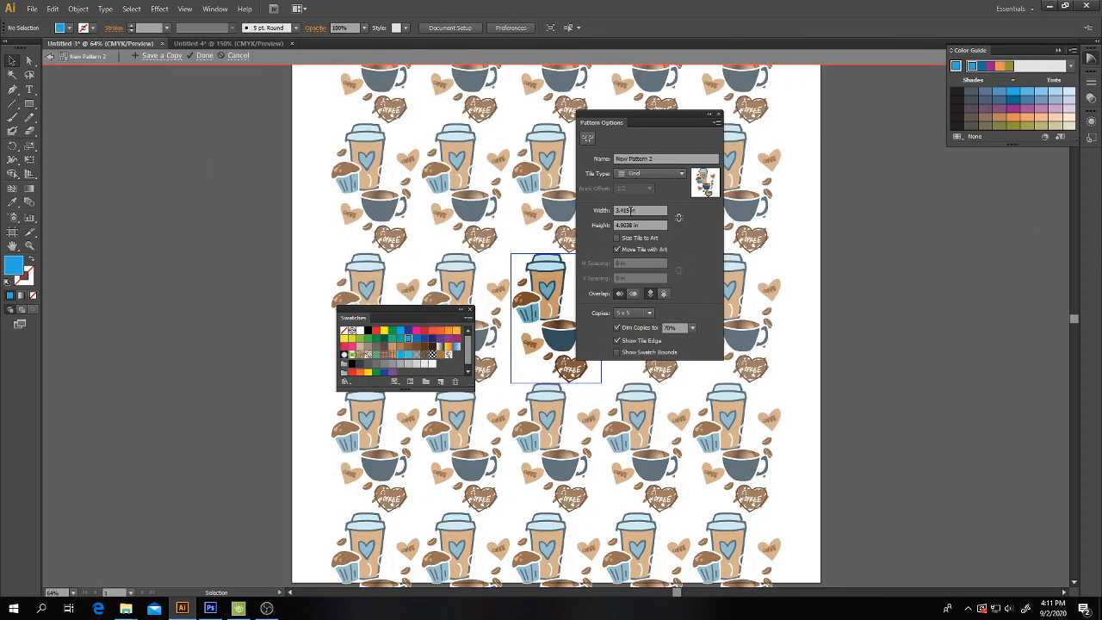
Step: Set Tile Type to Brick by Column, adjust the tile size, and finish with Done
click(654, 172)
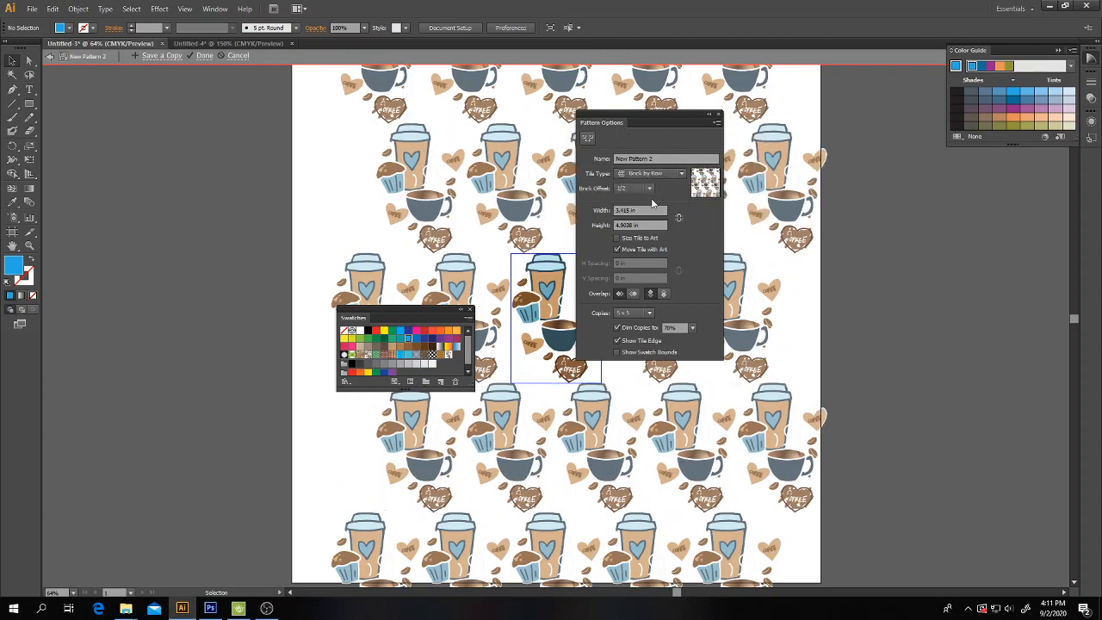
click(654, 172)
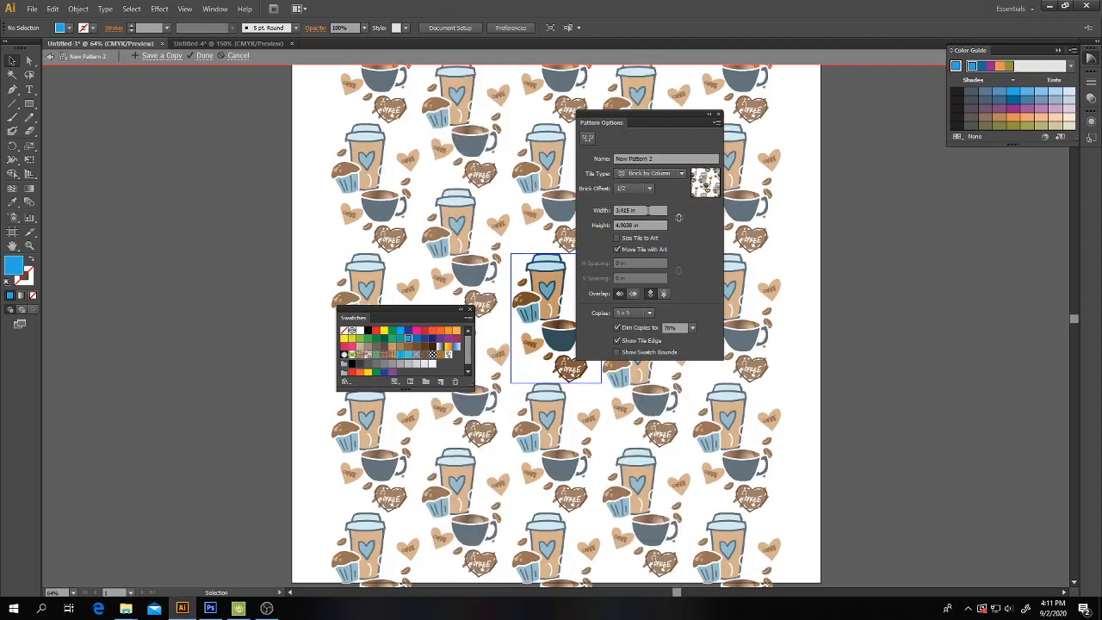
click(640, 224)
text(4.5)
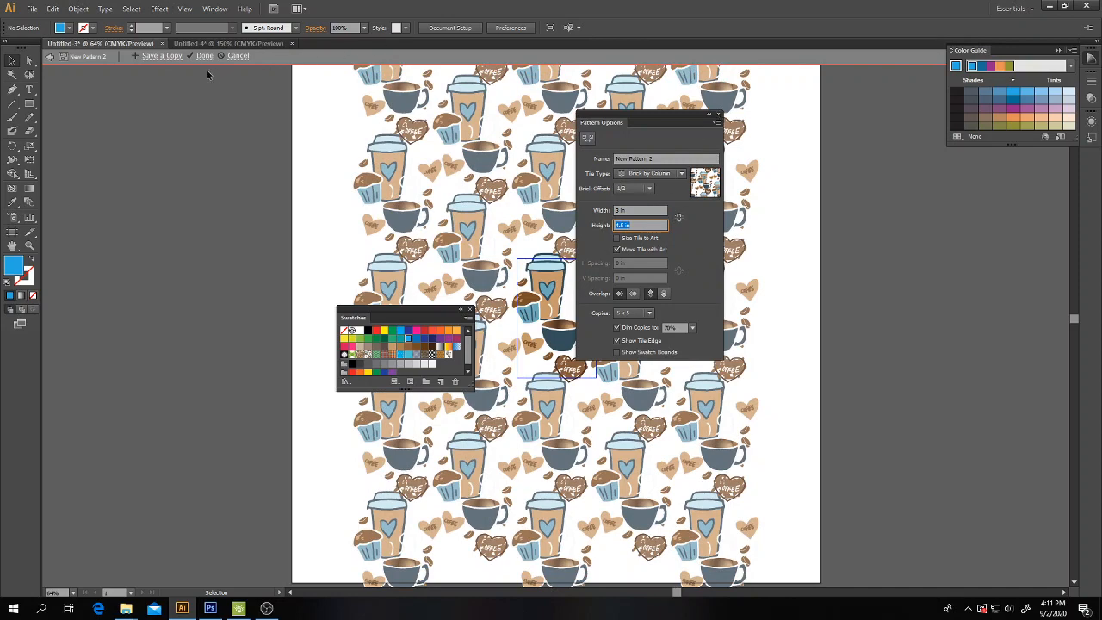
click(203, 55)
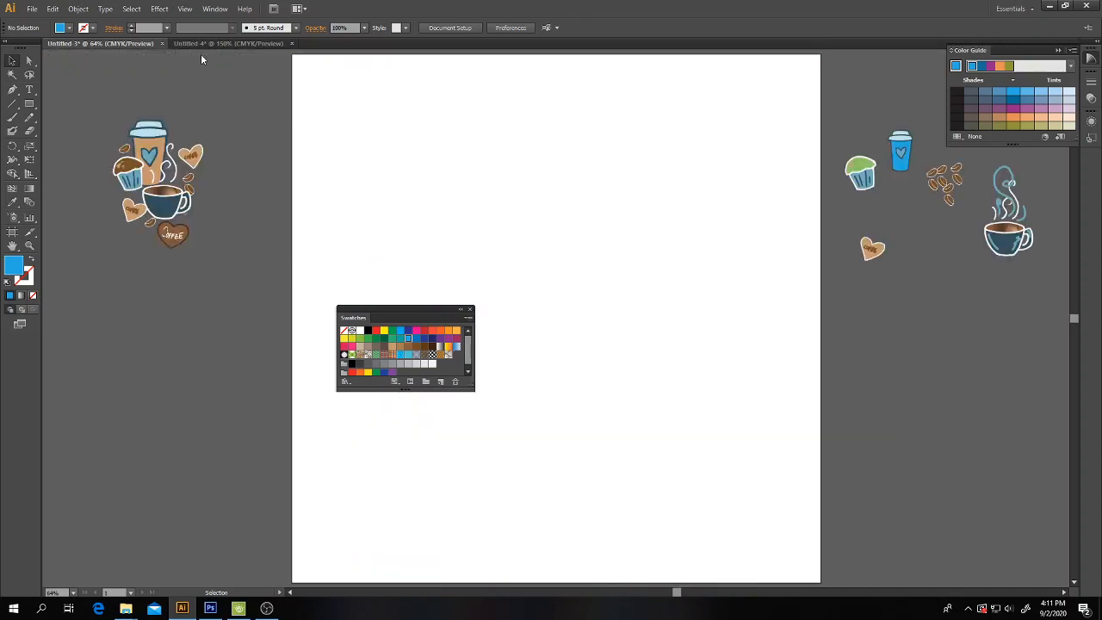
Step: Draw a page-sized rectangle over the artboard and fill it with the new coffee pattern swatch
drag(405, 317, 128, 353)
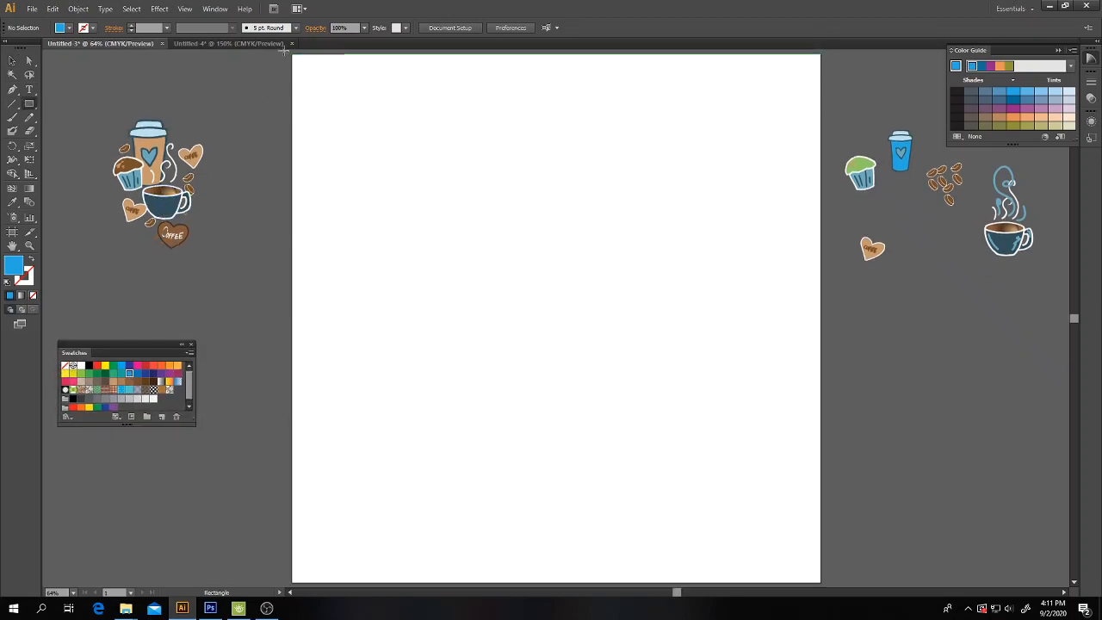
drag(293, 54, 819, 582)
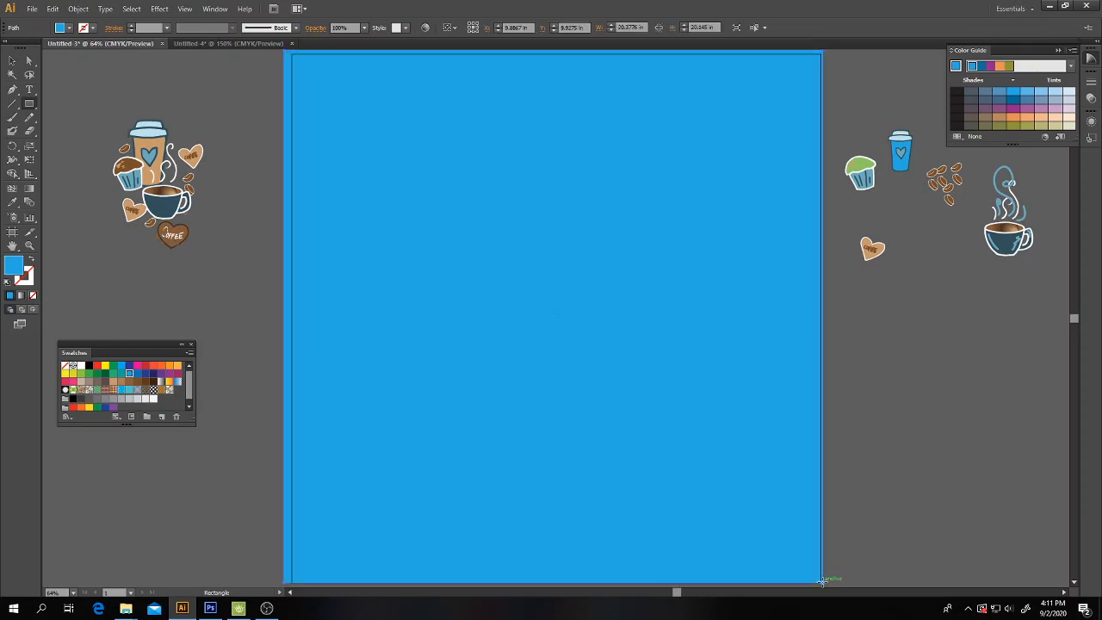
click(153, 389)
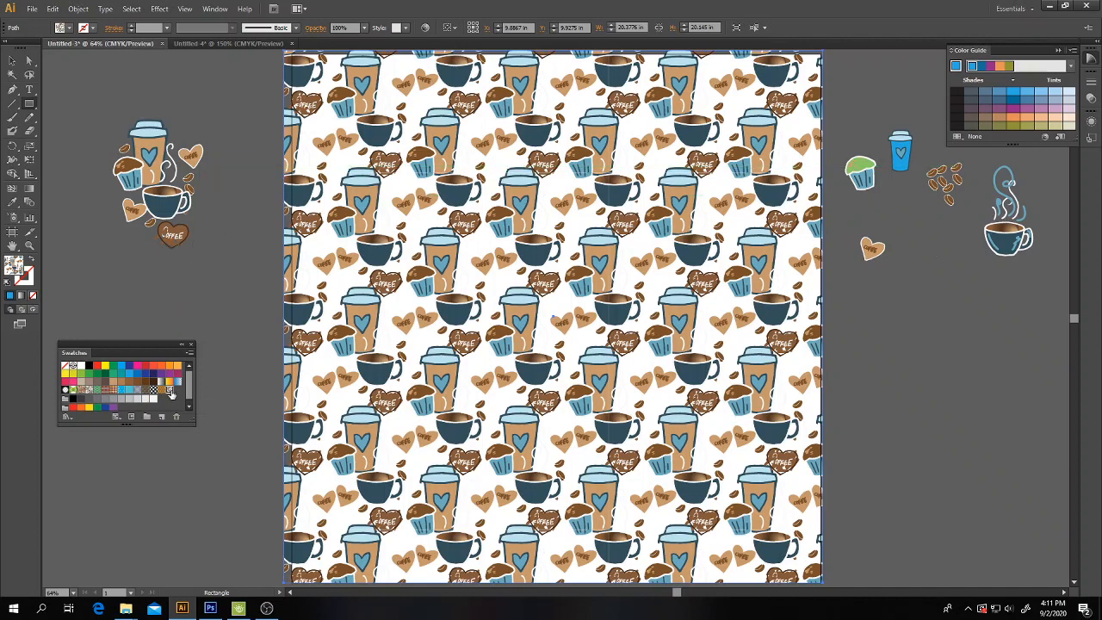
mouse_move(168, 392)
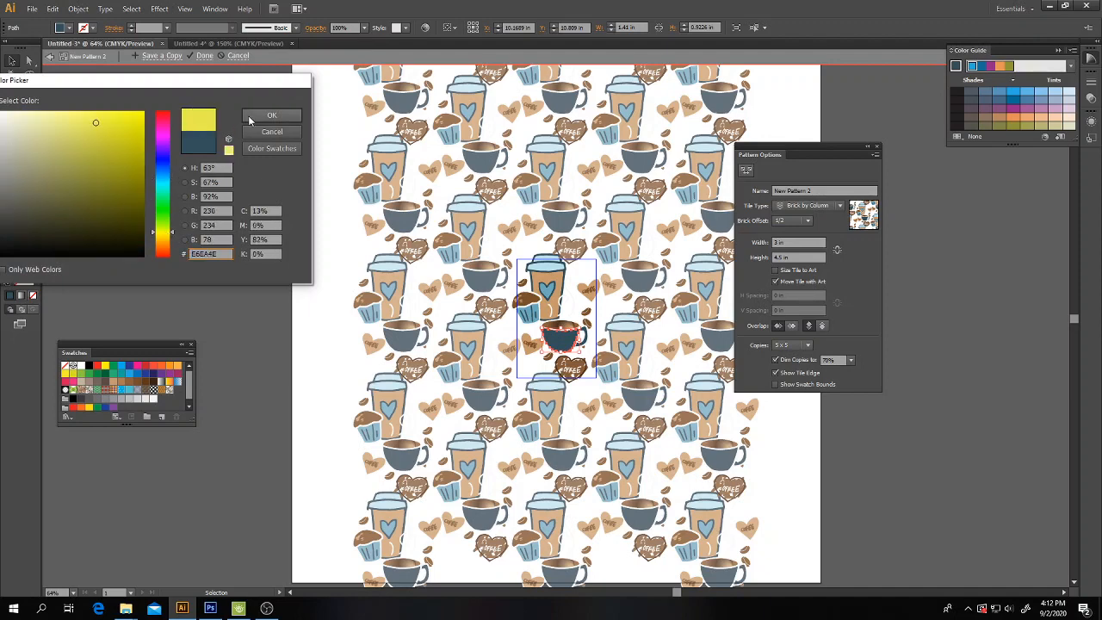
click(272, 114)
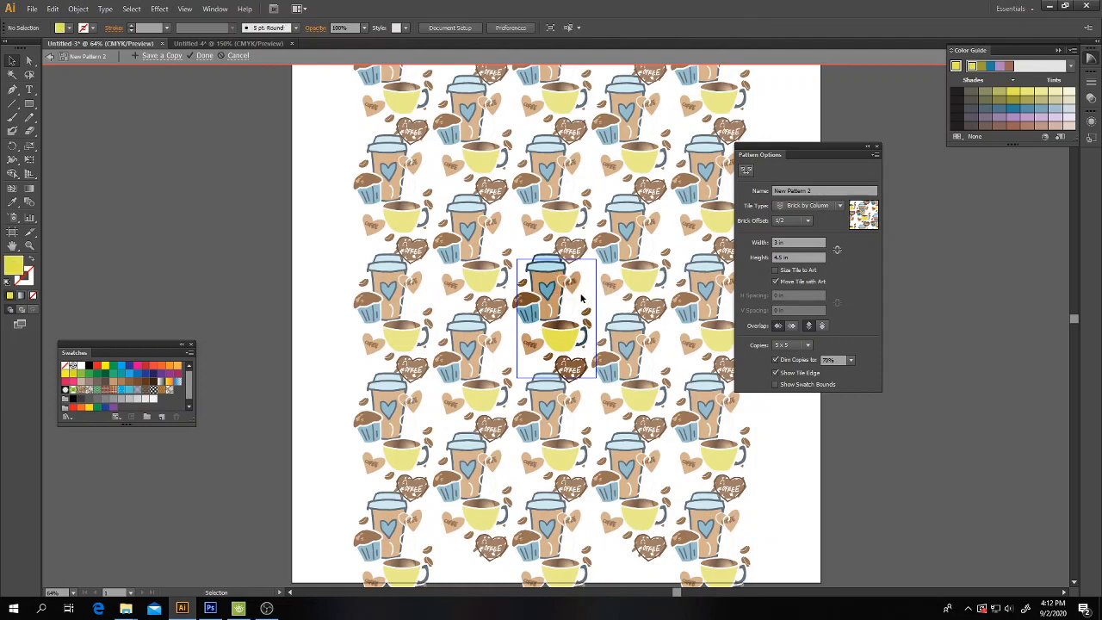
click(565, 282)
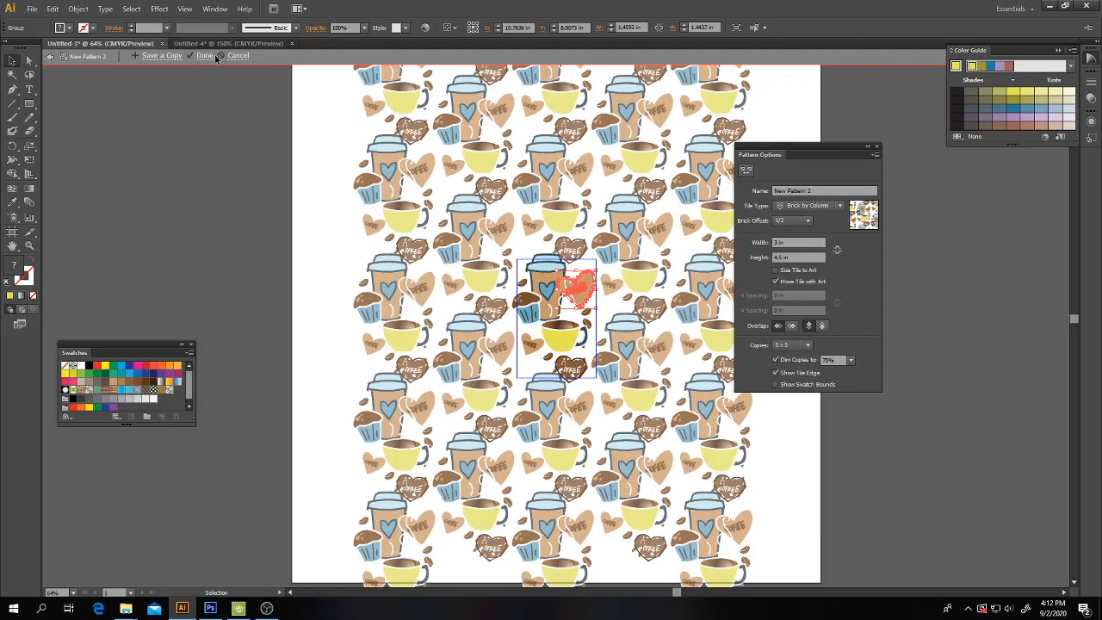
click(203, 55)
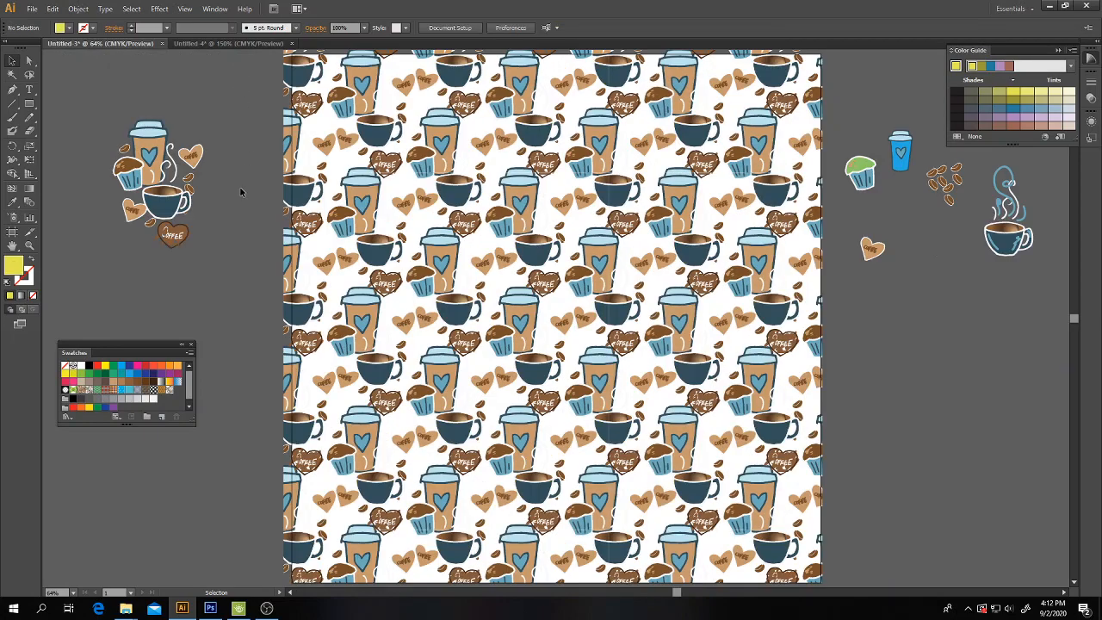
mouse_move(203, 172)
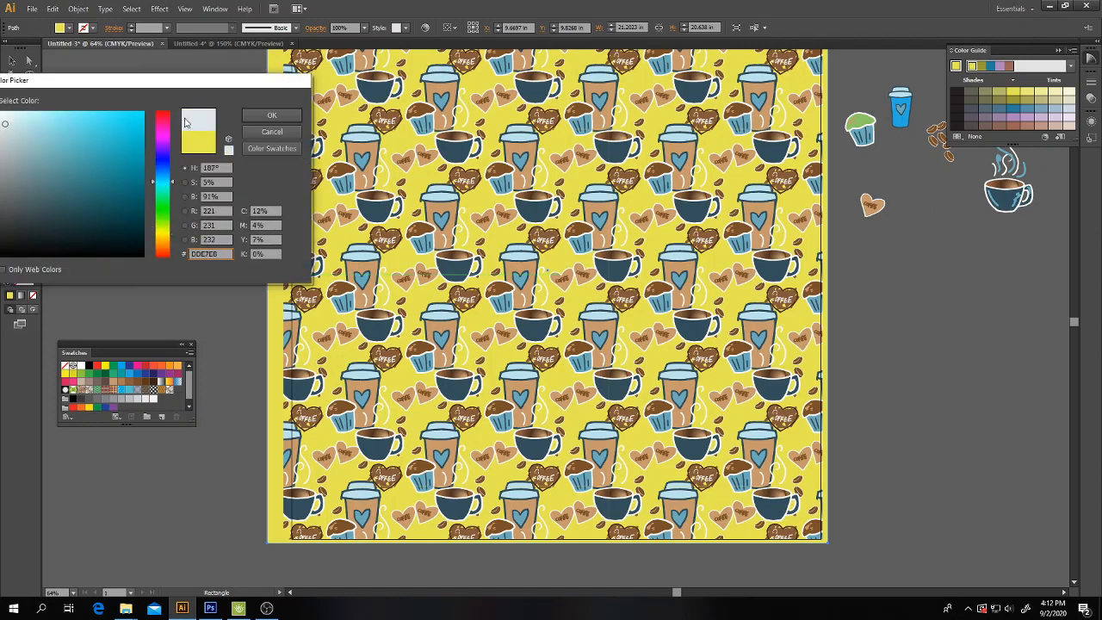
Step: Confirm a pale blue background colour behind the pattern and head to the File menu
click(272, 113)
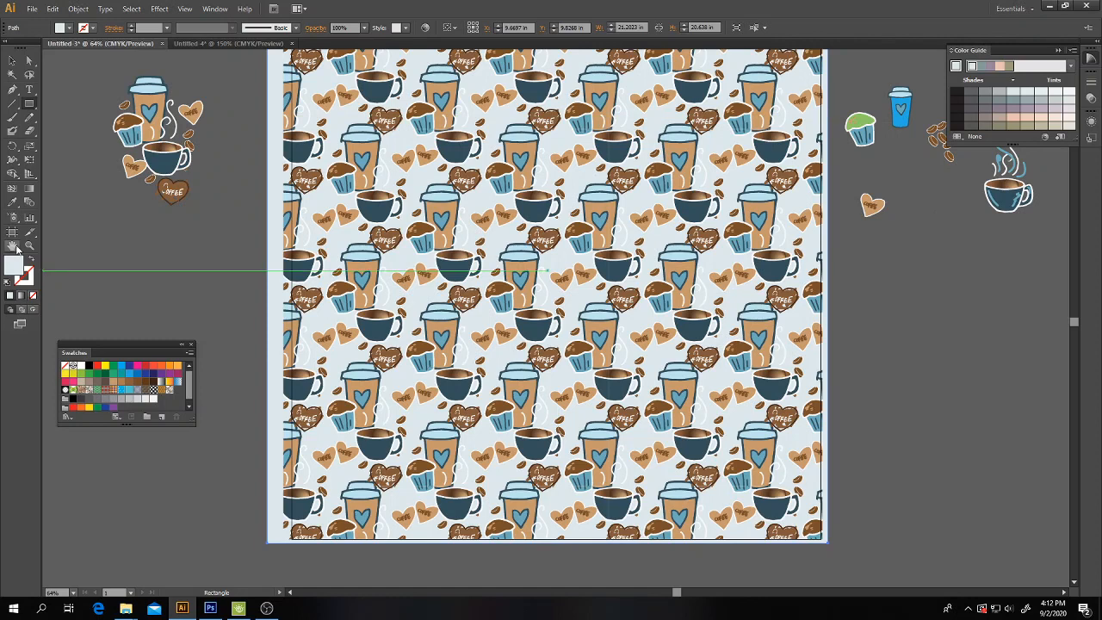
mouse_move(15, 247)
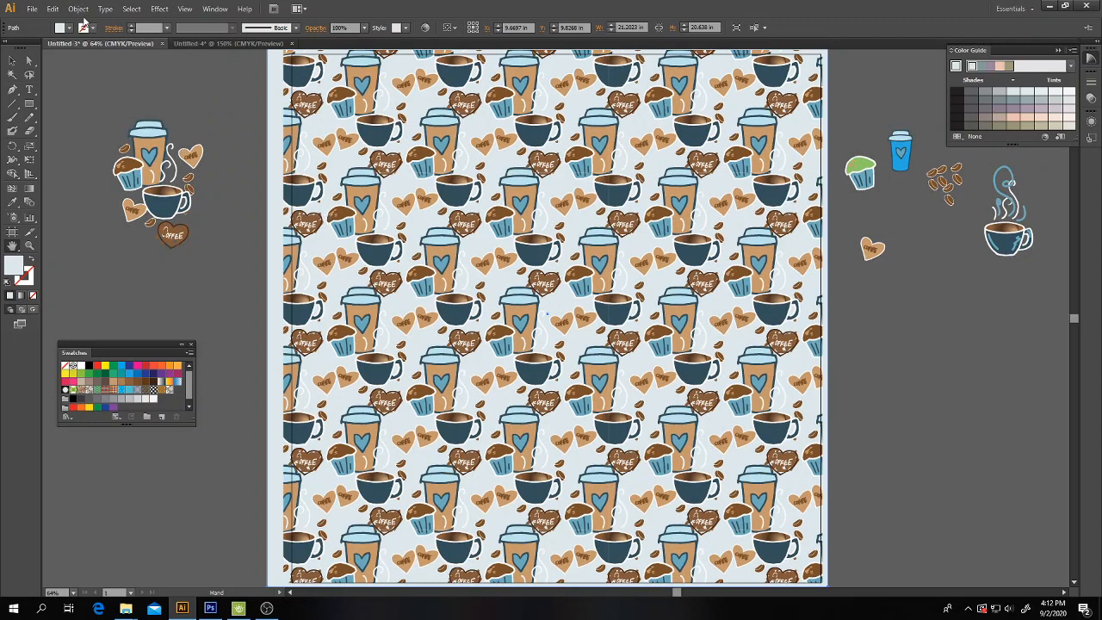
click(31, 8)
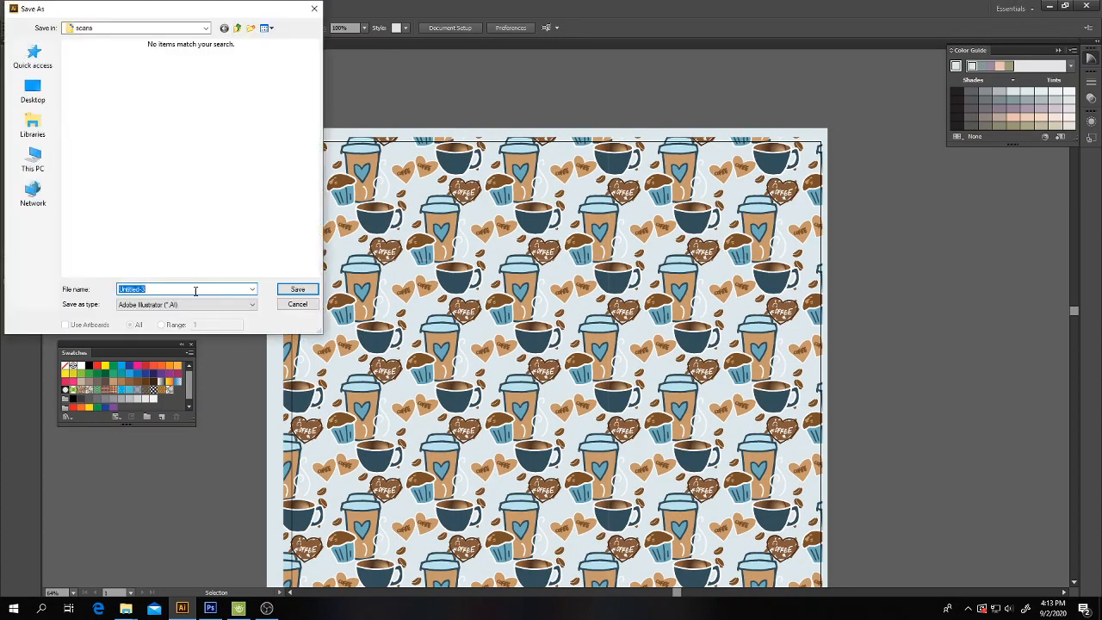
Step: Save the document as 'finished pattern' and scroll down to review the artboard
text(finished pattern)
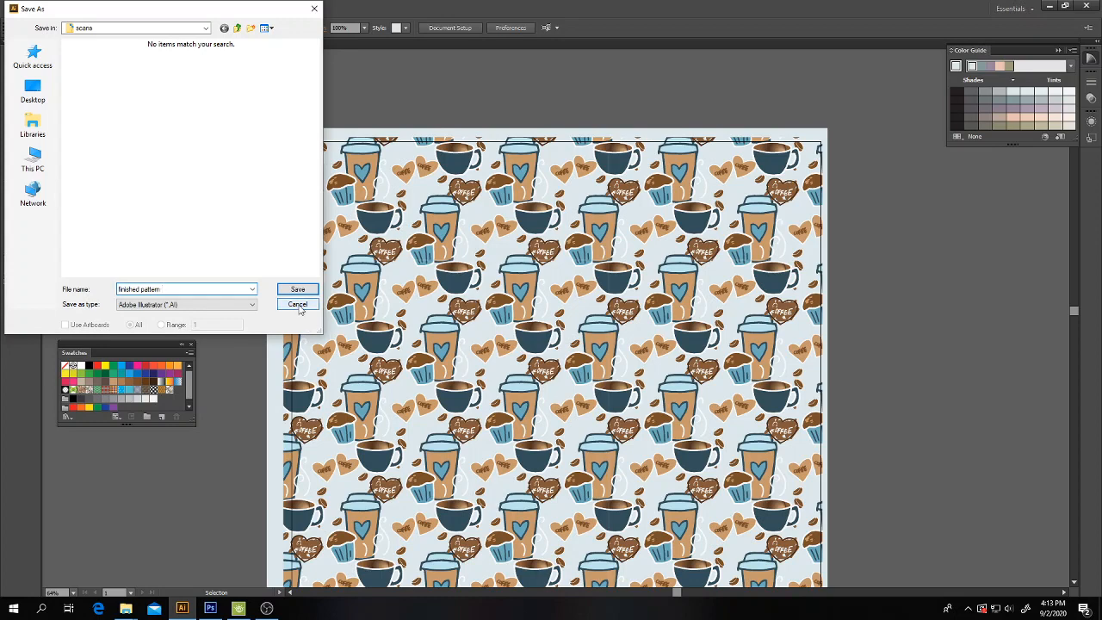
click(296, 303)
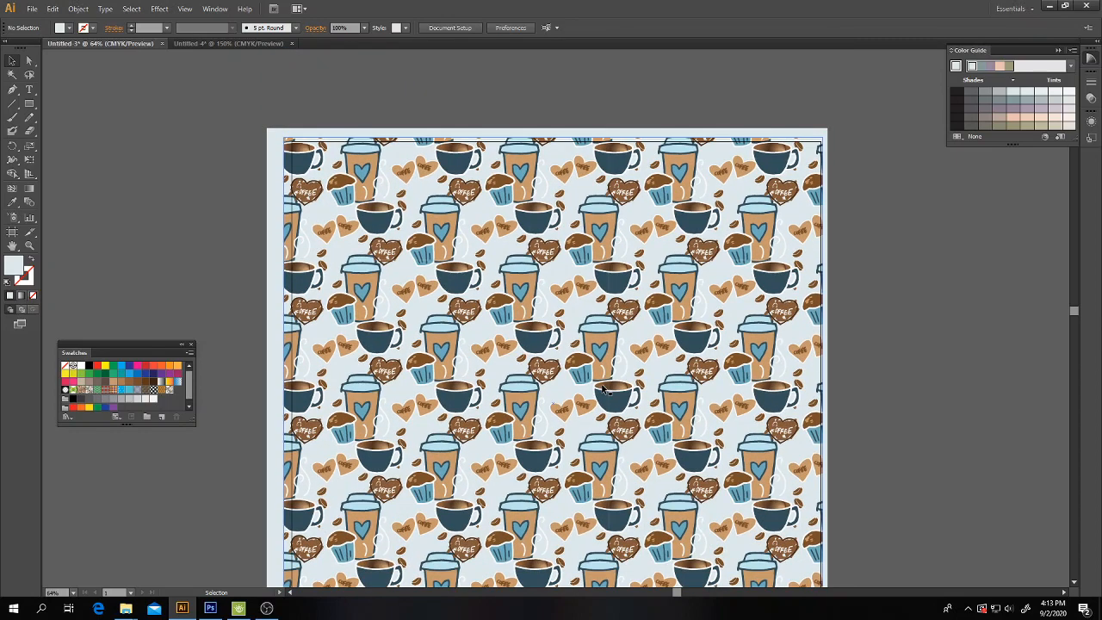
scroll(down, 3)
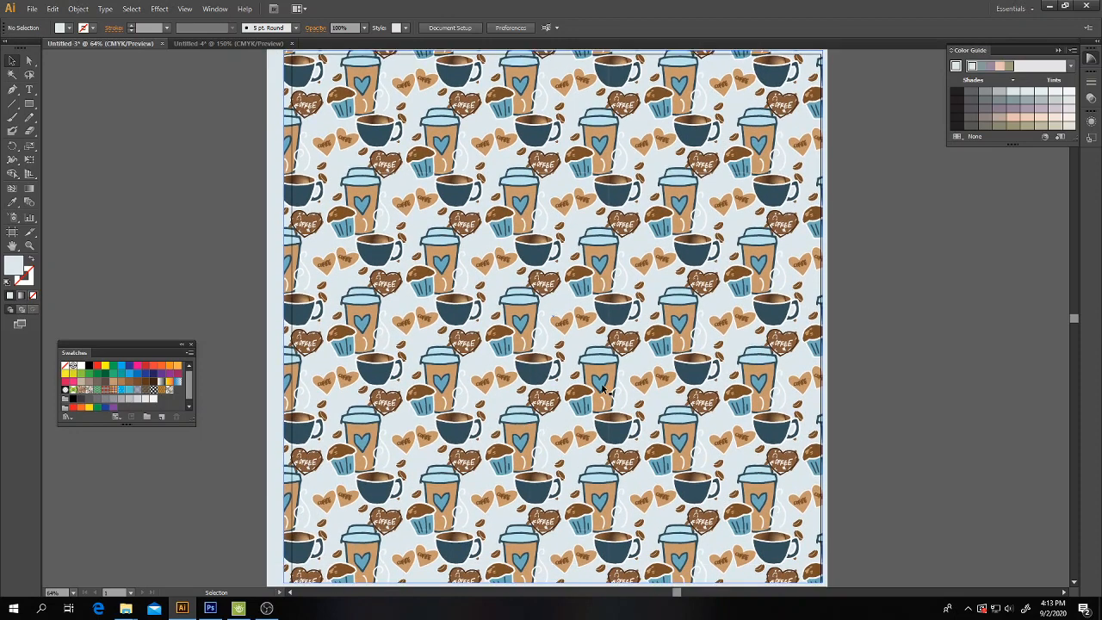
scroll(down, 3)
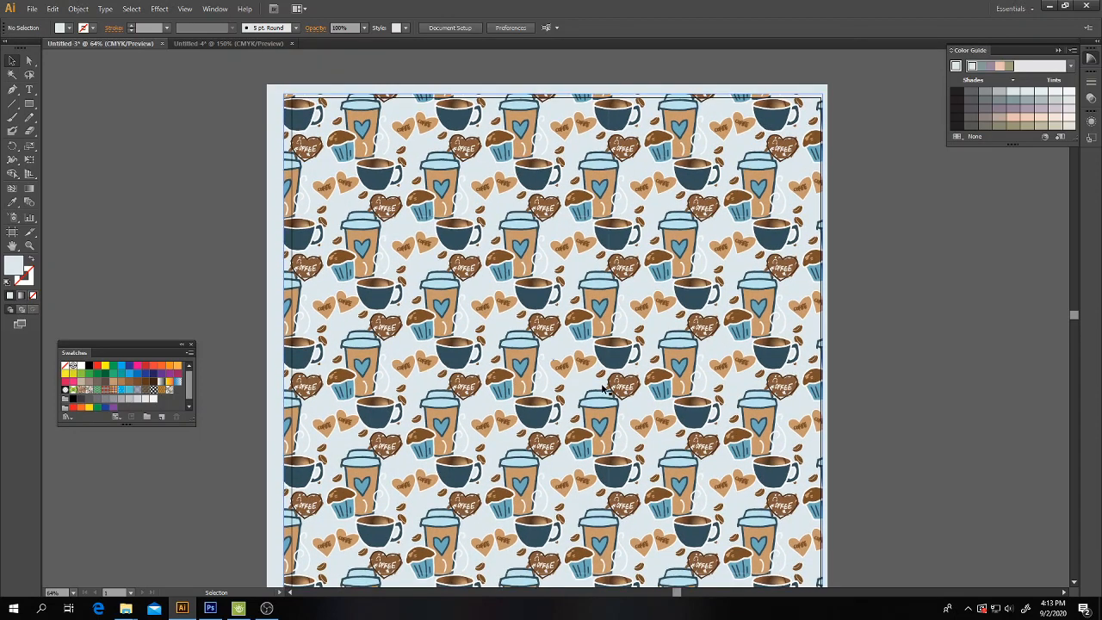
click(227, 45)
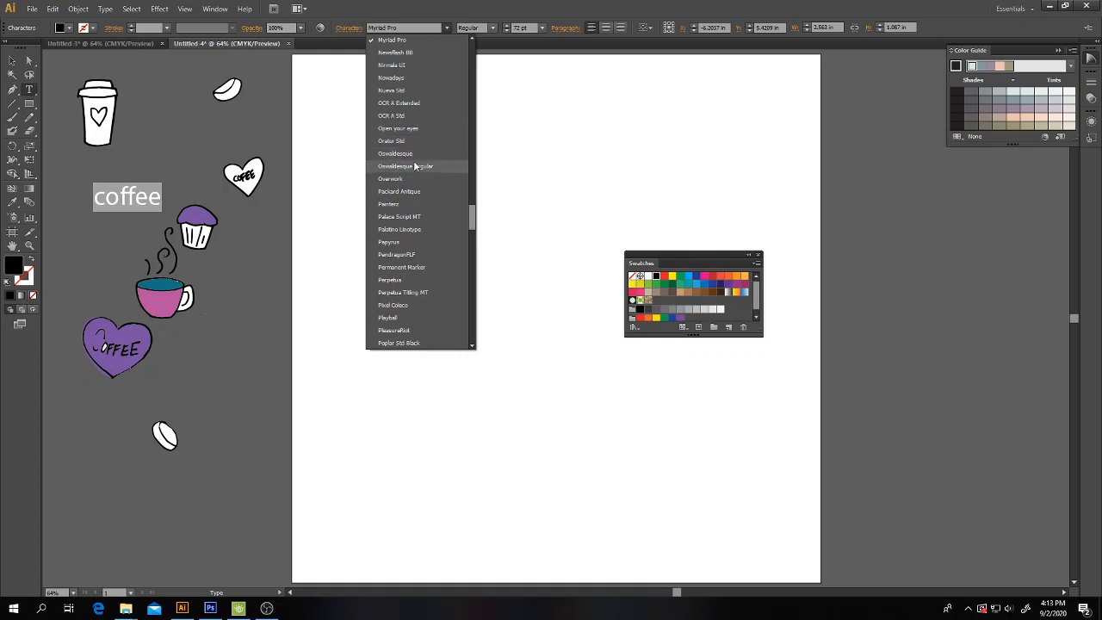
Step: Give the coffee text a new typeface, then make a pattern from the pink doodles and finish with Done
click(404, 166)
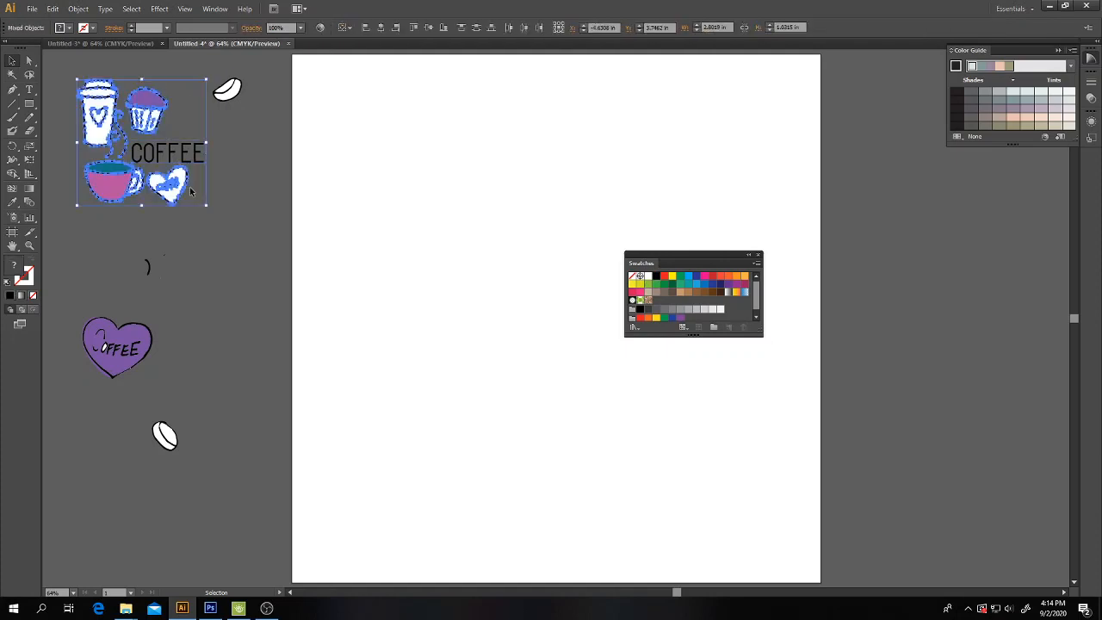
click(77, 9)
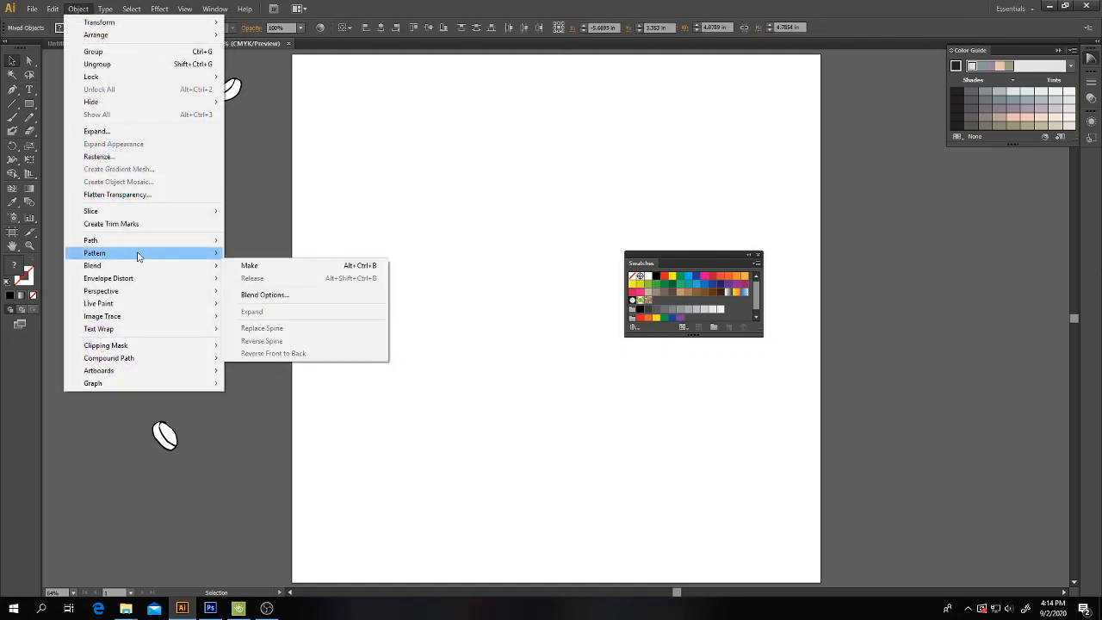
click(248, 265)
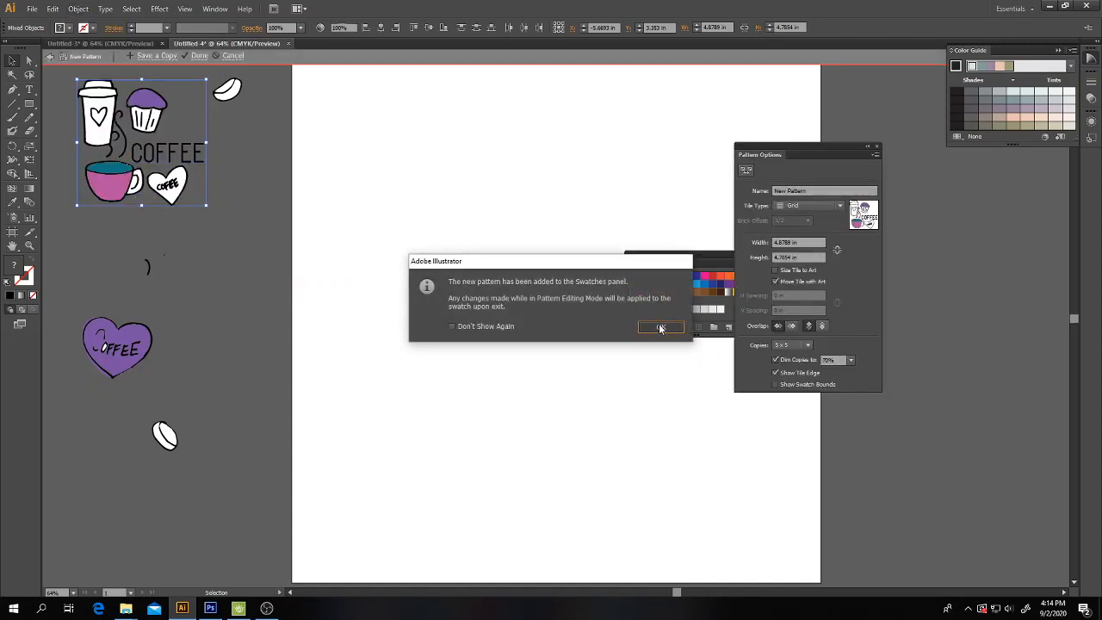
click(661, 327)
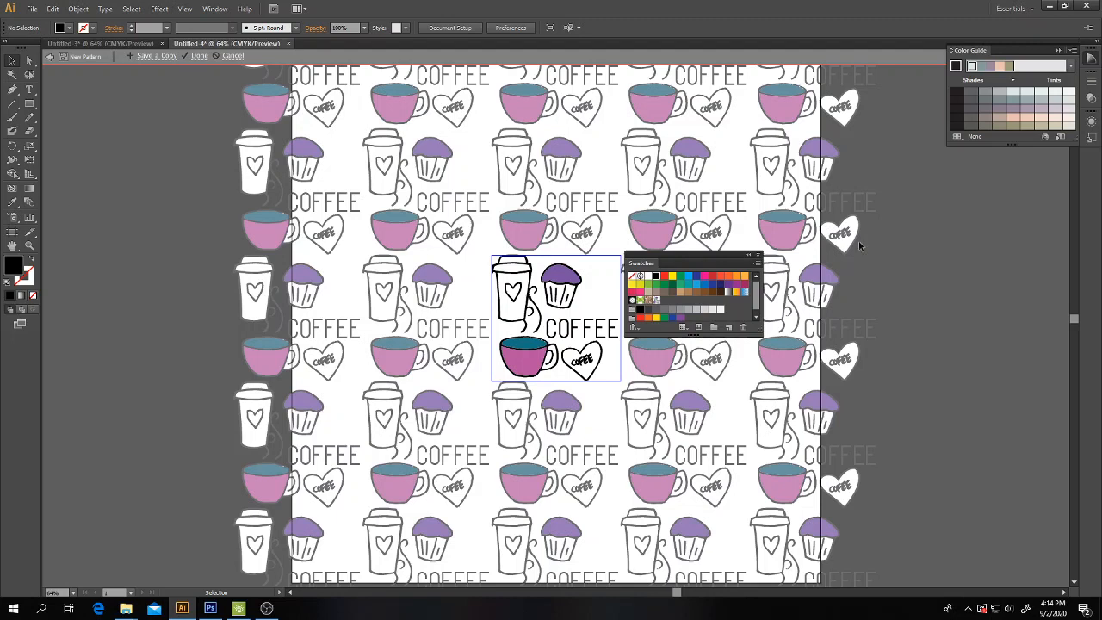
click(200, 55)
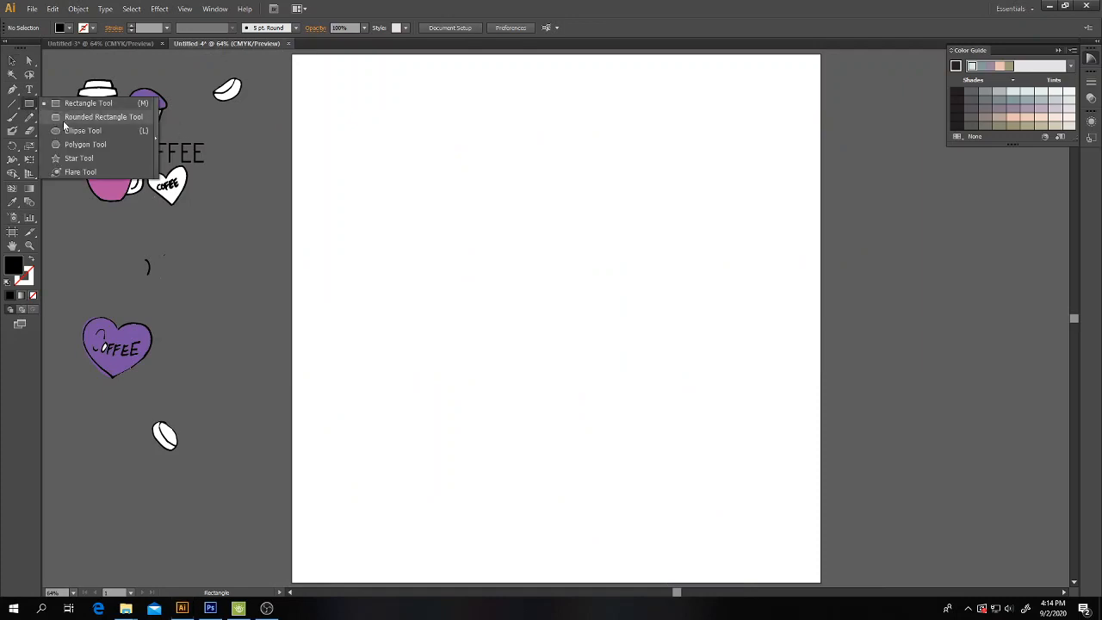
Step: Add a star to the doodles, start another pattern from them and dismiss the swatch notice
click(79, 158)
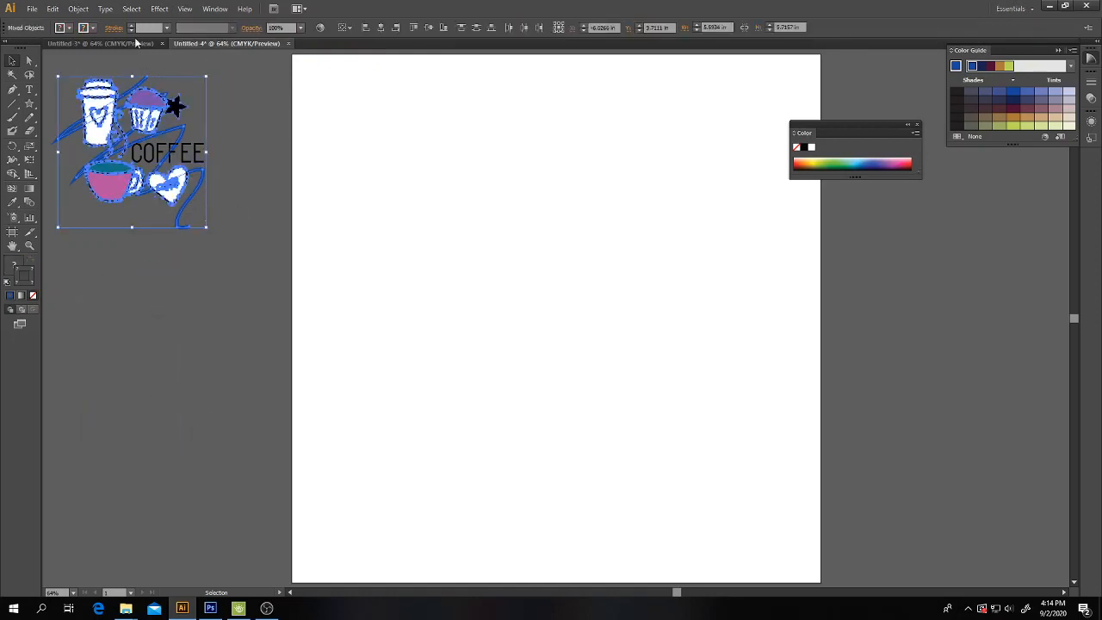
click(78, 9)
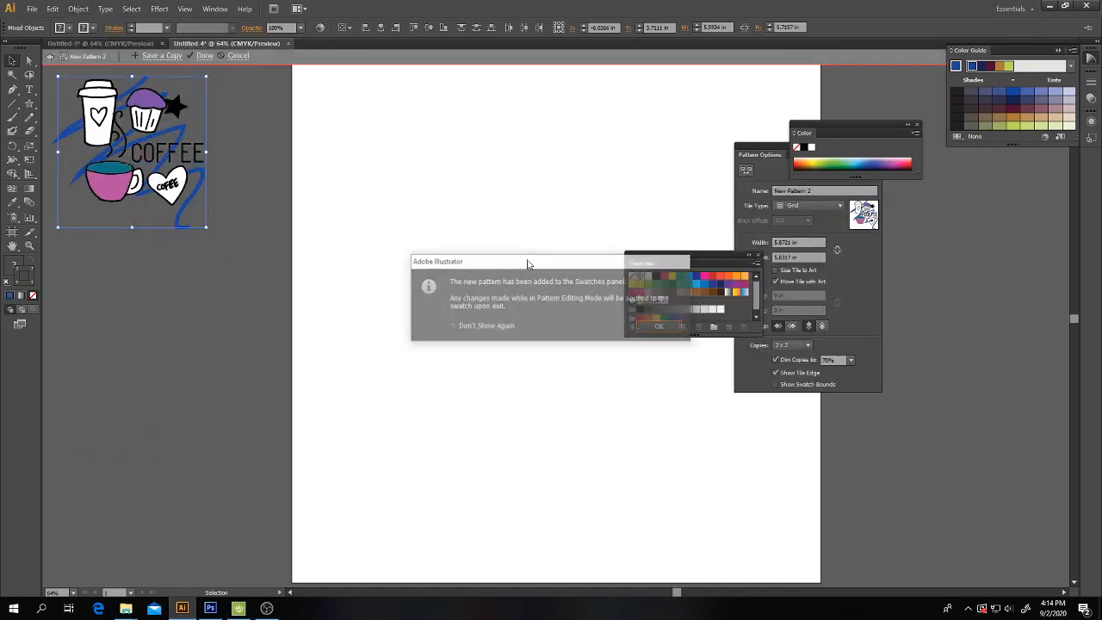
click(658, 326)
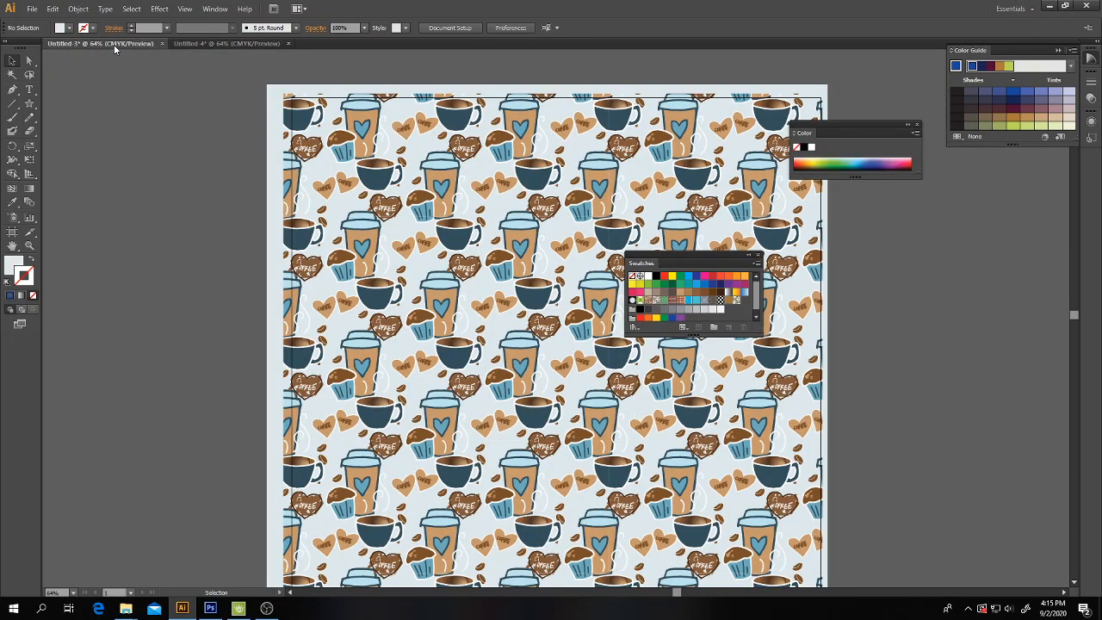
mouse_move(114, 48)
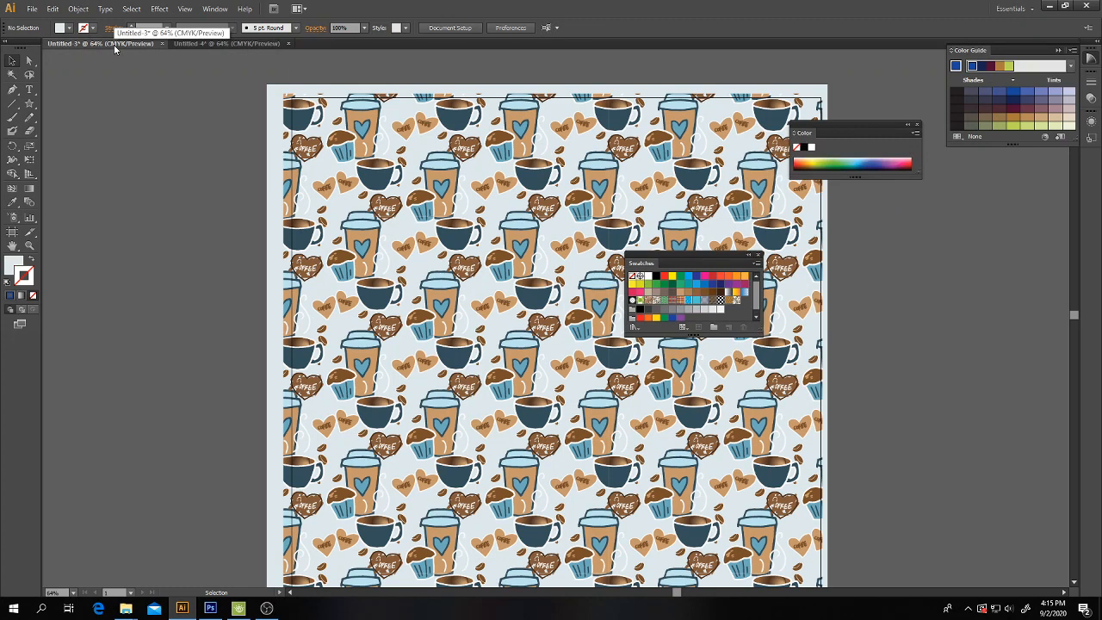